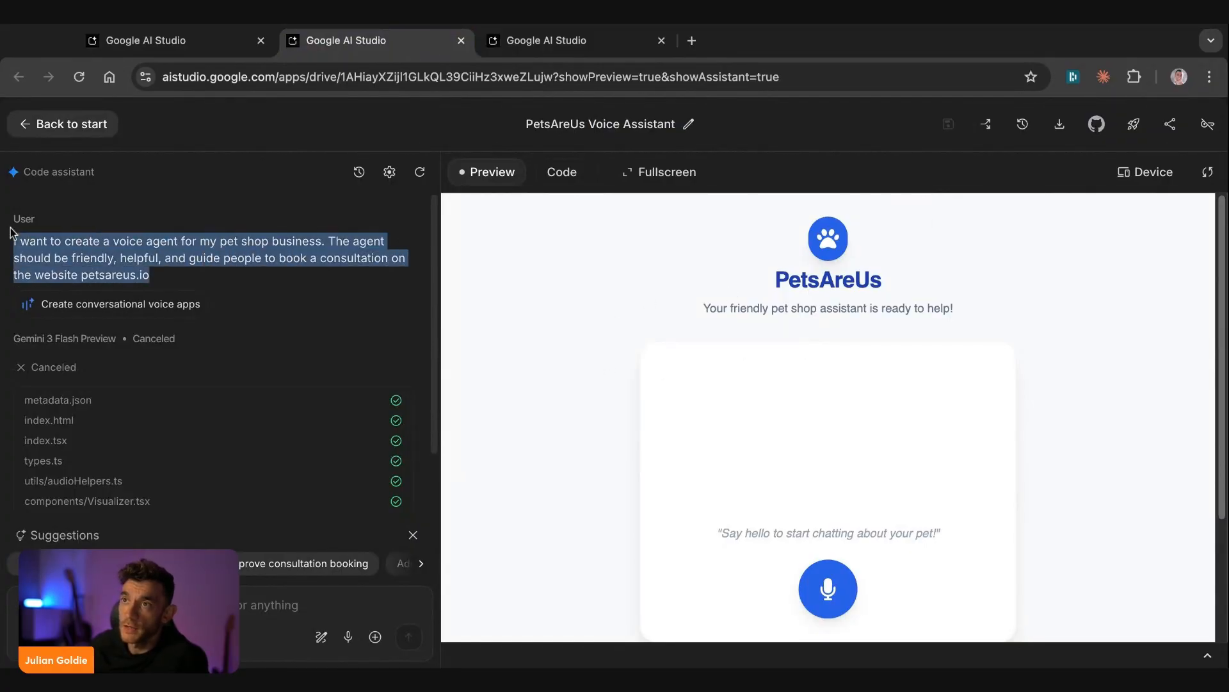
- Start a live voice session with the PetsAreUs pet shop assistant via the microphone button
scroll(down, 3)
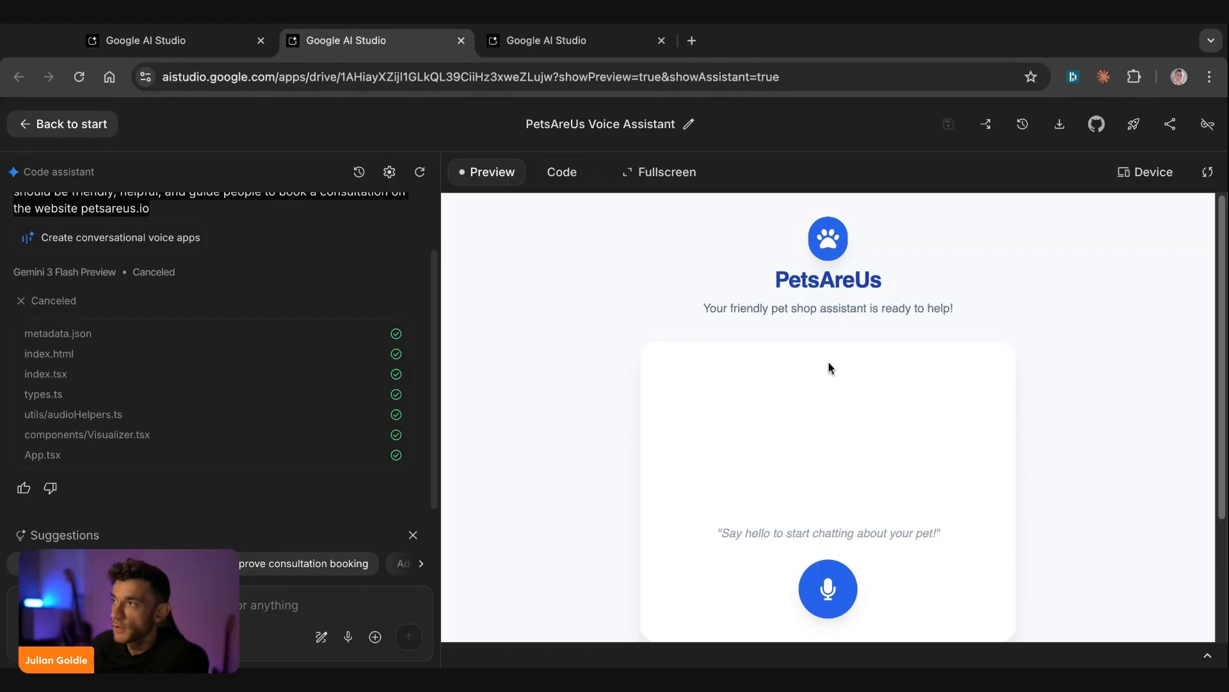
mouse_move(802, 513)
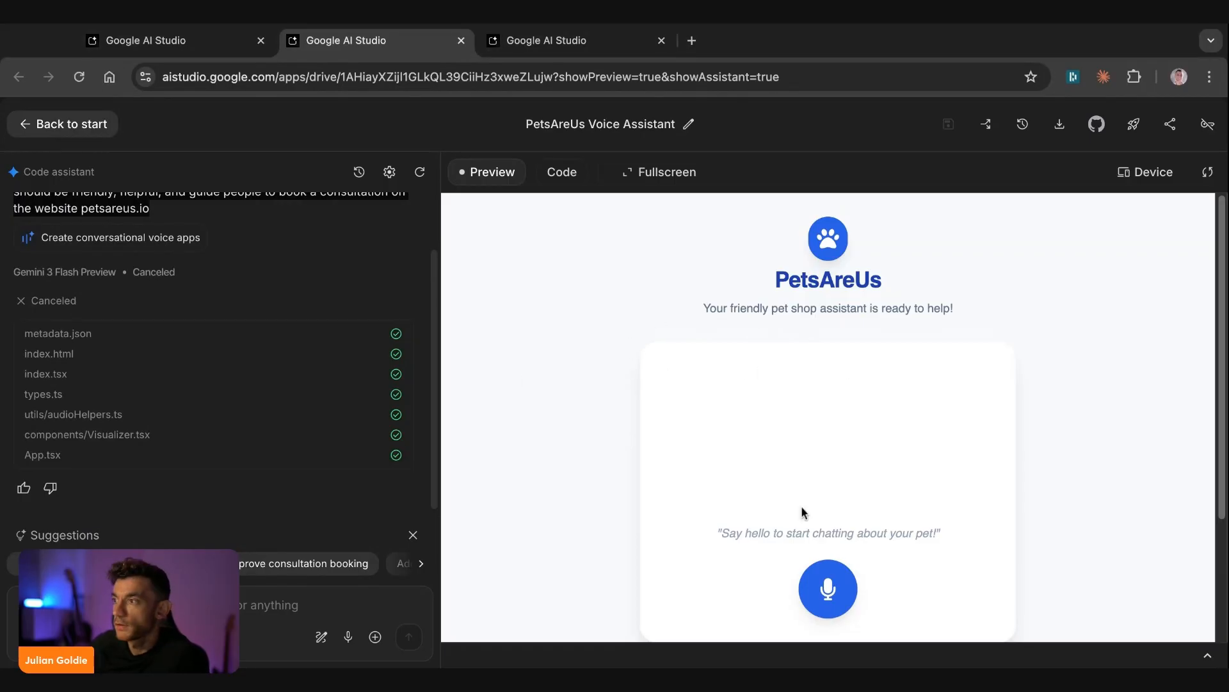
click(827, 588)
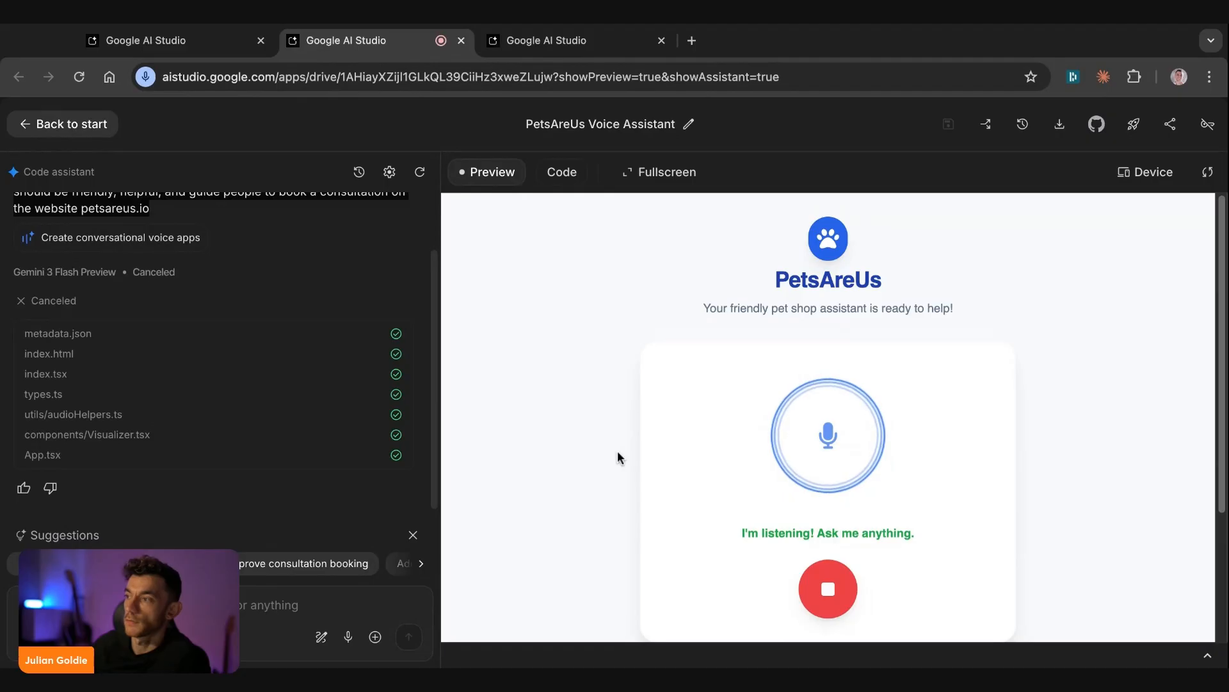
mouse_move(483, 548)
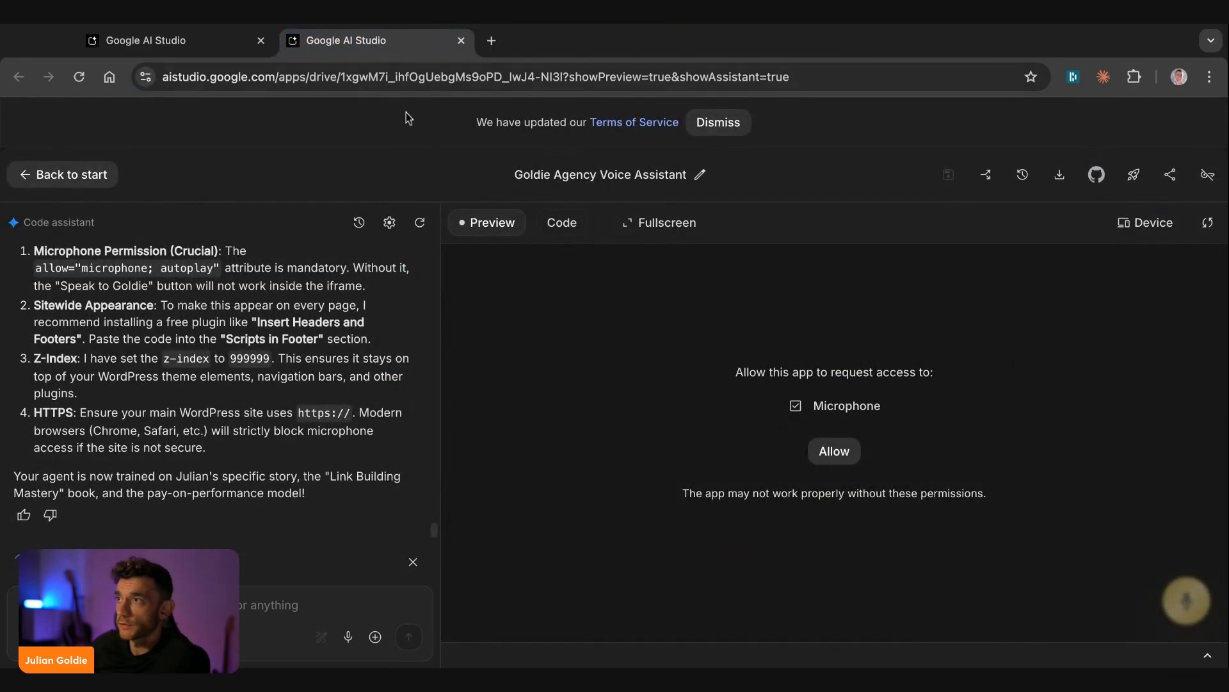
- Return to the start page, check the FAQ, and browse the saved apps list toward ThumbGenie
click(835, 450)
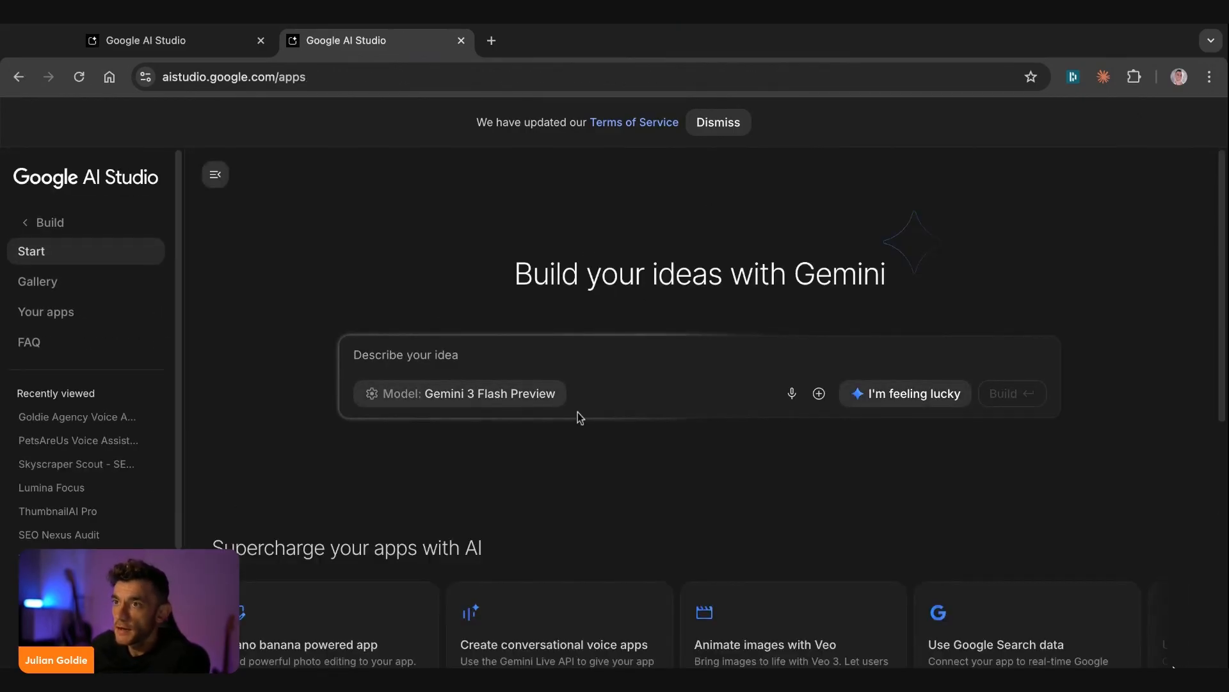
click(28, 342)
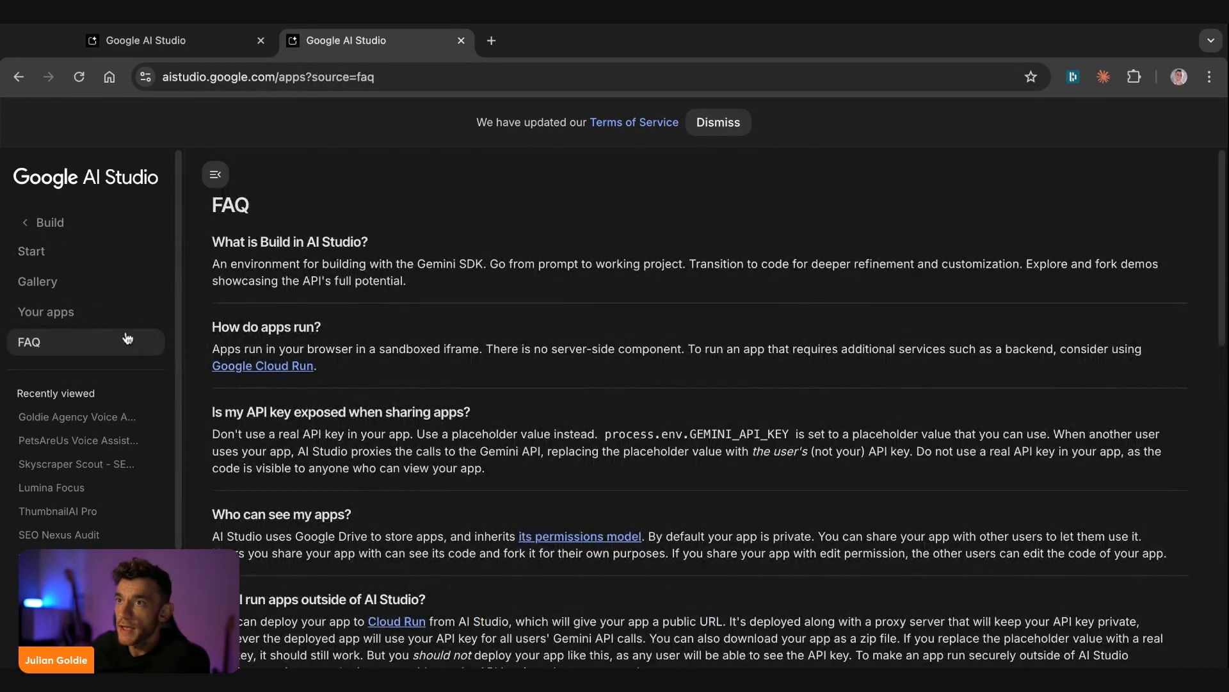
click(46, 311)
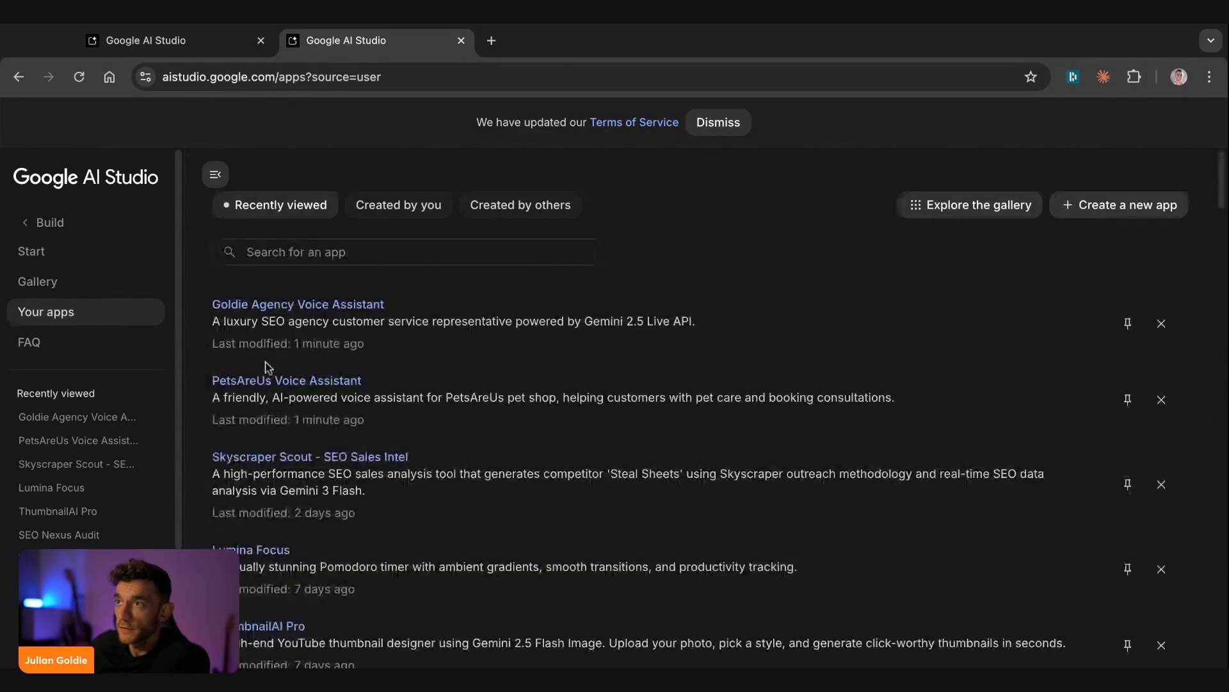
scroll(down, 3)
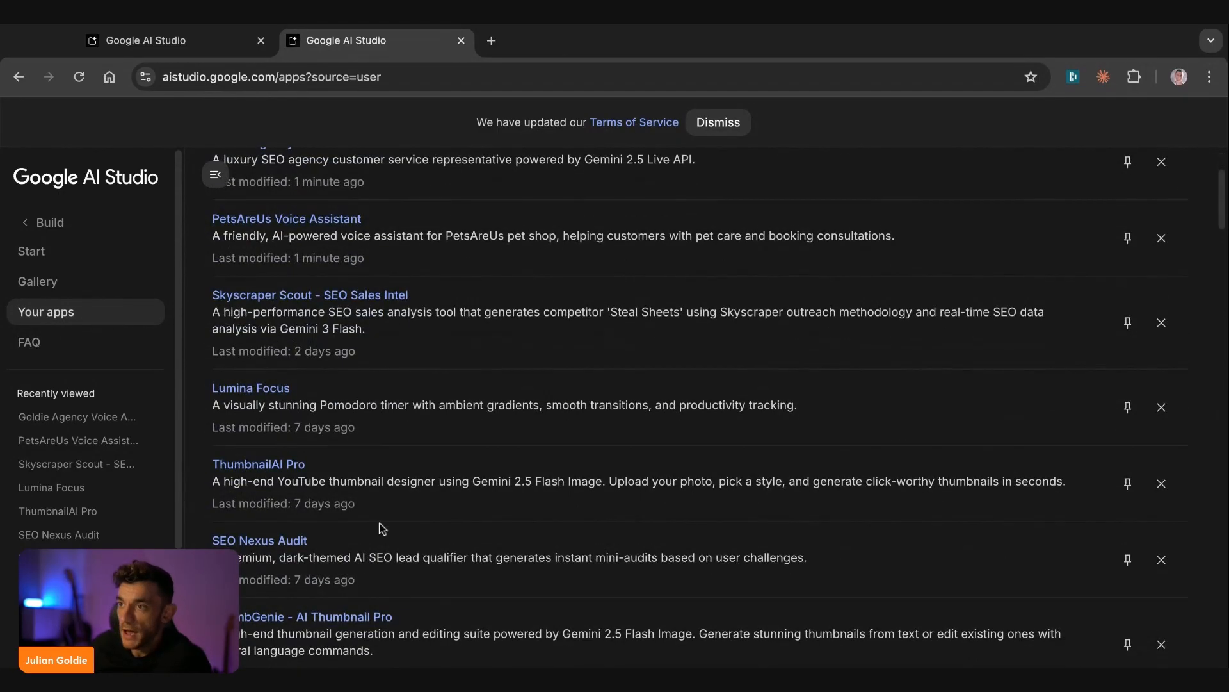
scroll(down, 3)
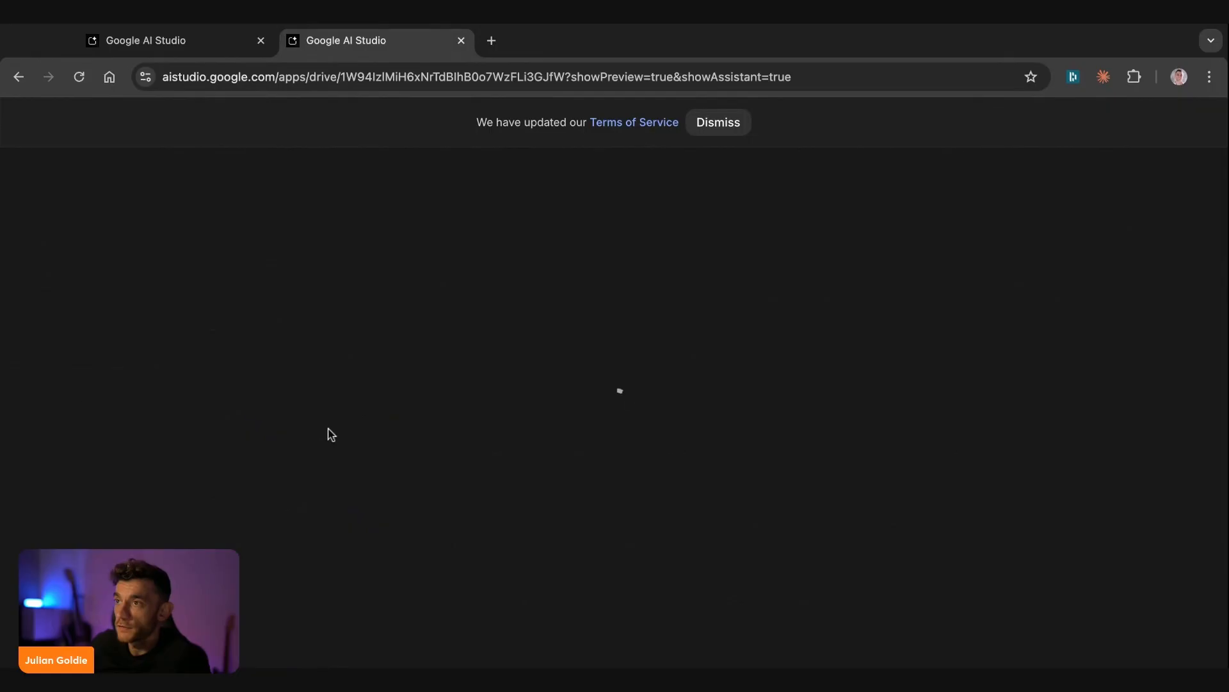
- Enter "Google AI Agents" as the thumbnail description in ThumbGenie's prompt box
click(717, 122)
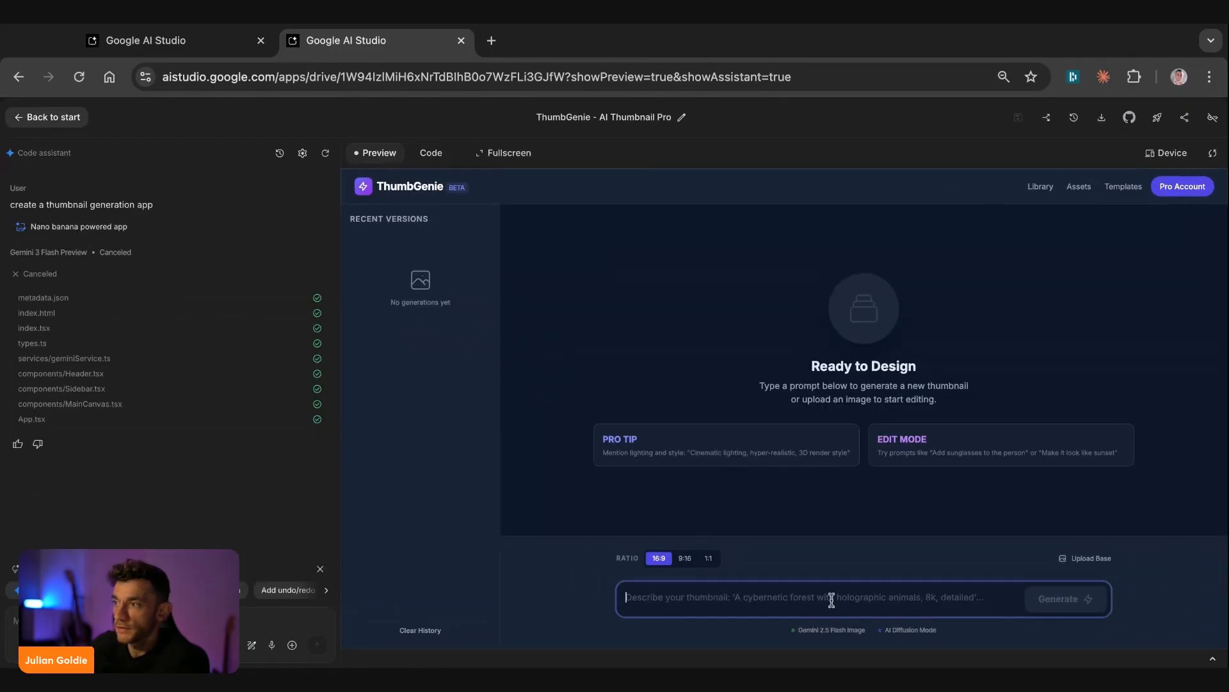
mouse_move(1071, 587)
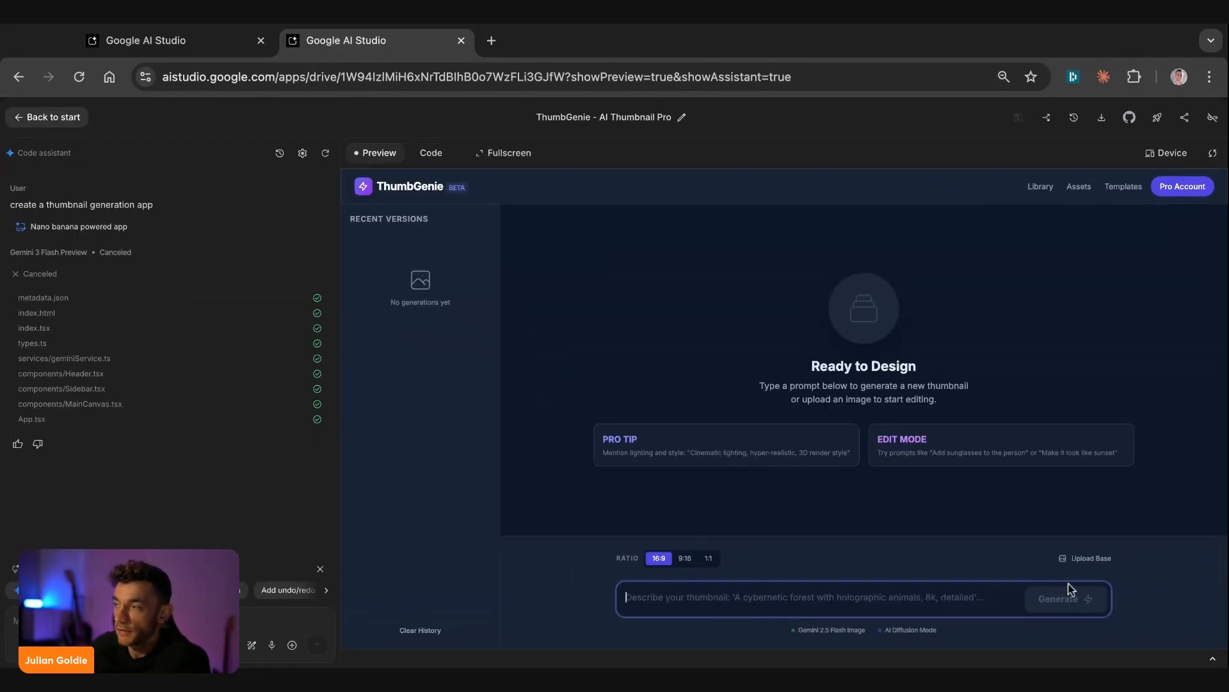
mouse_move(914, 475)
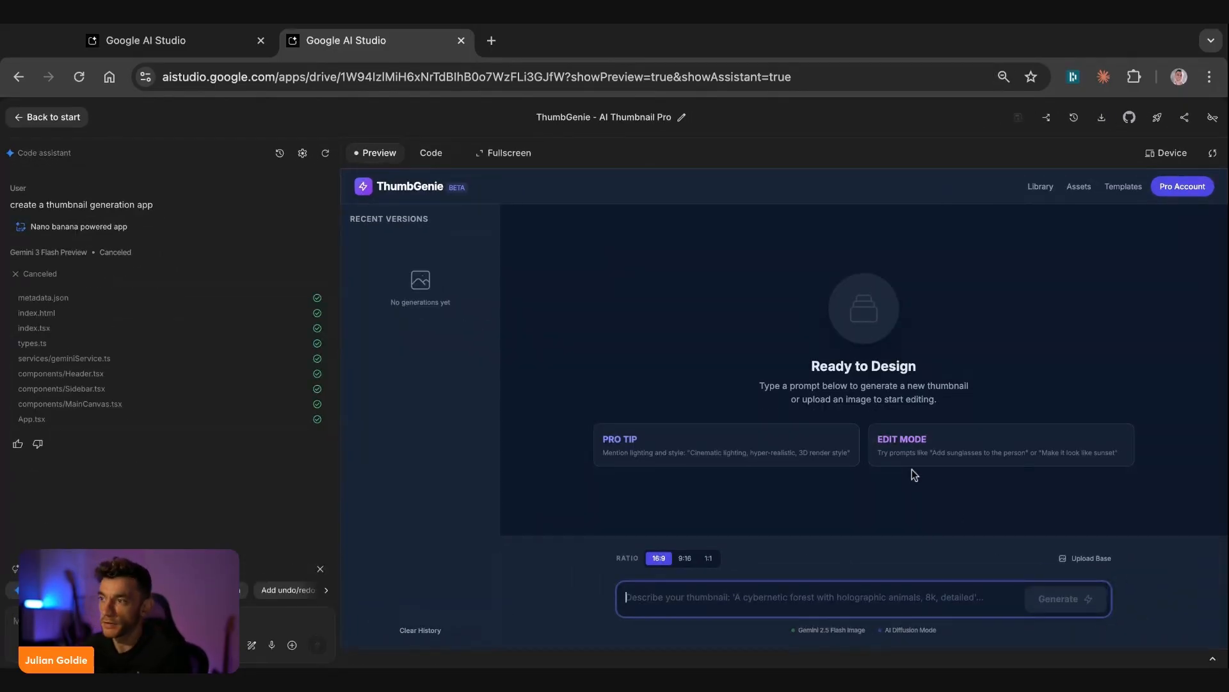
text(Google AI Agents)
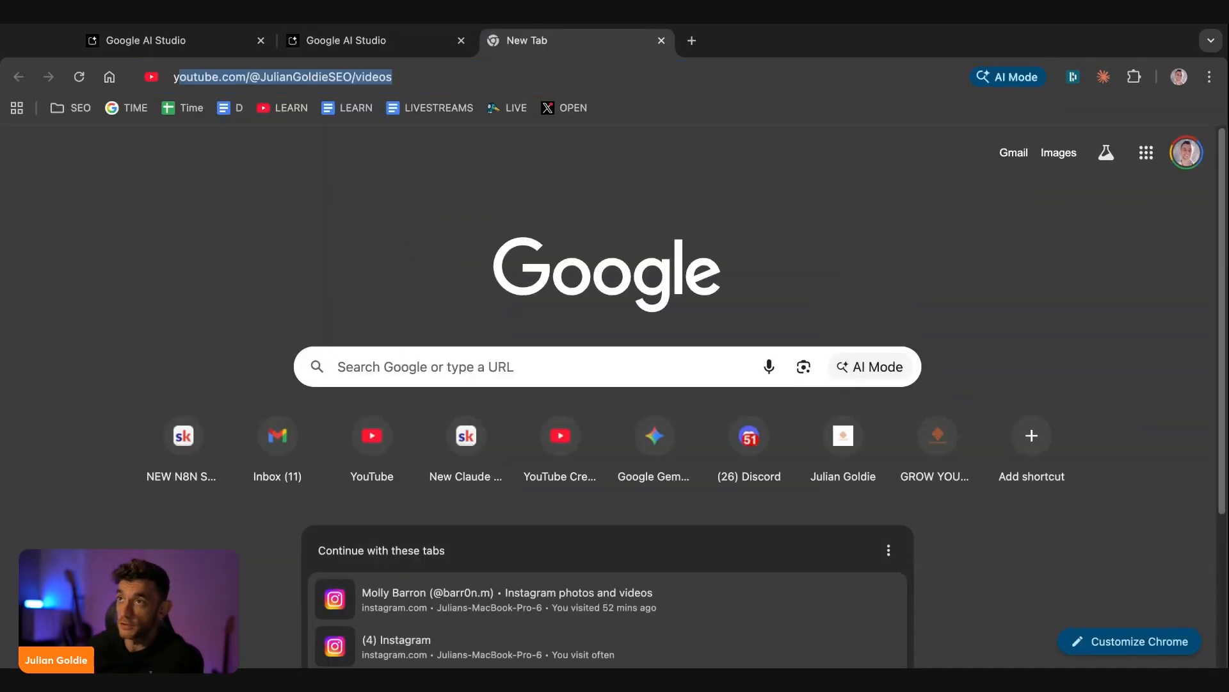
- Load the YouTube channel's Videos page, then return to the ThumbGenie tab
key(Enter)
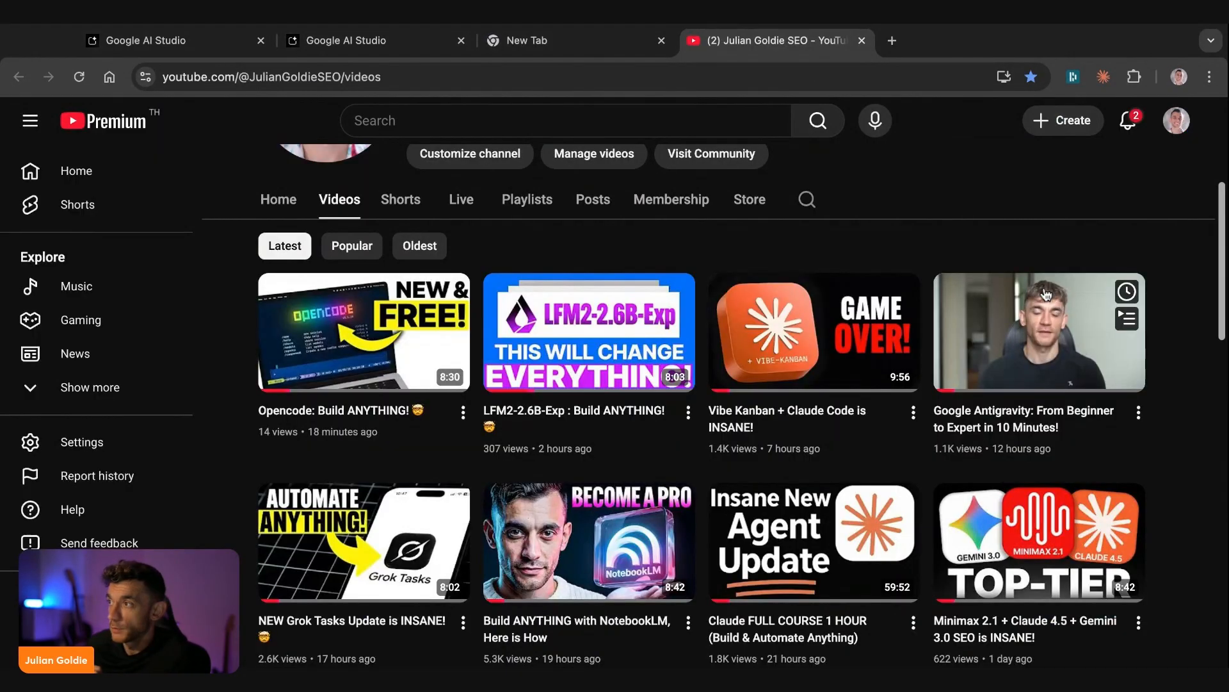
click(364, 39)
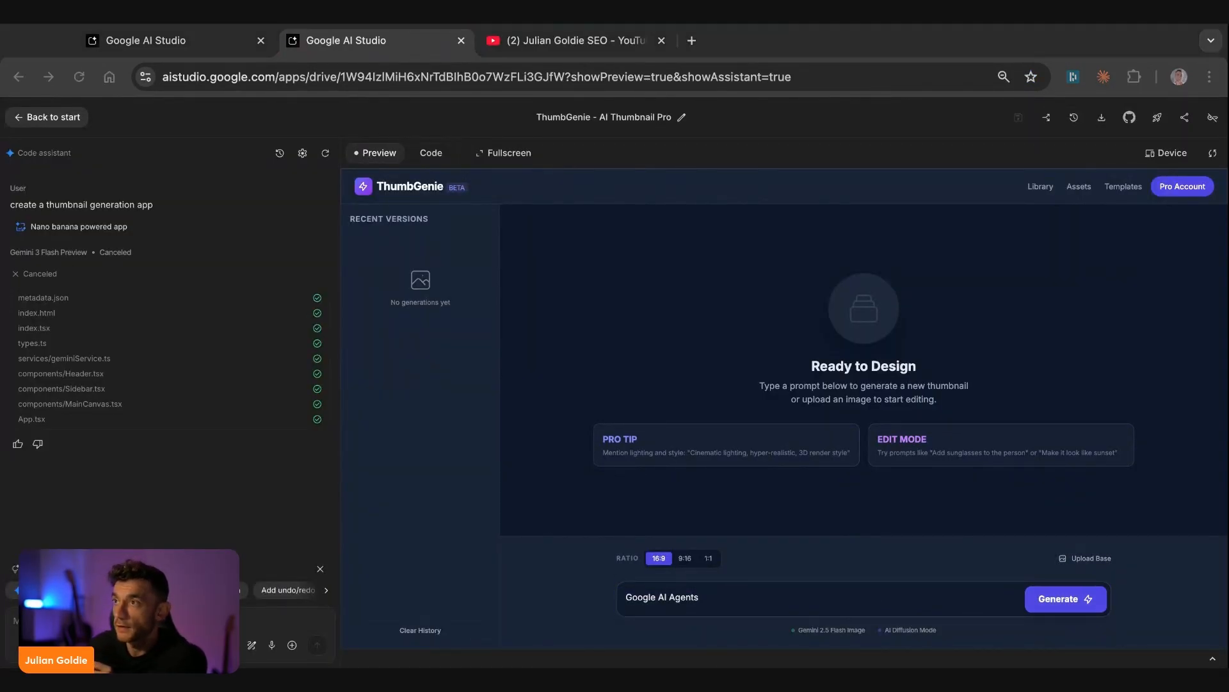
- Use the Game Over thumbnail as base image and generate its Google AI Agents edit
click(1065, 599)
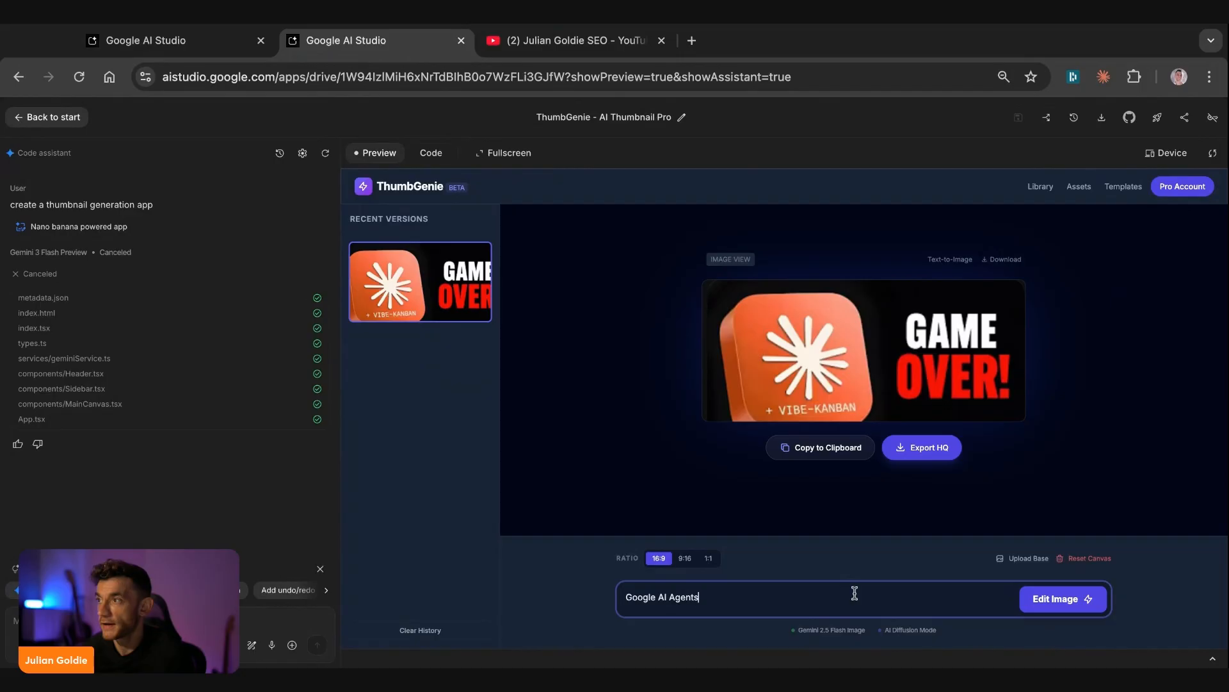
click(1062, 599)
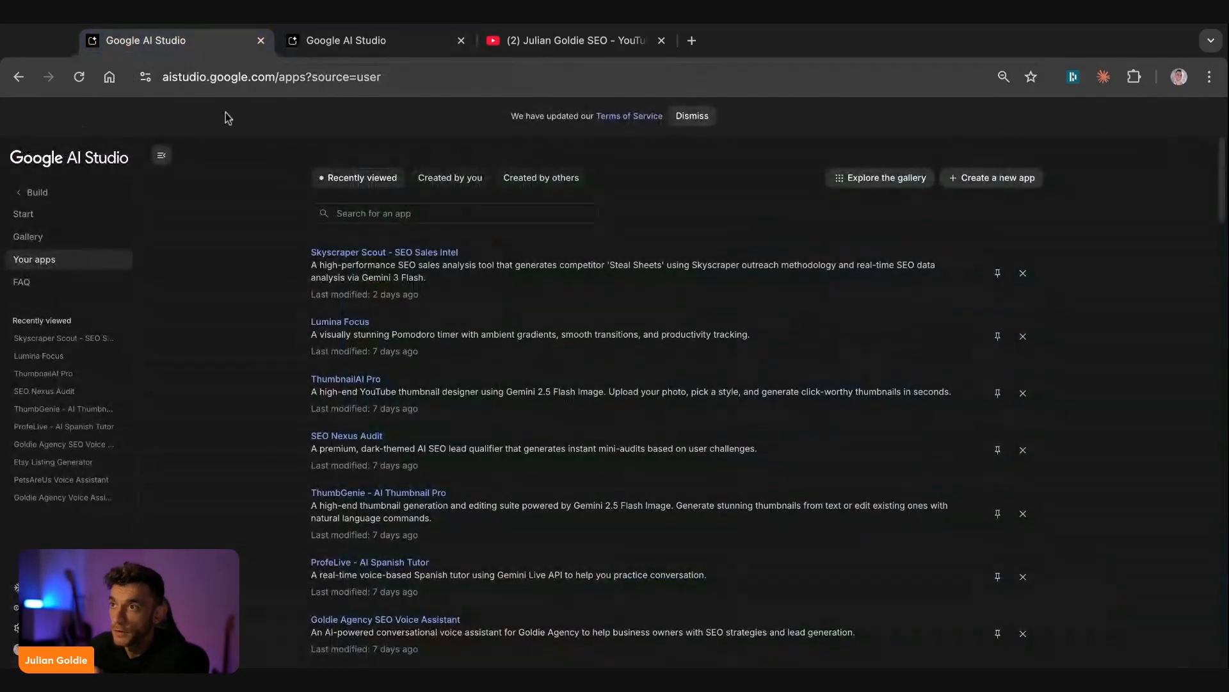
scroll(down, 3)
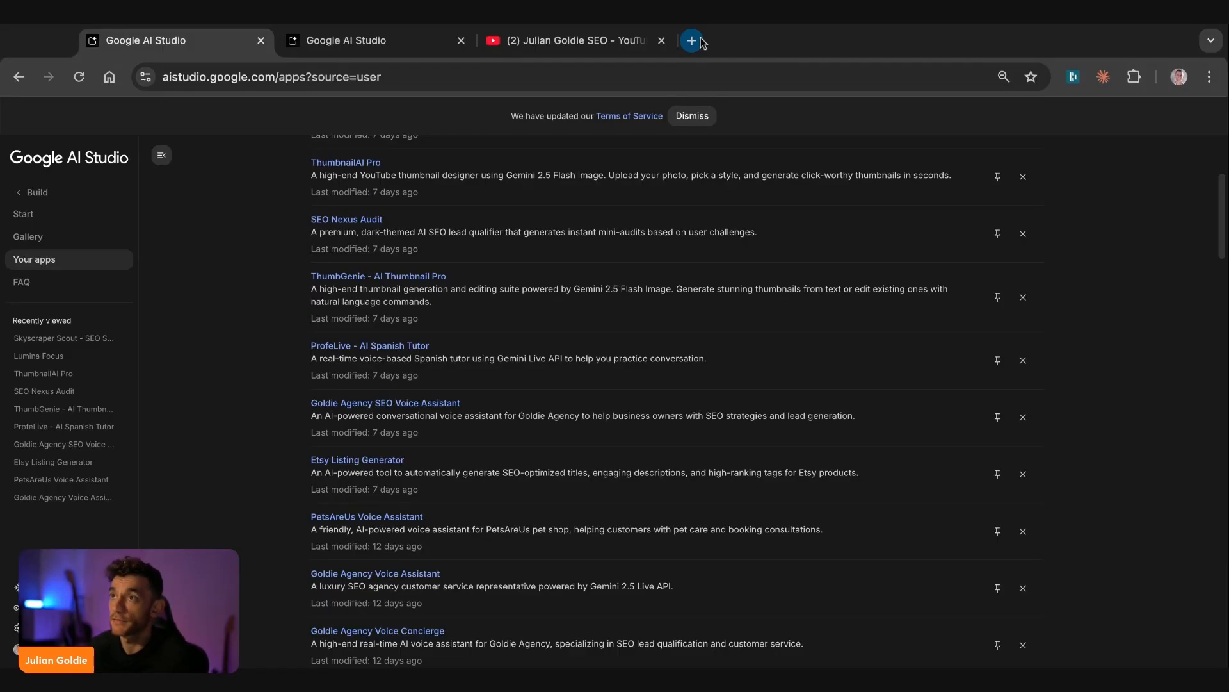
- View the AI Avatar Videos lesson in the AI Profit Boardroom Skool classroom in a new tab
click(694, 41)
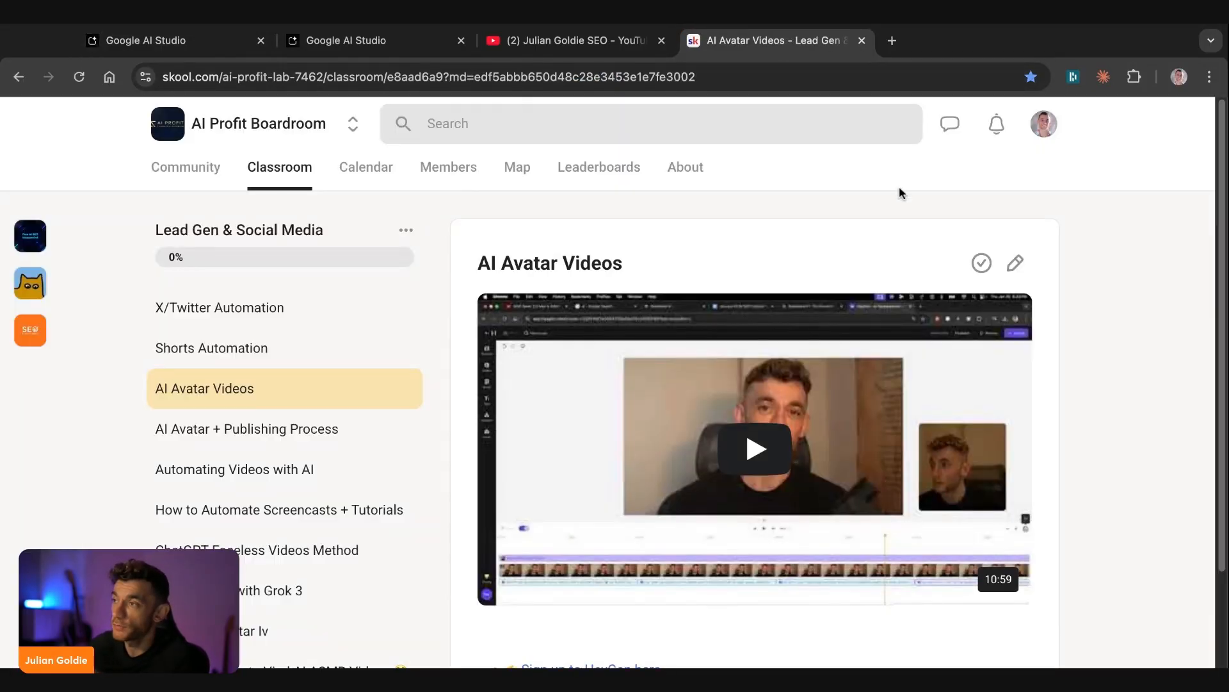
scroll(down, 3)
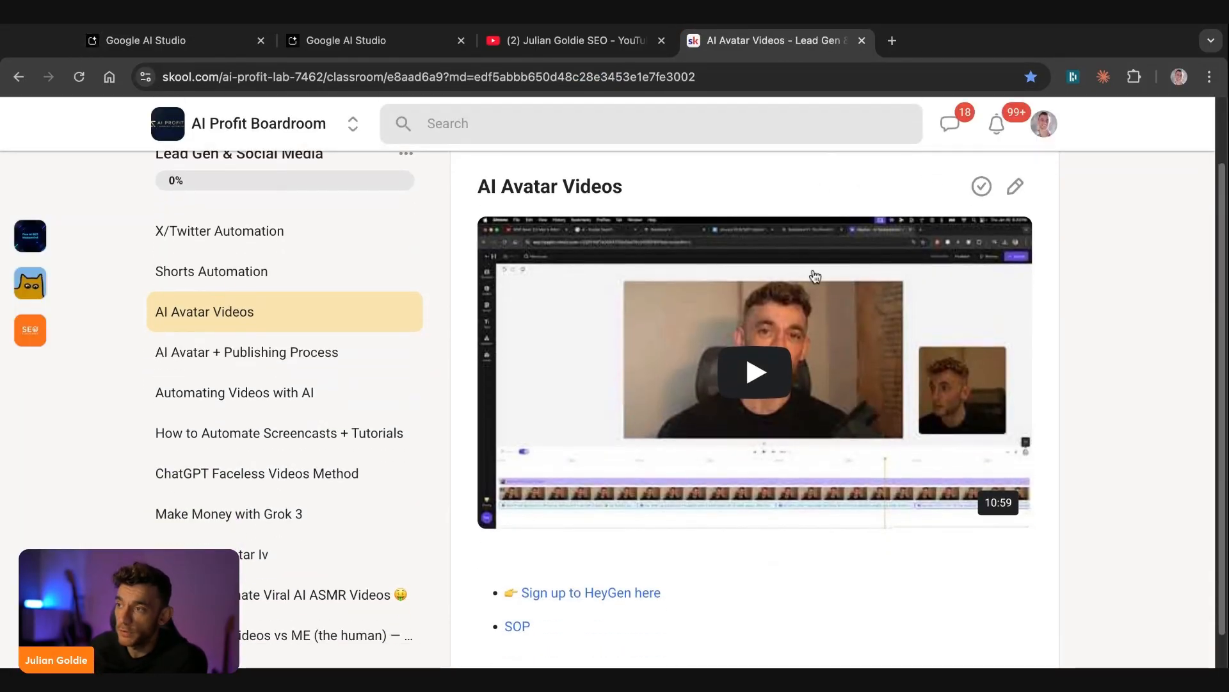
mouse_move(475, 171)
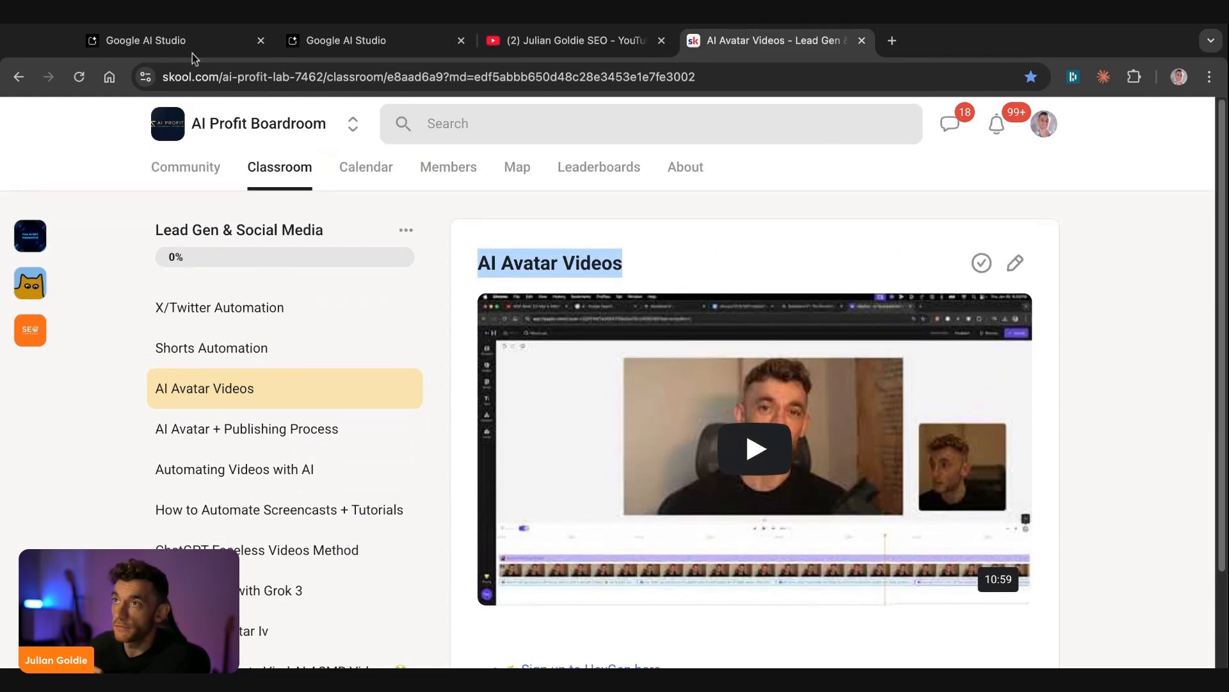
scroll(down, 3)
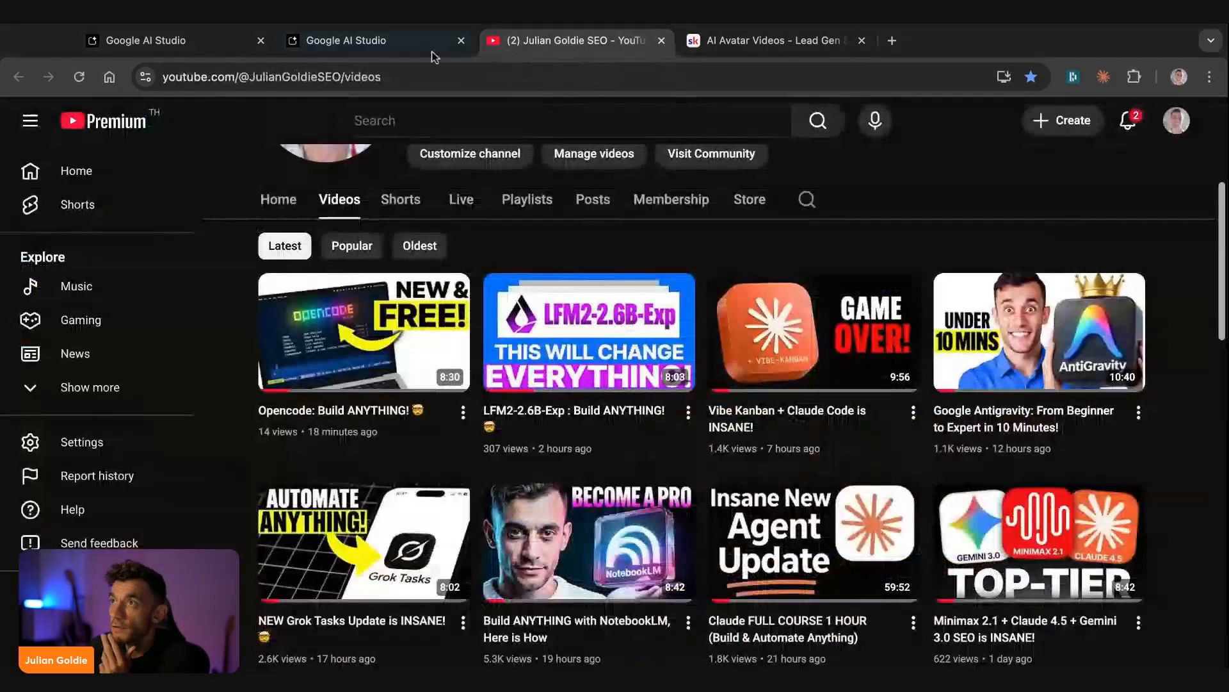
- Check the finished Google AI Agents thumbnail in ThumbGenie, then move to a new Claude chat
click(364, 39)
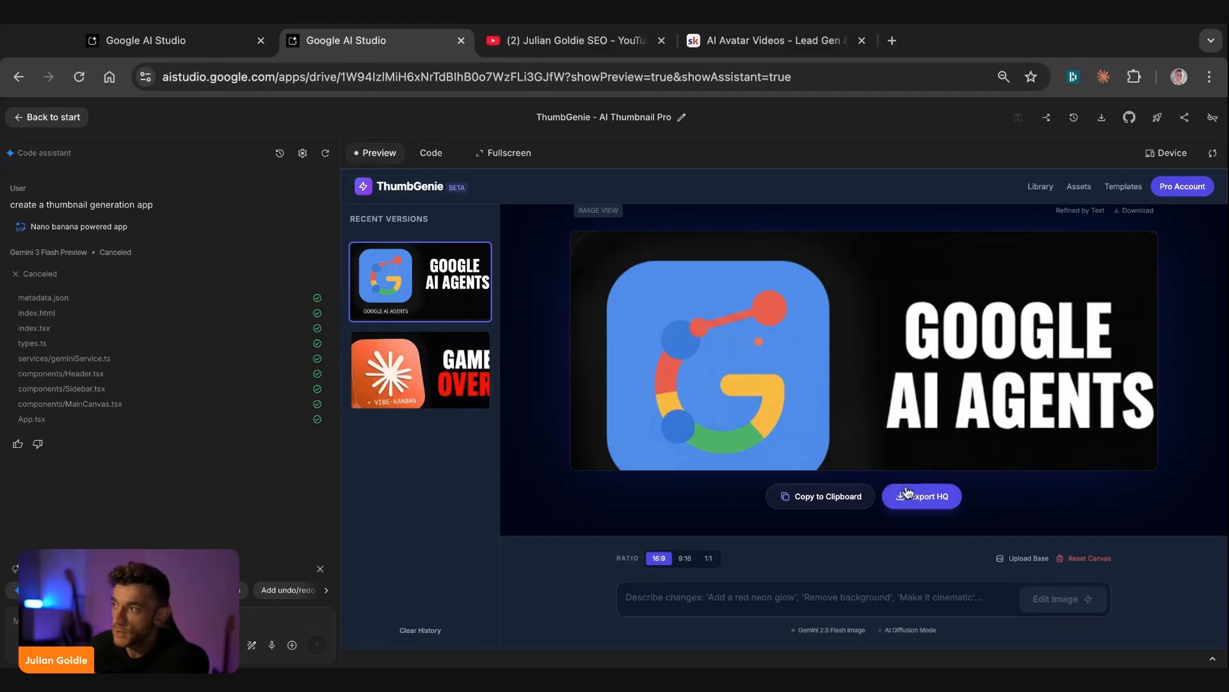
mouse_move(1058, 251)
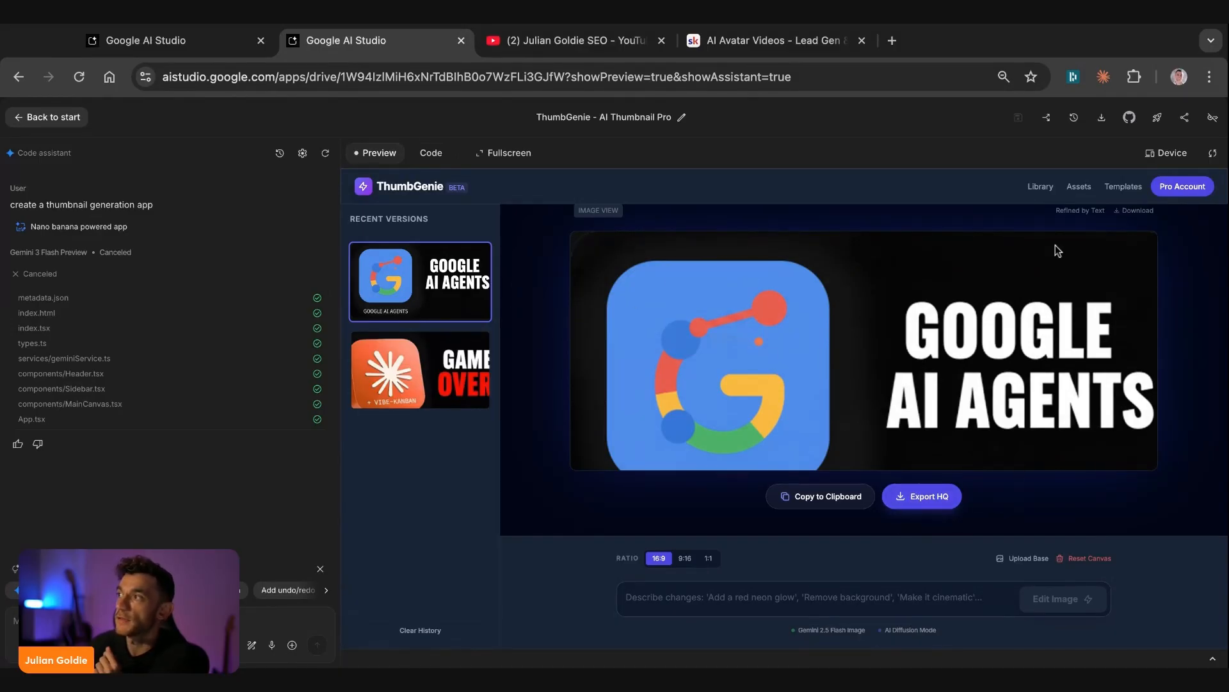
click(46, 117)
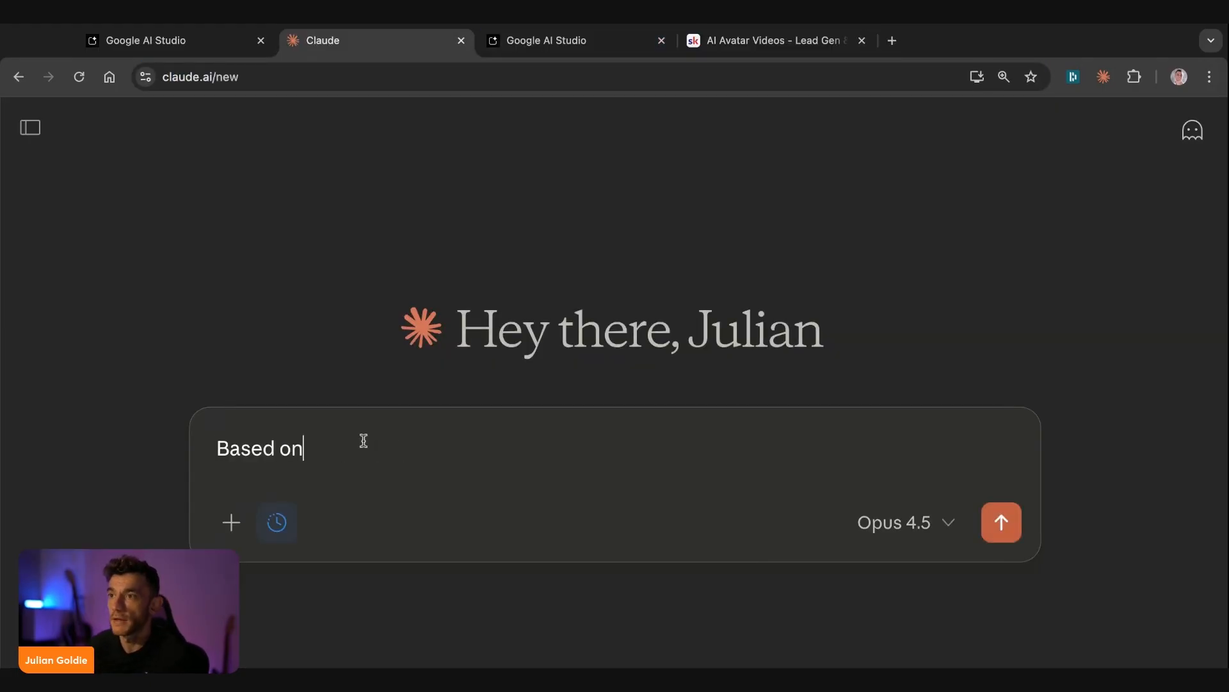
- Ask Claude for one-click app ideas based on what it knows about me
text(what you know about me, give me some ideas for what I can)
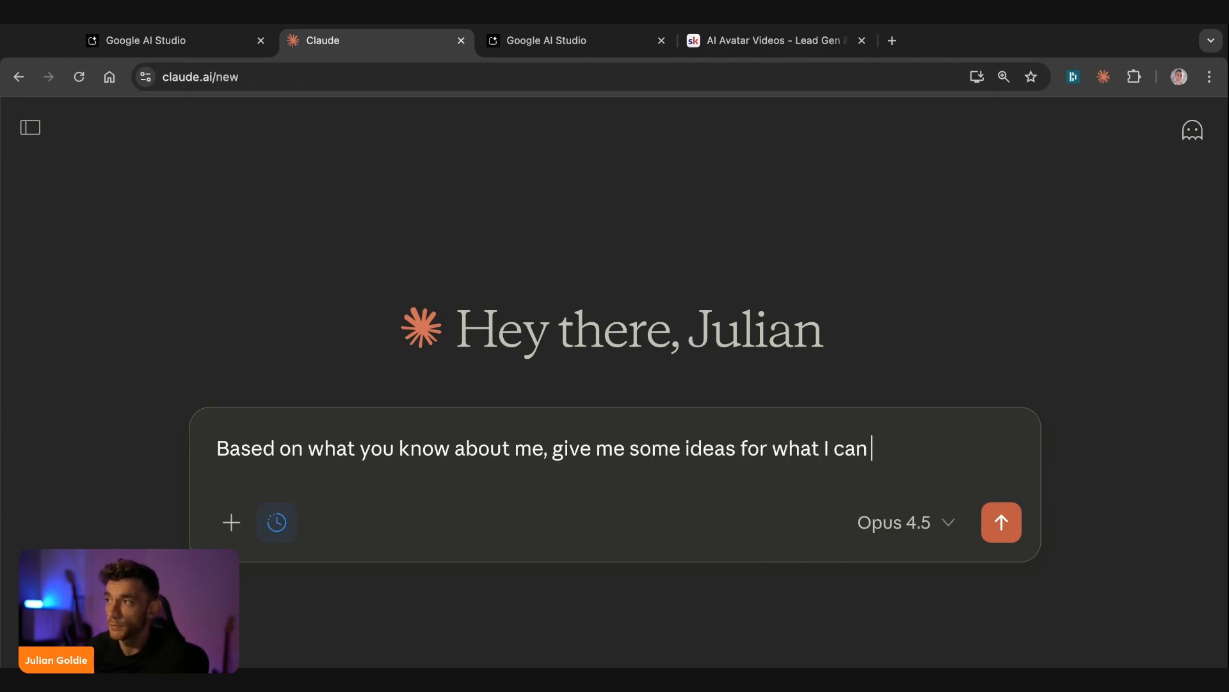
text(build as a 1 click)
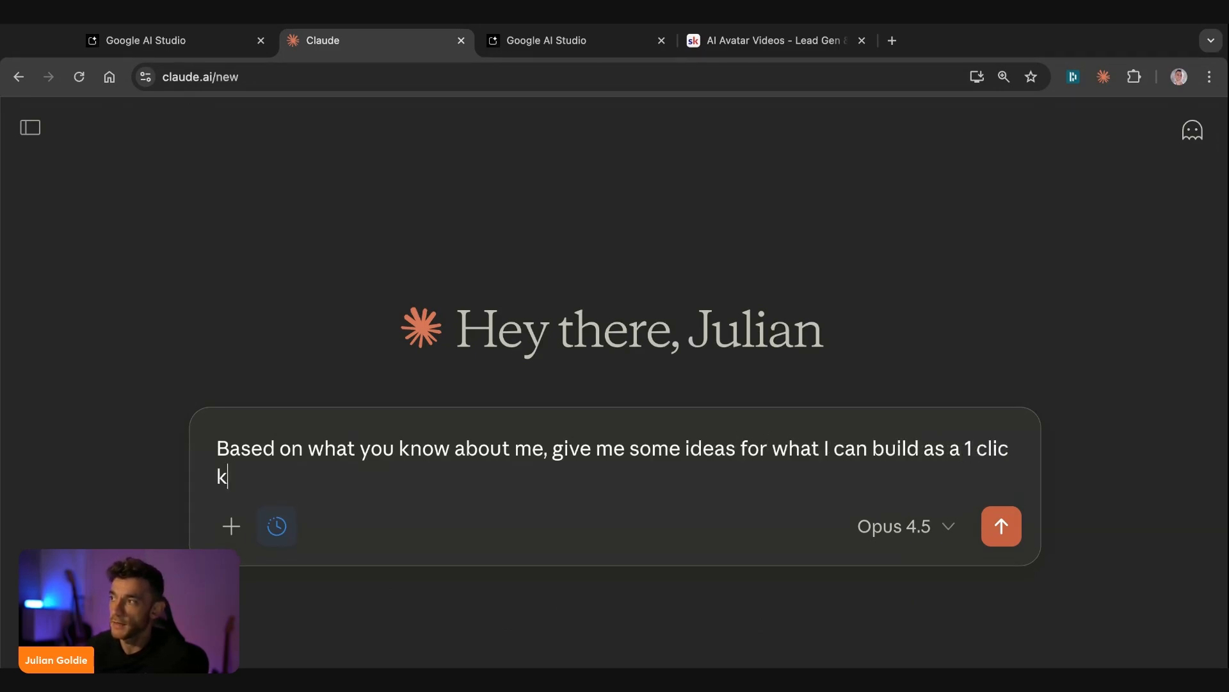
click(1001, 526)
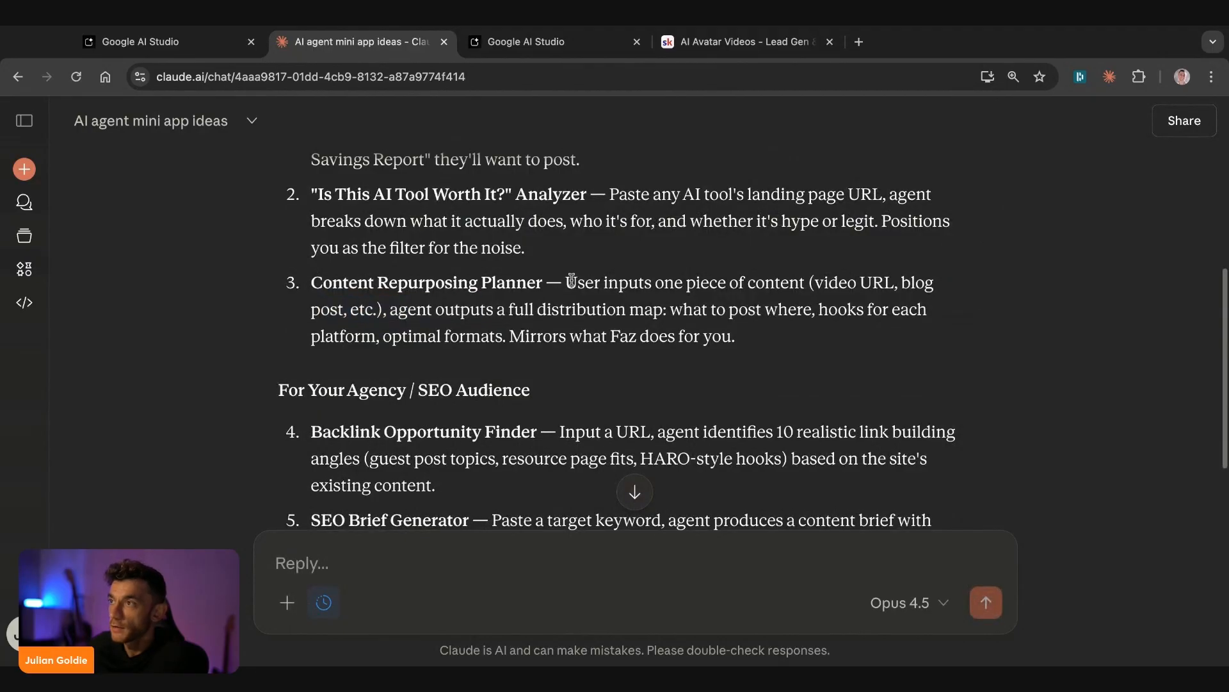
- Select the Content Repurposing Planner idea from Claude's reply and head to AI Studio's build page
drag(571, 281, 494, 309)
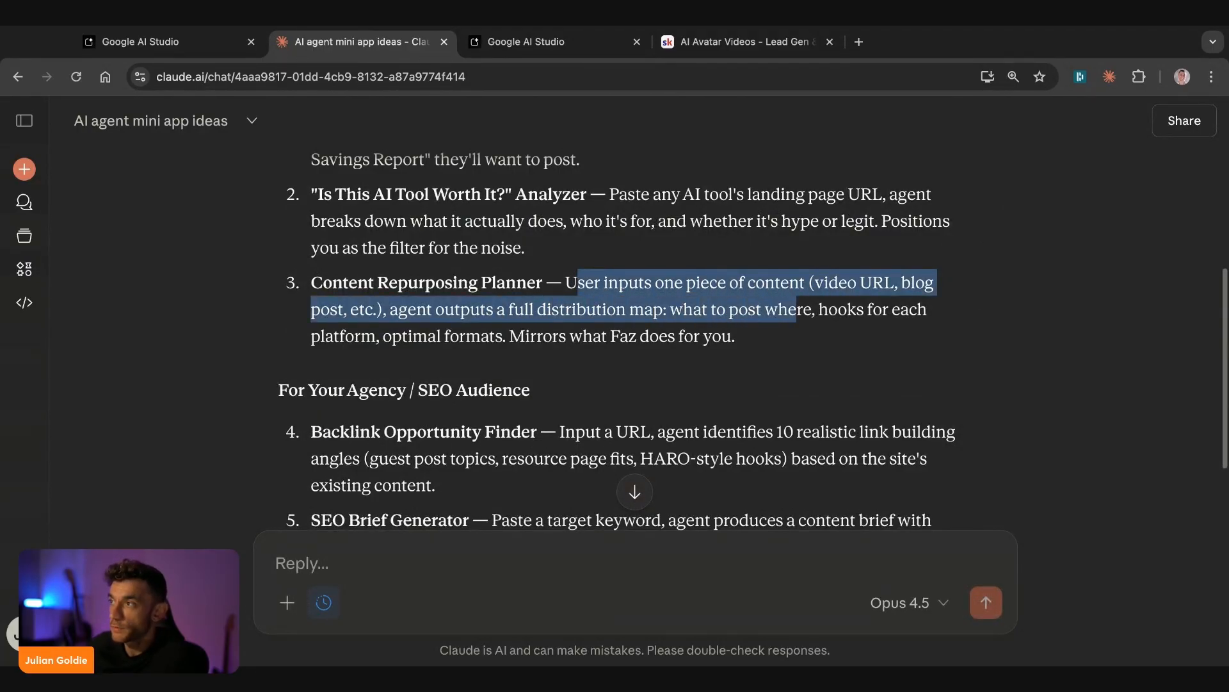
double_click(657, 336)
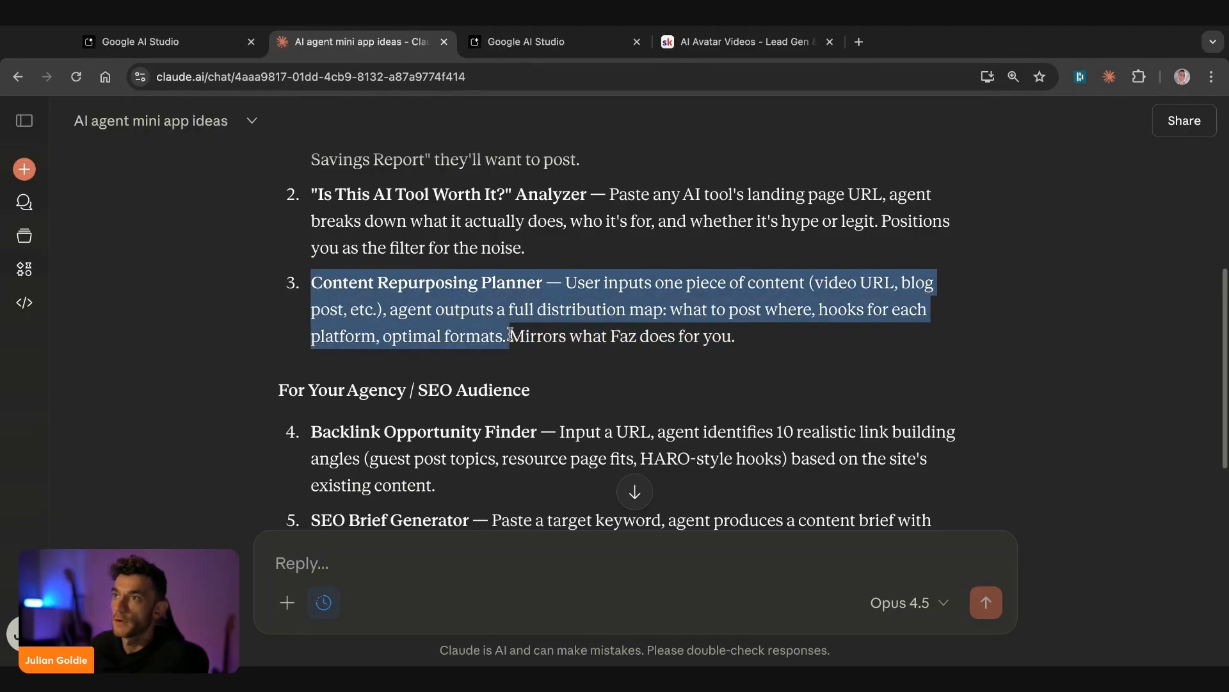
click(528, 40)
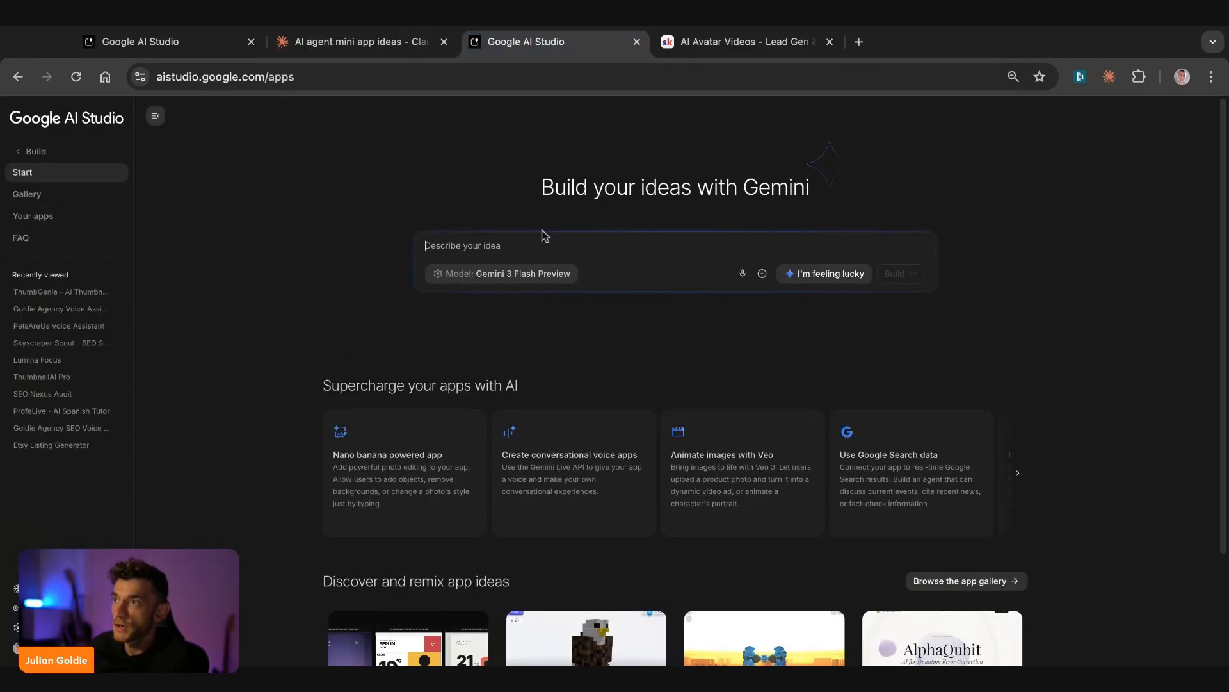
- Build the Content Repurposing Planner app with Gemini intelligence and Google Search data added
text(Content Repurposing Planner — User inputs one piece of content (video URL, blog post, etc.), agent outputs a full distribution map: what to post where, hooks for each platform, optimal formats.)
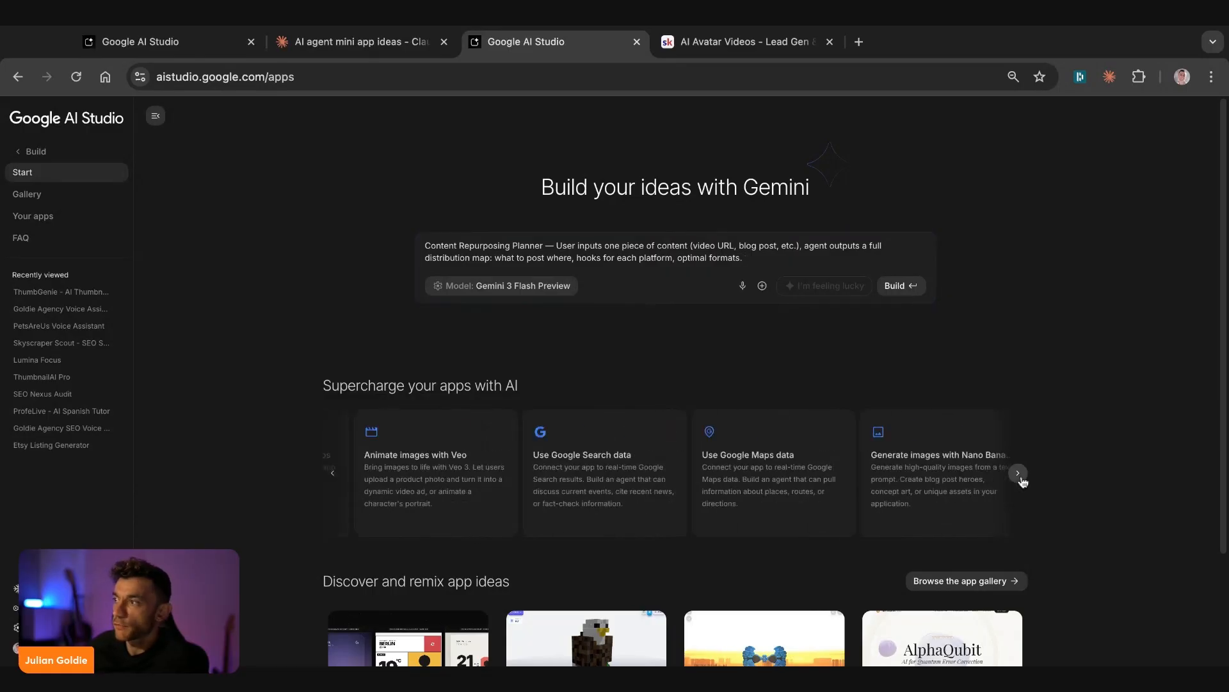
click(1017, 474)
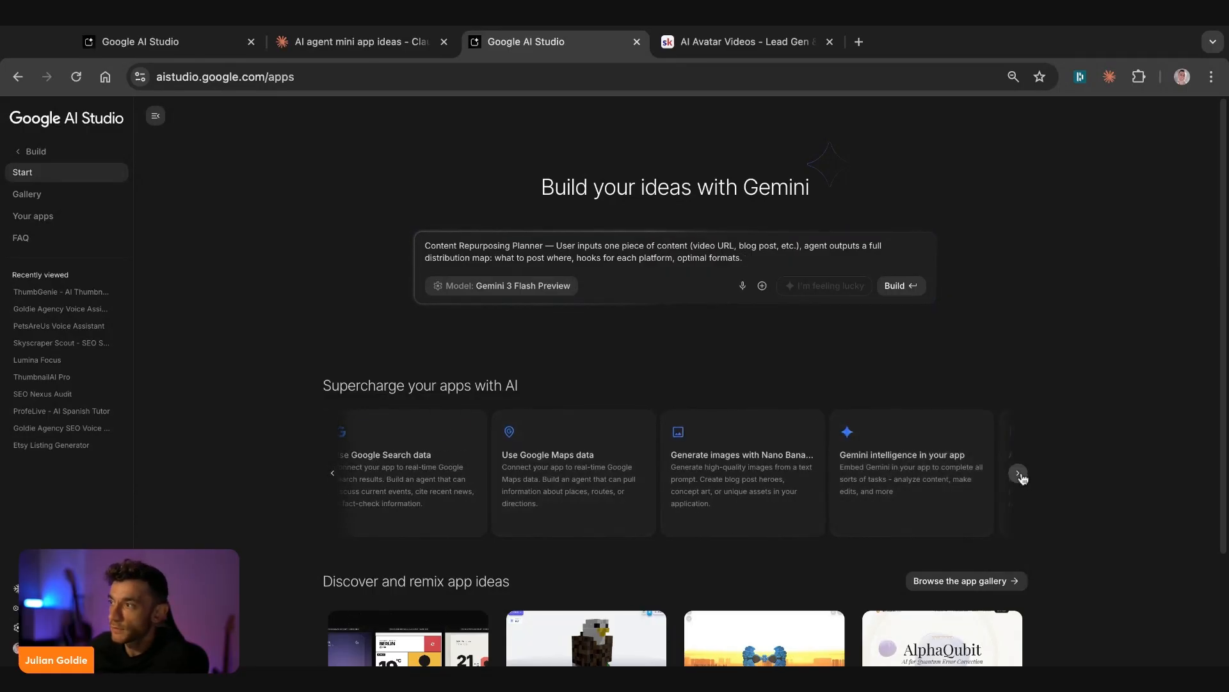
click(1018, 473)
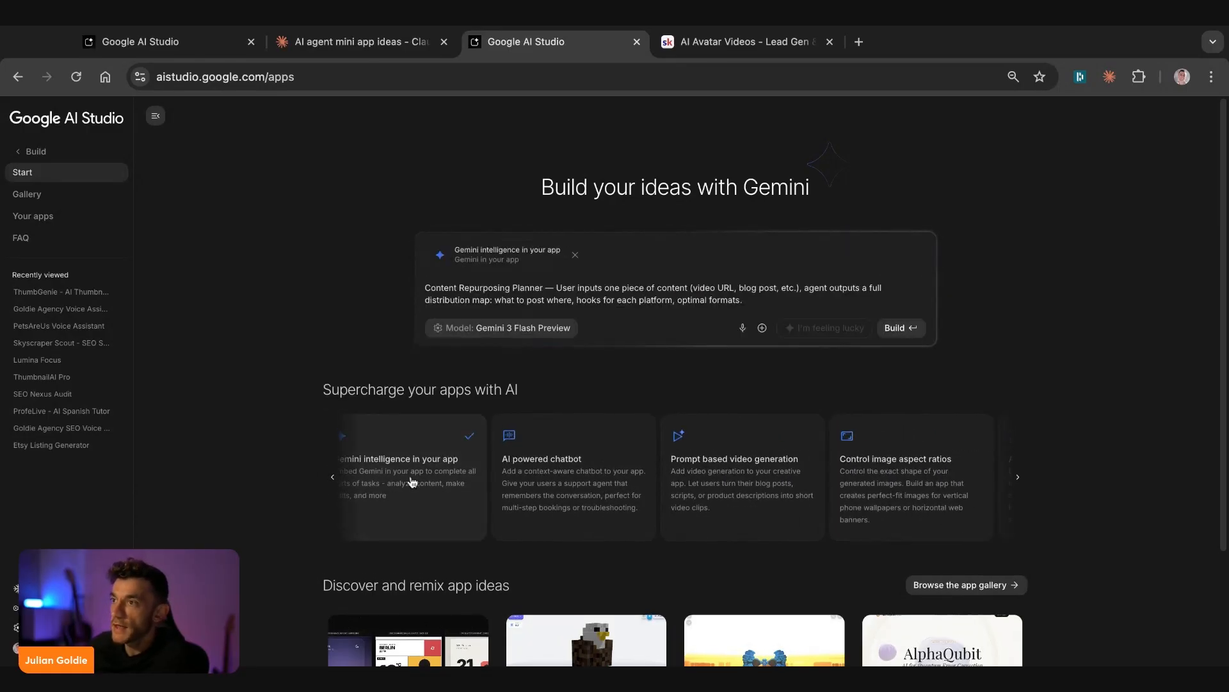
click(332, 476)
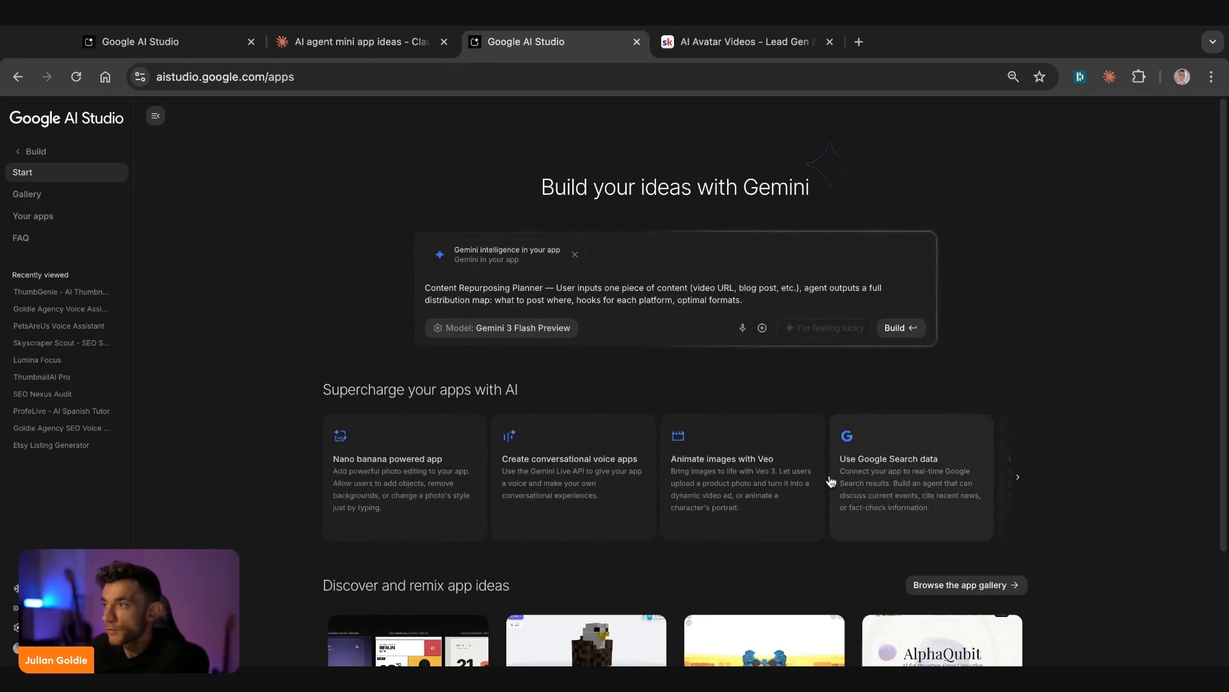
click(911, 476)
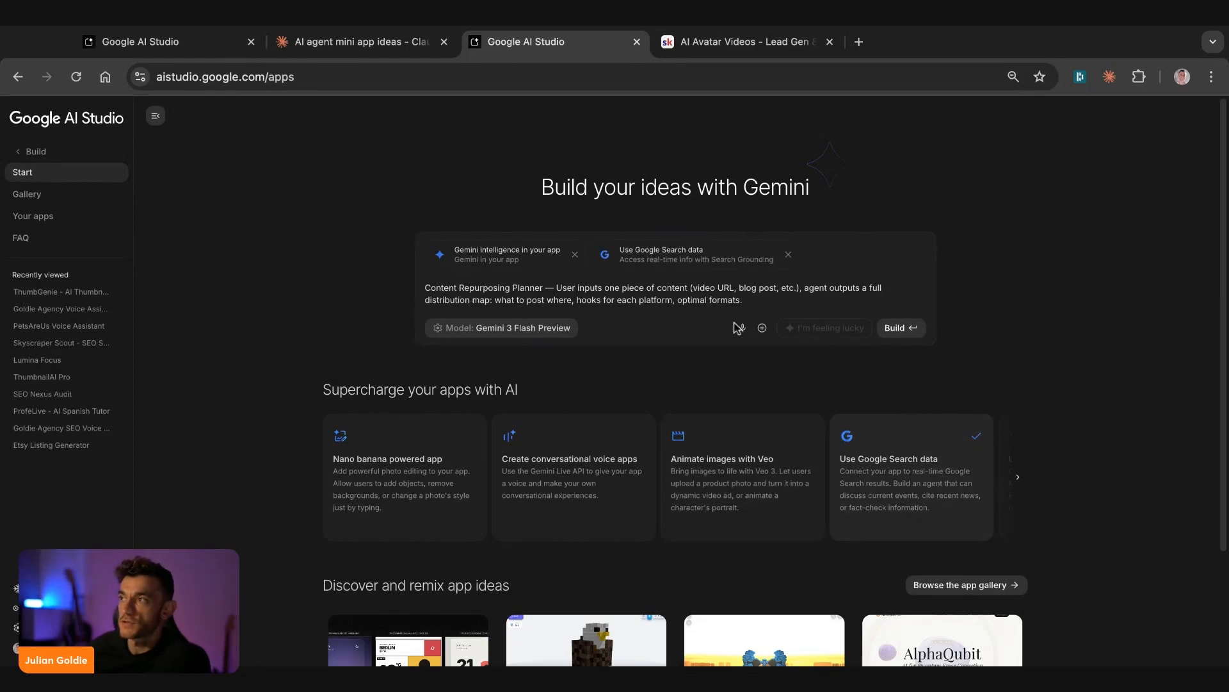
click(901, 328)
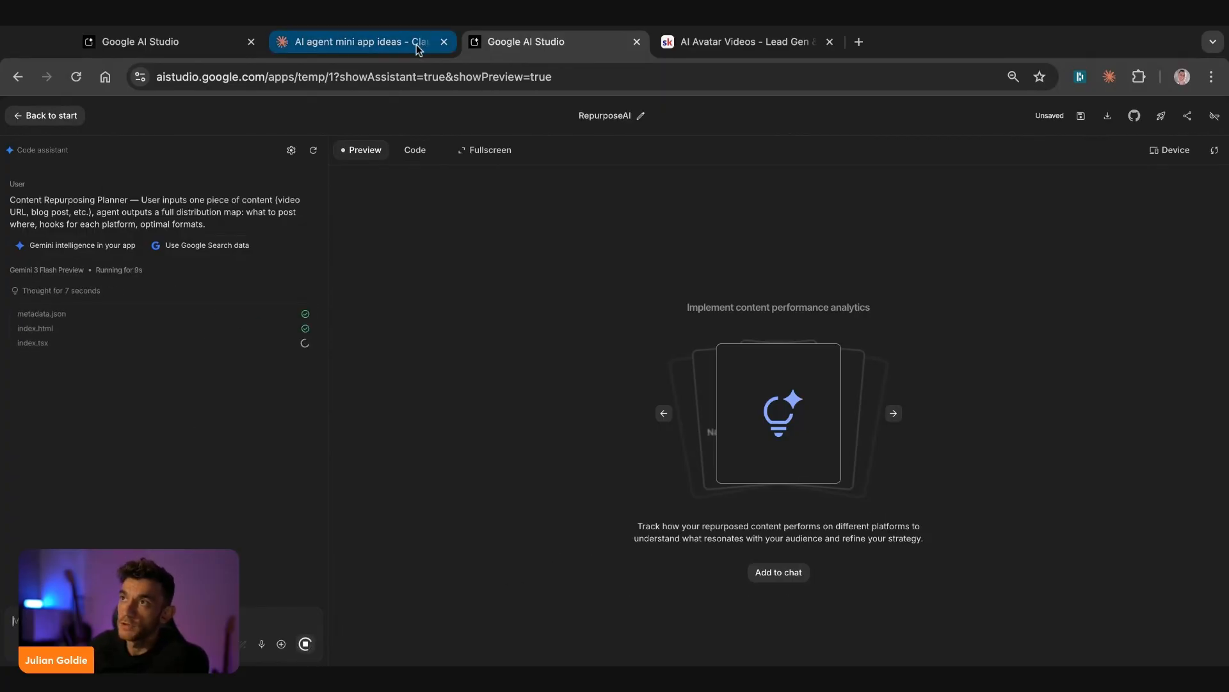
- Return to the Claude ideas chat and scroll to the SEO Brief Generator entry
click(357, 41)
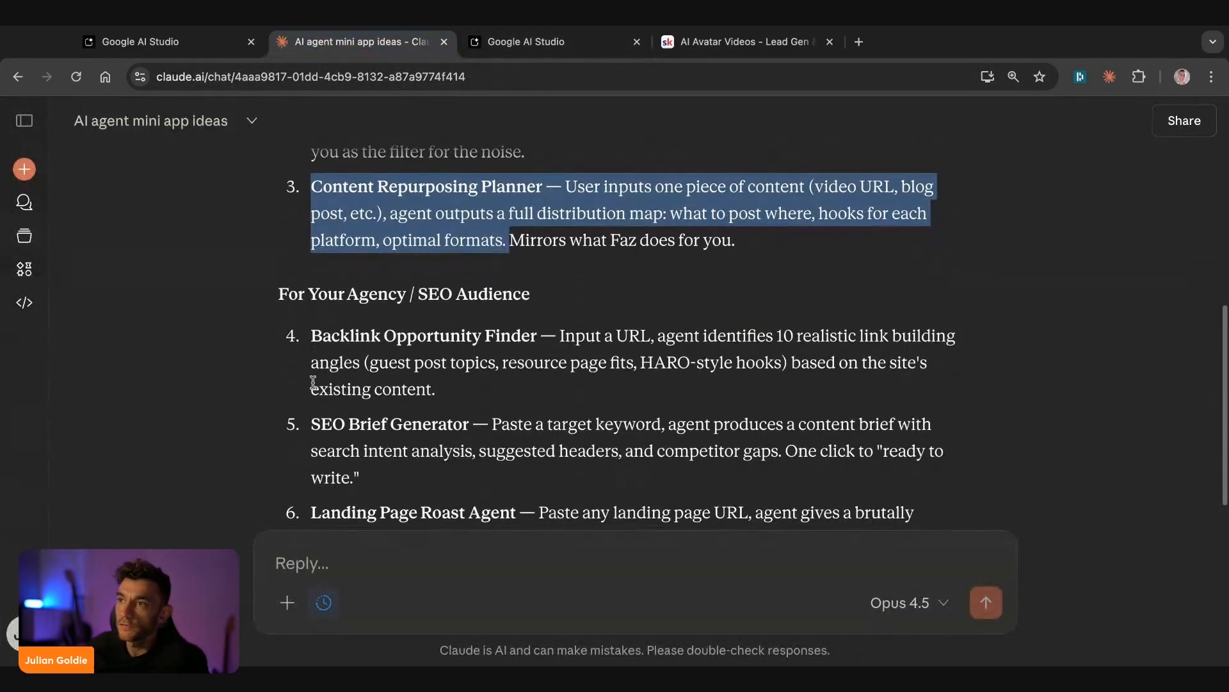
scroll(down, 3)
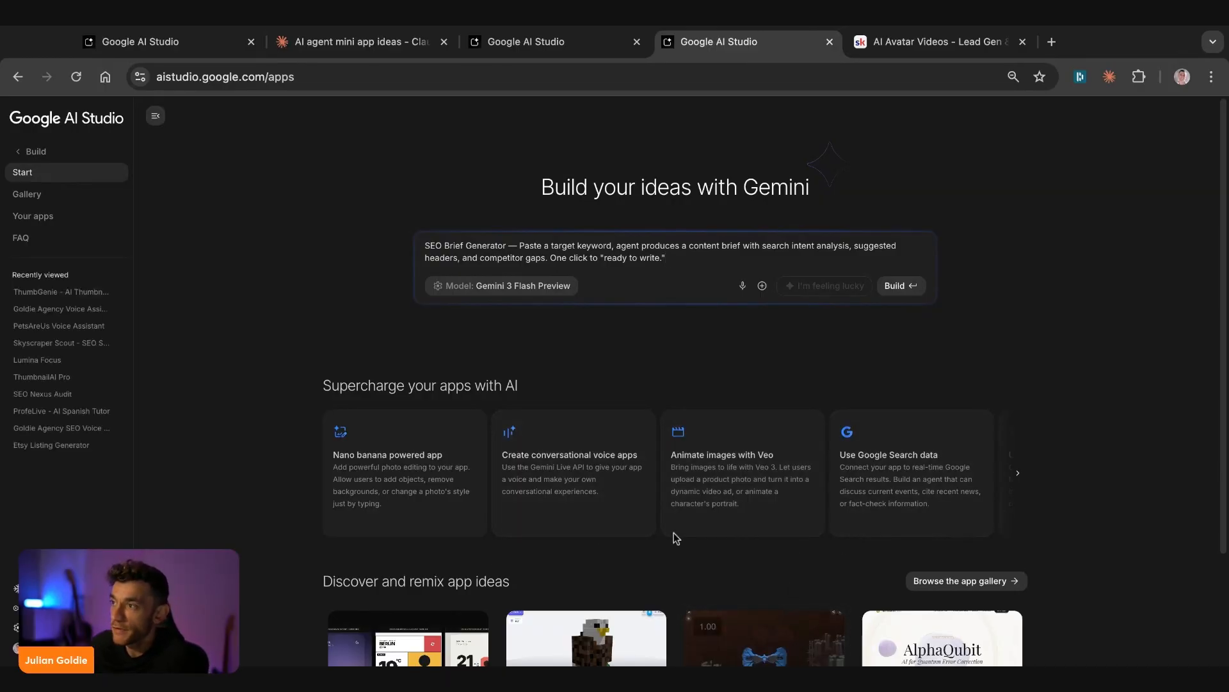
mouse_move(822, 423)
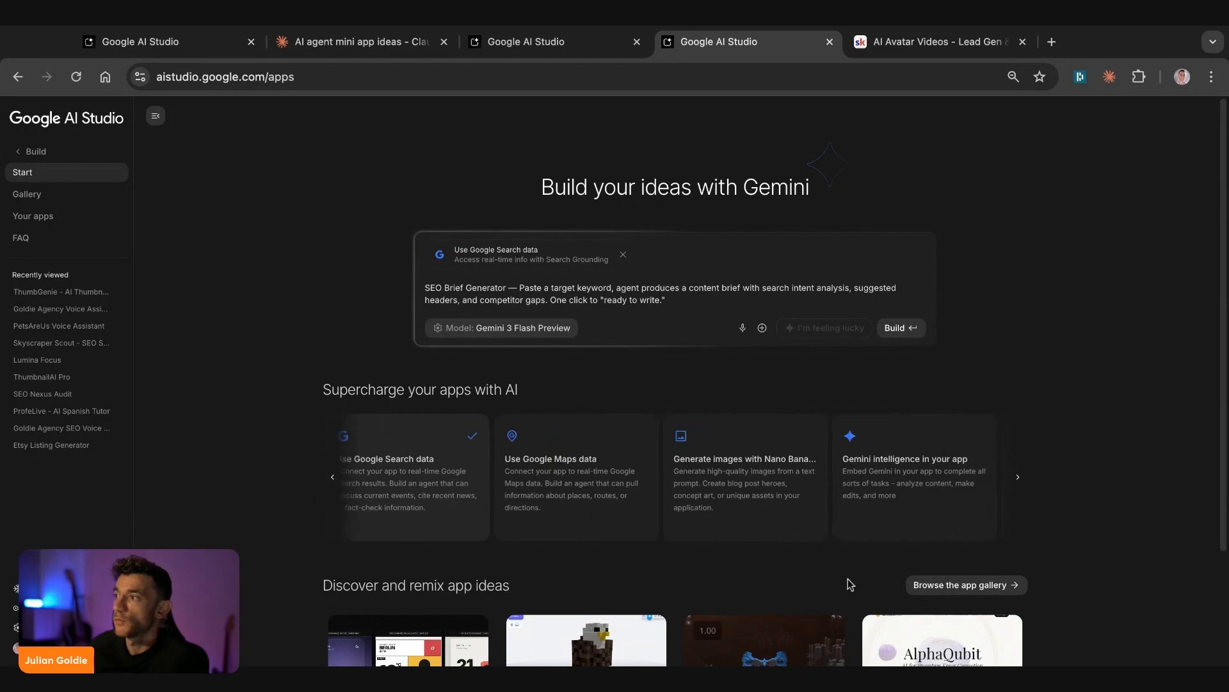
- Add Gemini intelligence and start building the SEO Brief Generator app
click(904, 476)
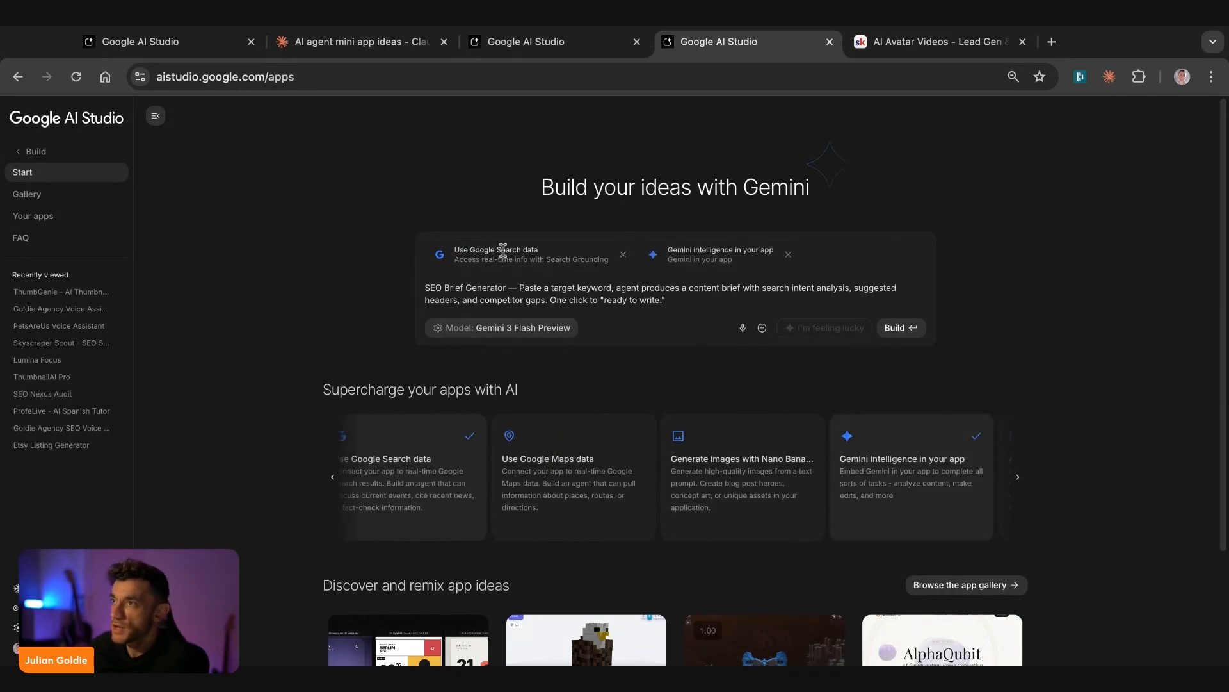
mouse_move(914, 331)
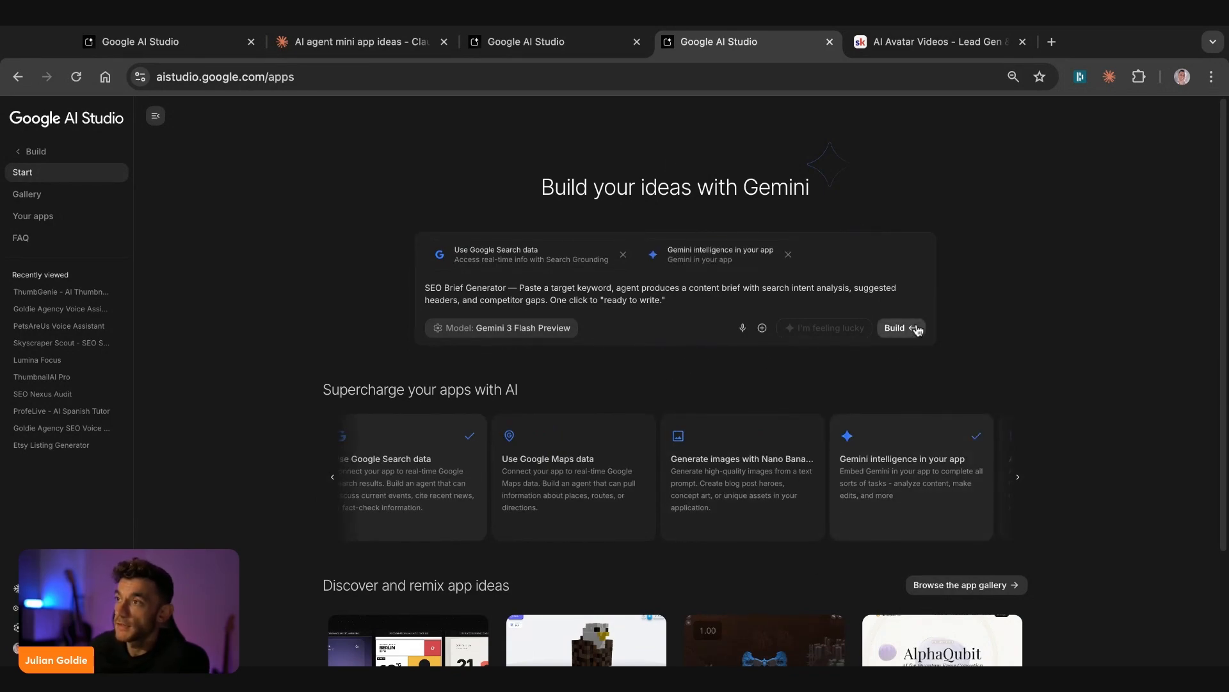
click(902, 328)
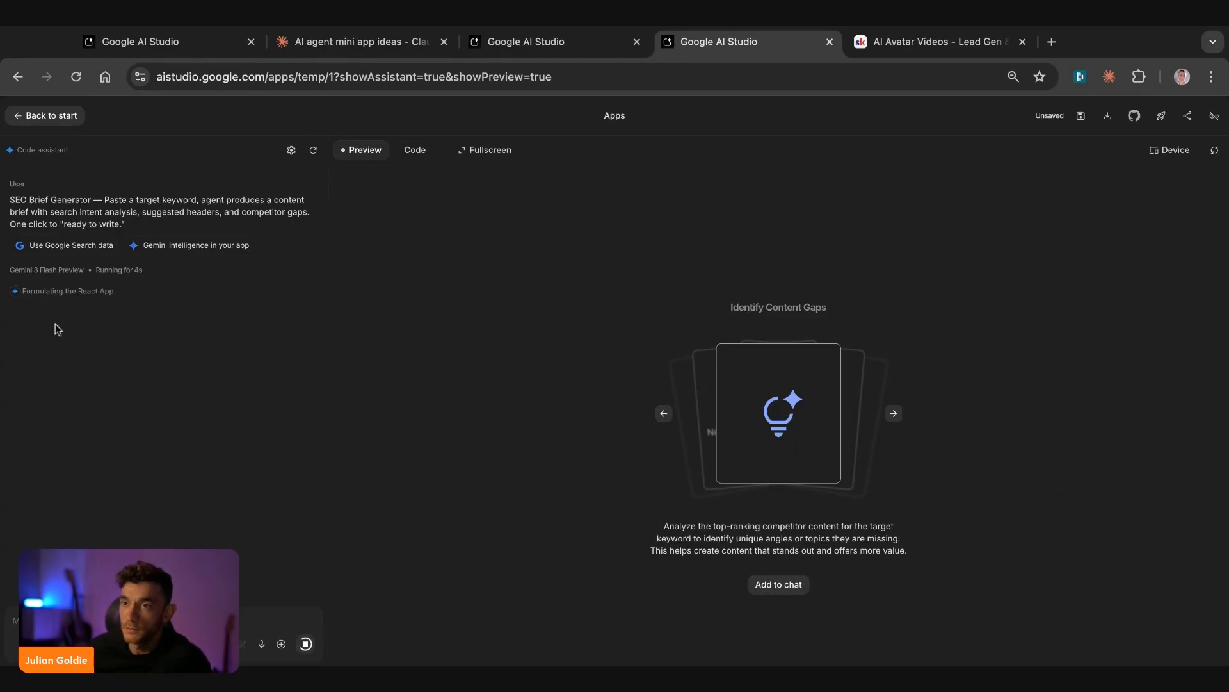
mouse_move(470, 589)
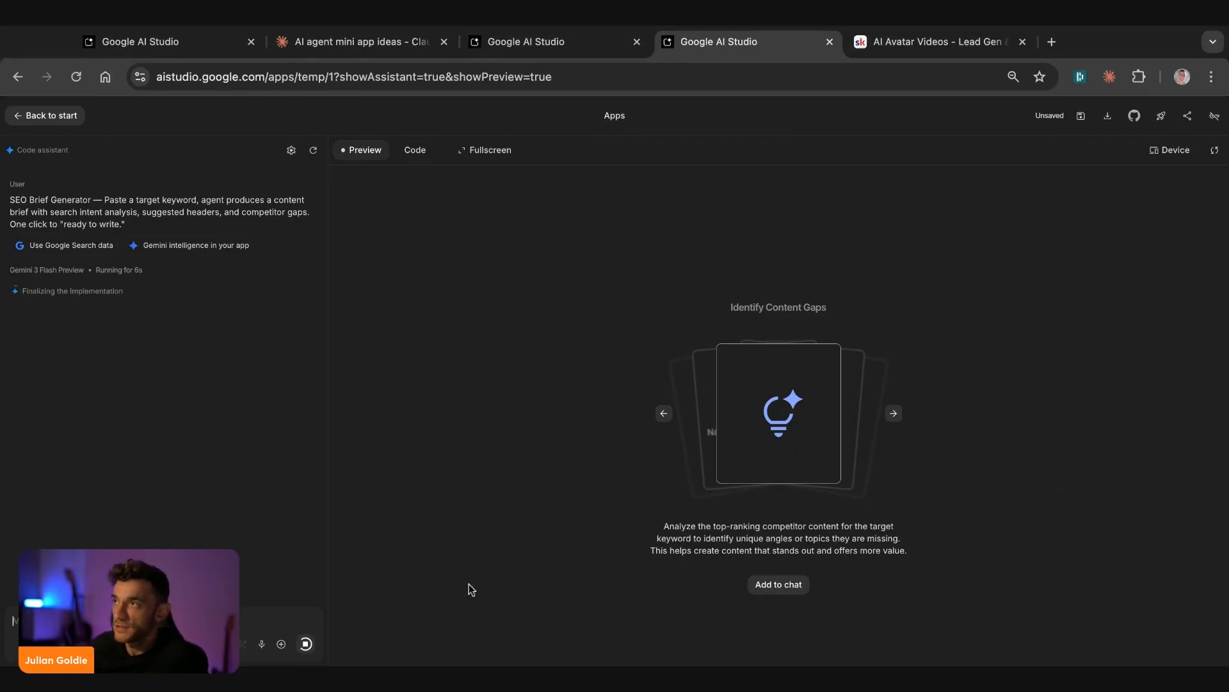
- Check the finished RepurposeAI app and the SEO Brief Architect build, ending on RepurposeAI
click(538, 41)
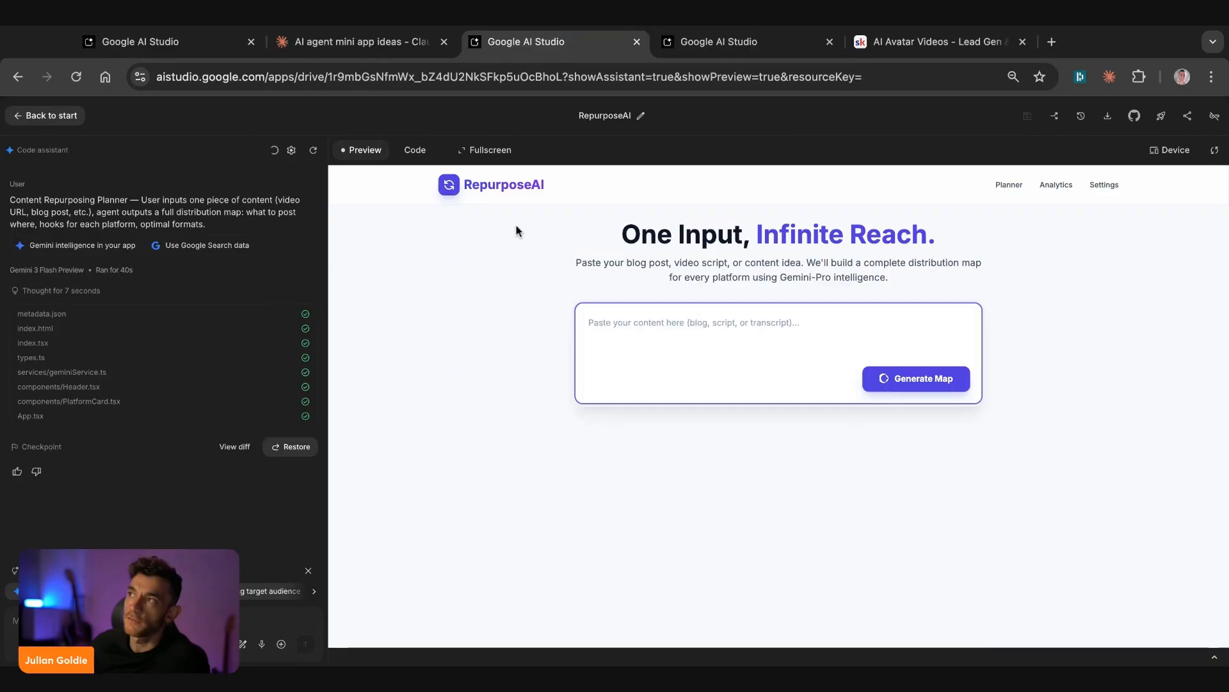
click(719, 41)
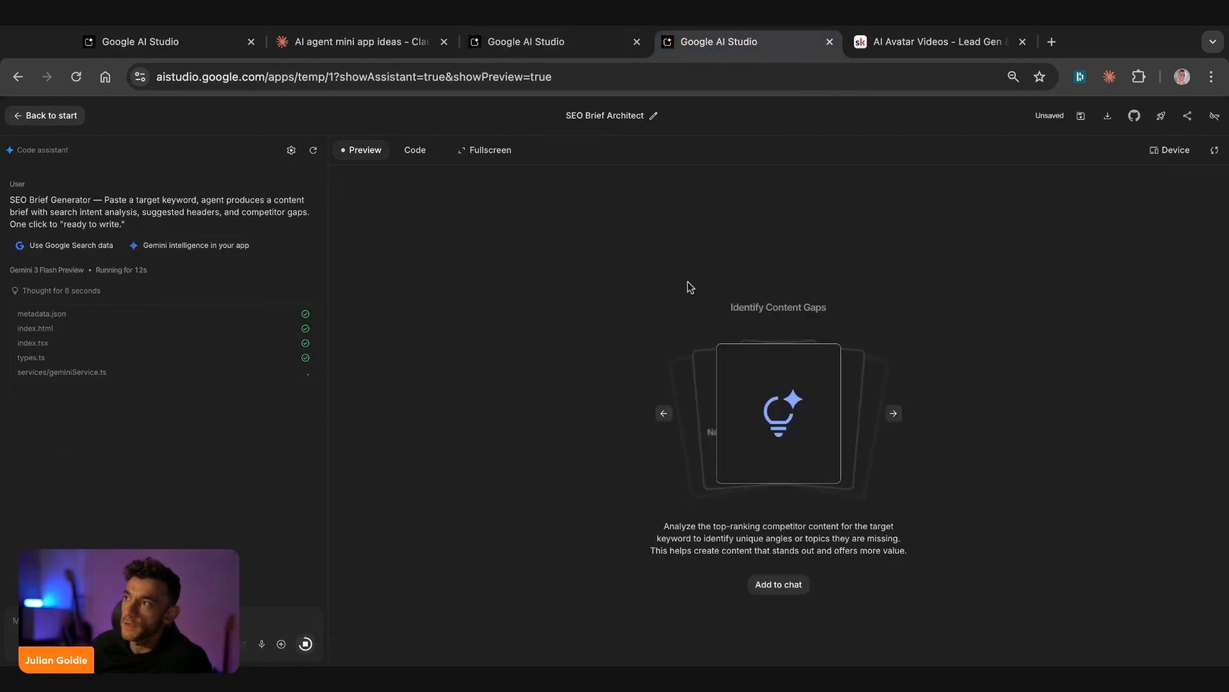
click(528, 41)
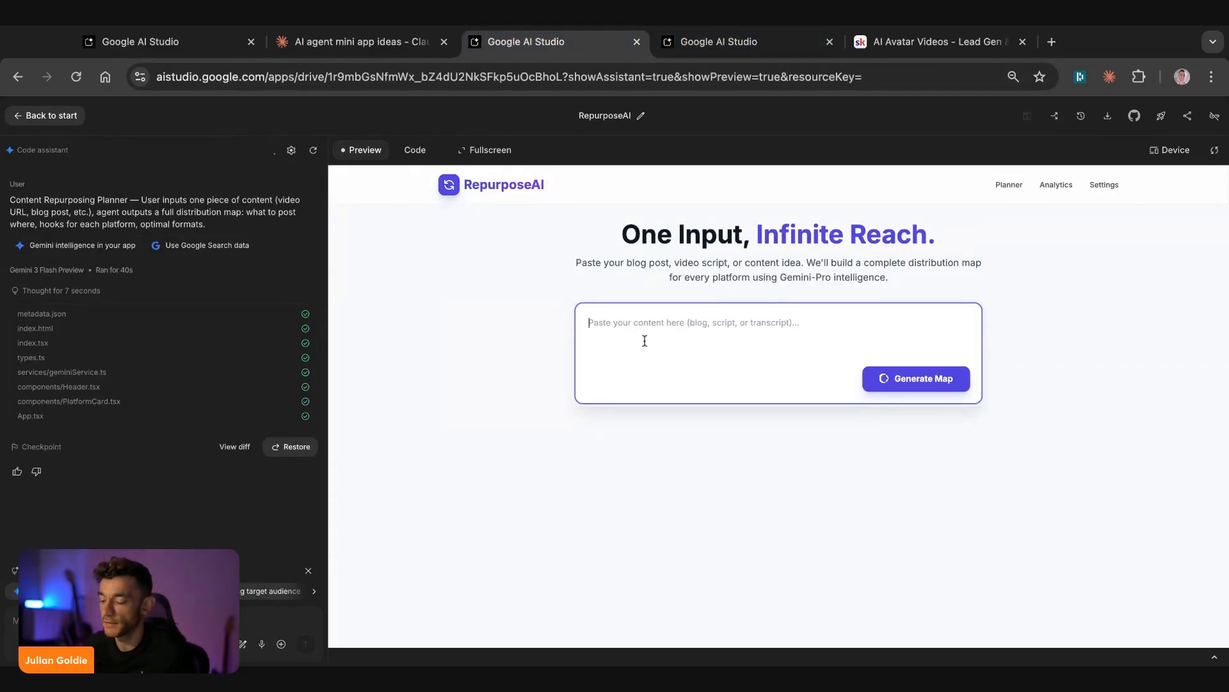
- Open juliangoldie.com's blog and an article about AI SEO strategy
click(1051, 41)
text(juliangoldie.com)
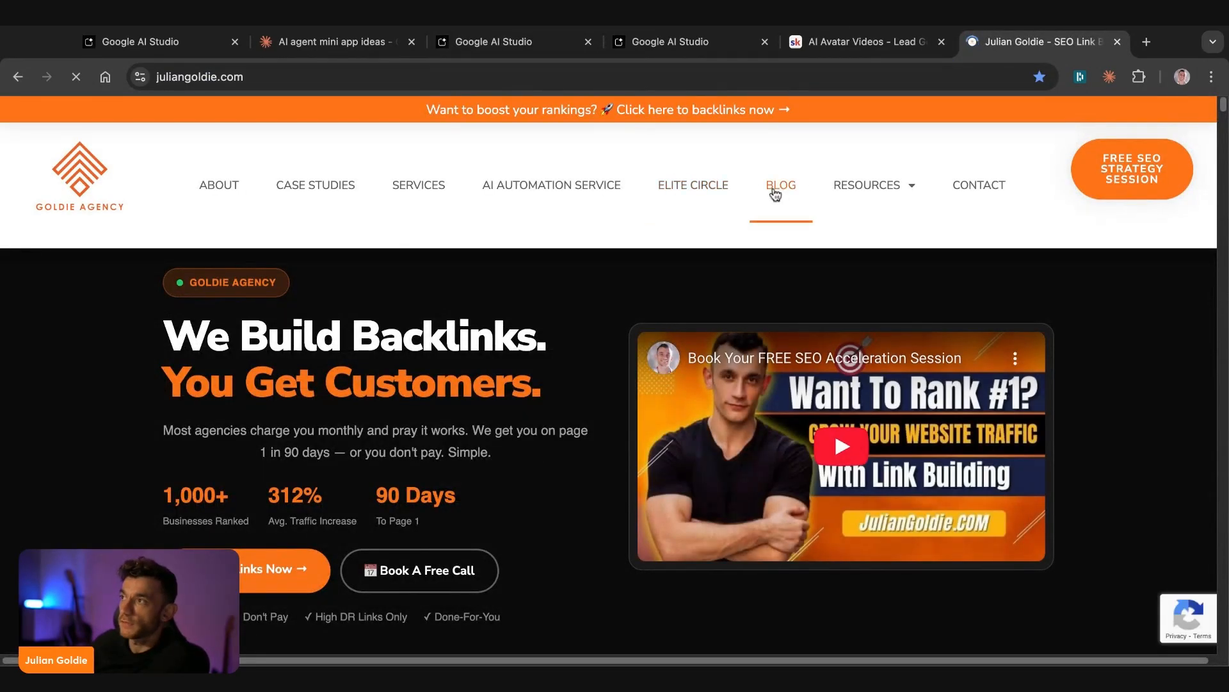
click(781, 184)
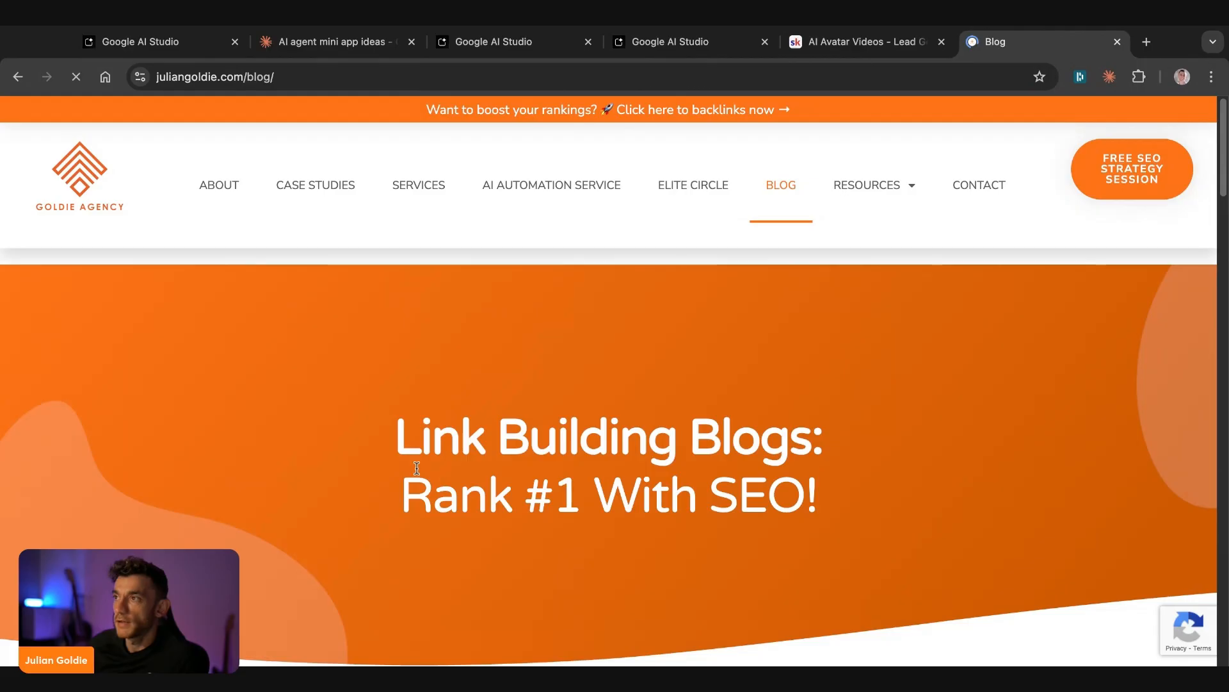
click(682, 41)
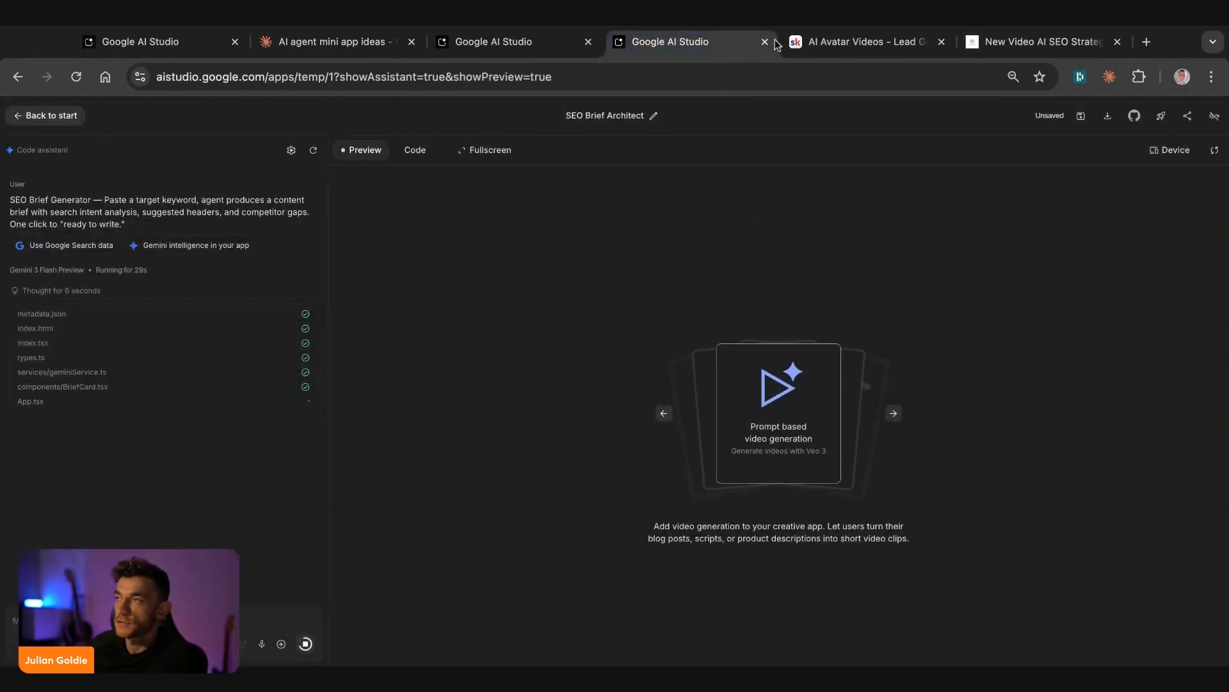
- Run RepurposeAI on the article text and confirm SEO Brief Architect has finished building
click(507, 41)
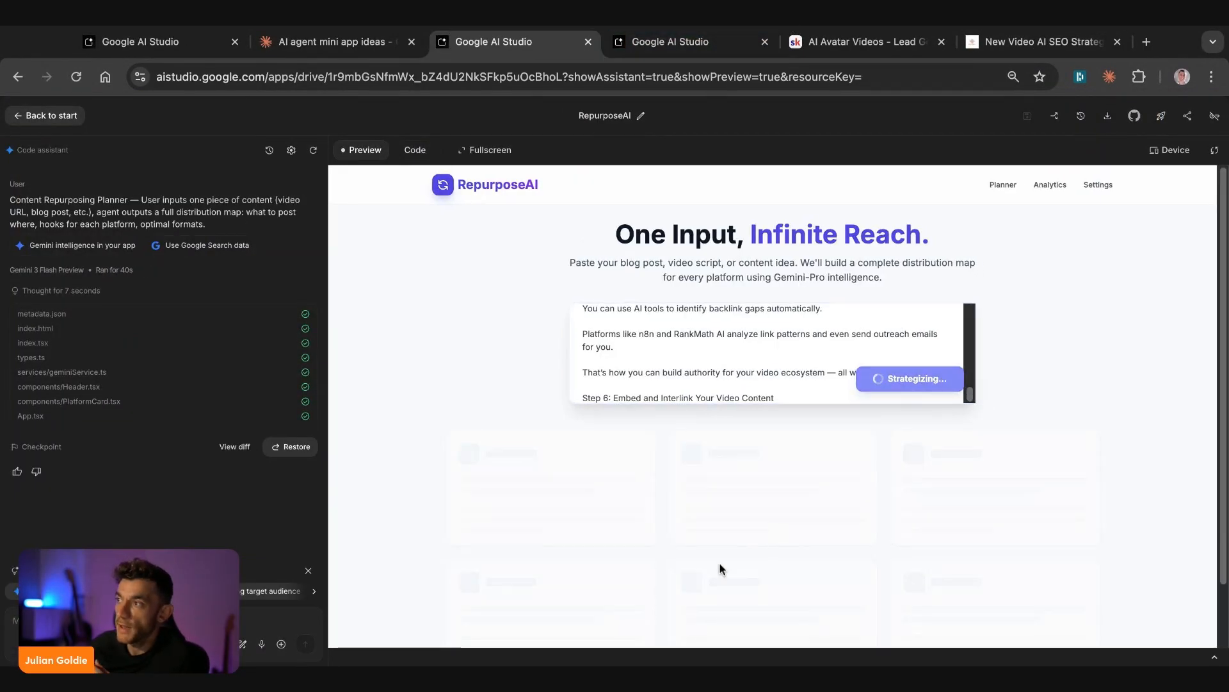
click(689, 41)
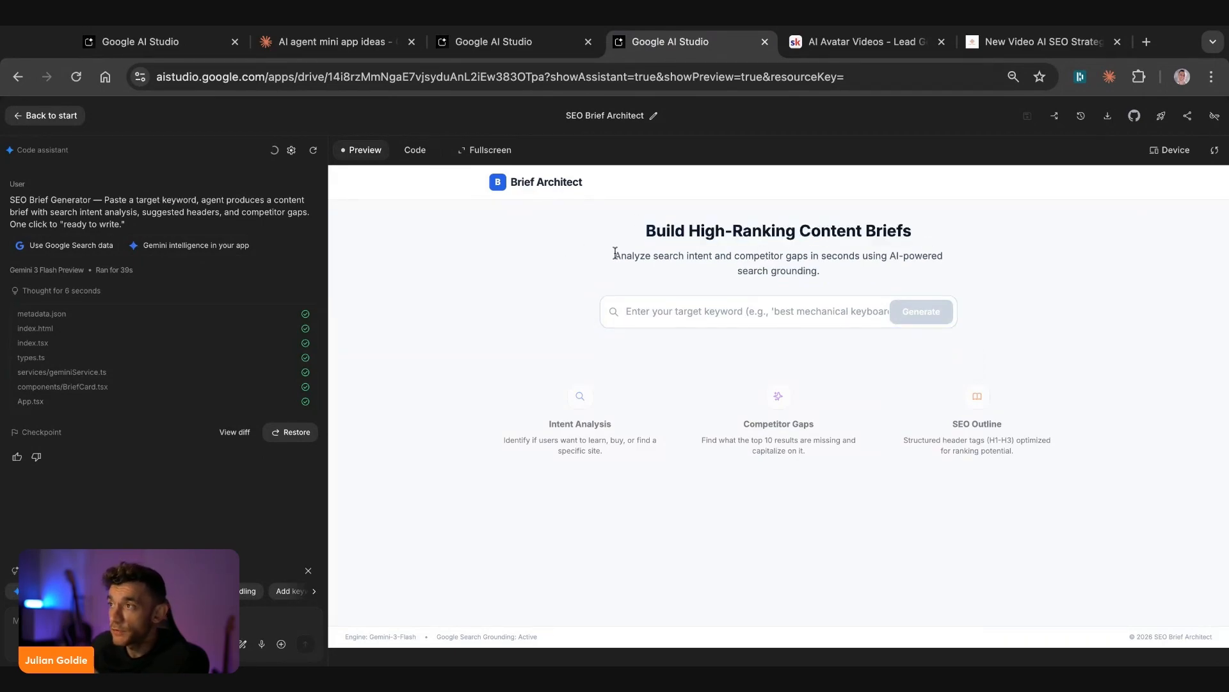
- Begin a Google search for 'google ai' in a fresh tab
click(770, 311)
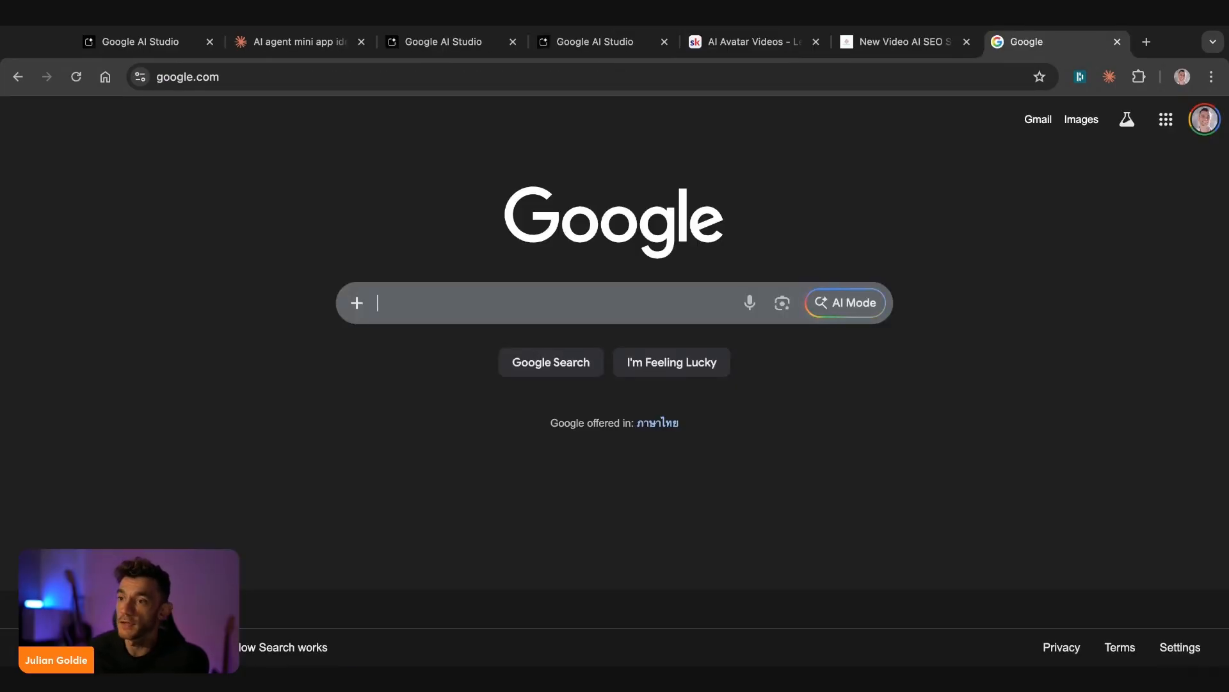
text(google ai j)
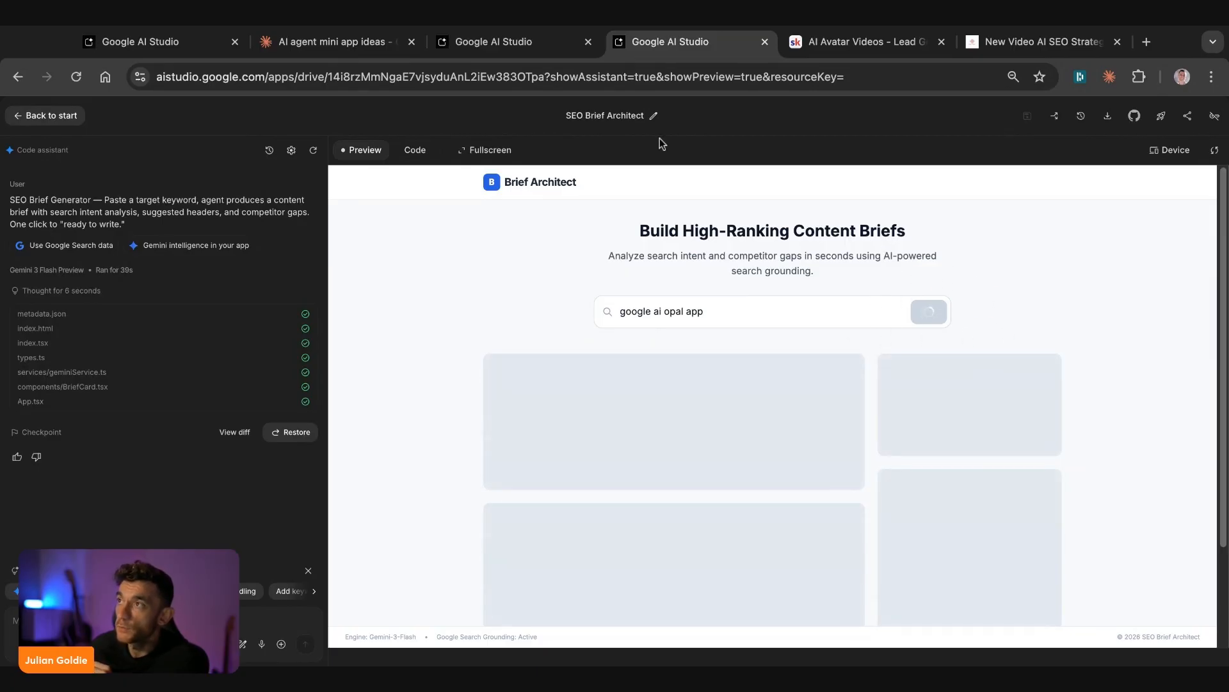
- Check RepurposeAI's progress, then return to SEO Brief Architect and highlight its headline
click(515, 41)
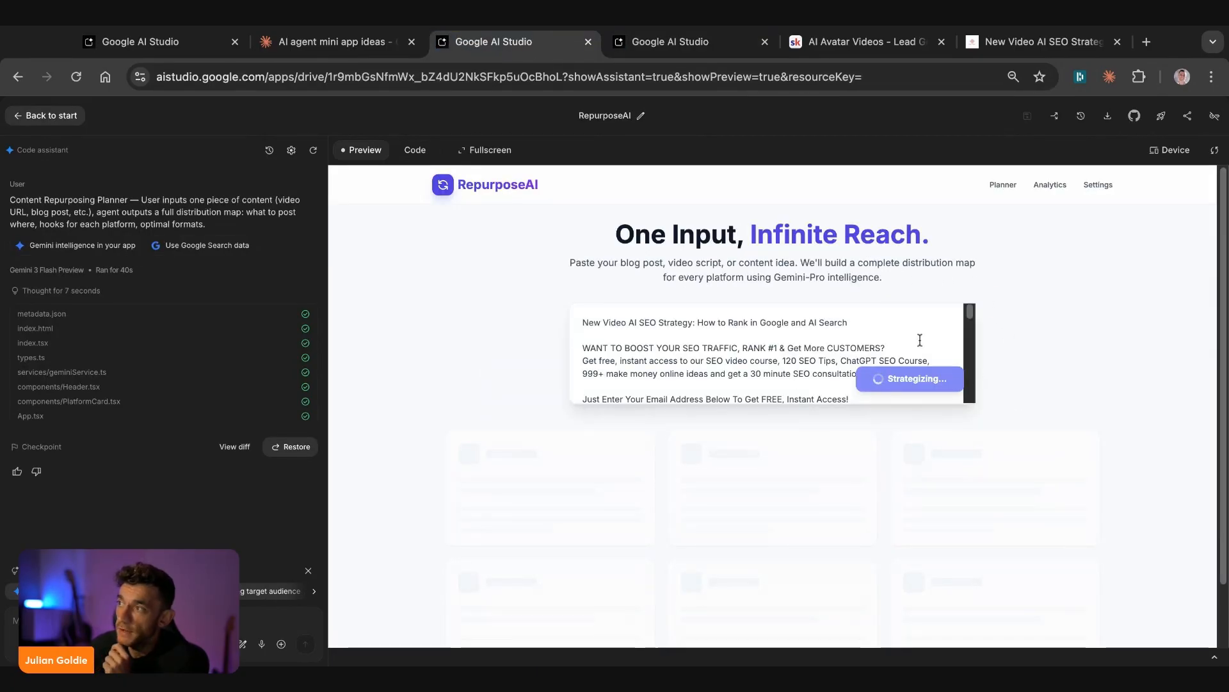
mouse_move(915, 294)
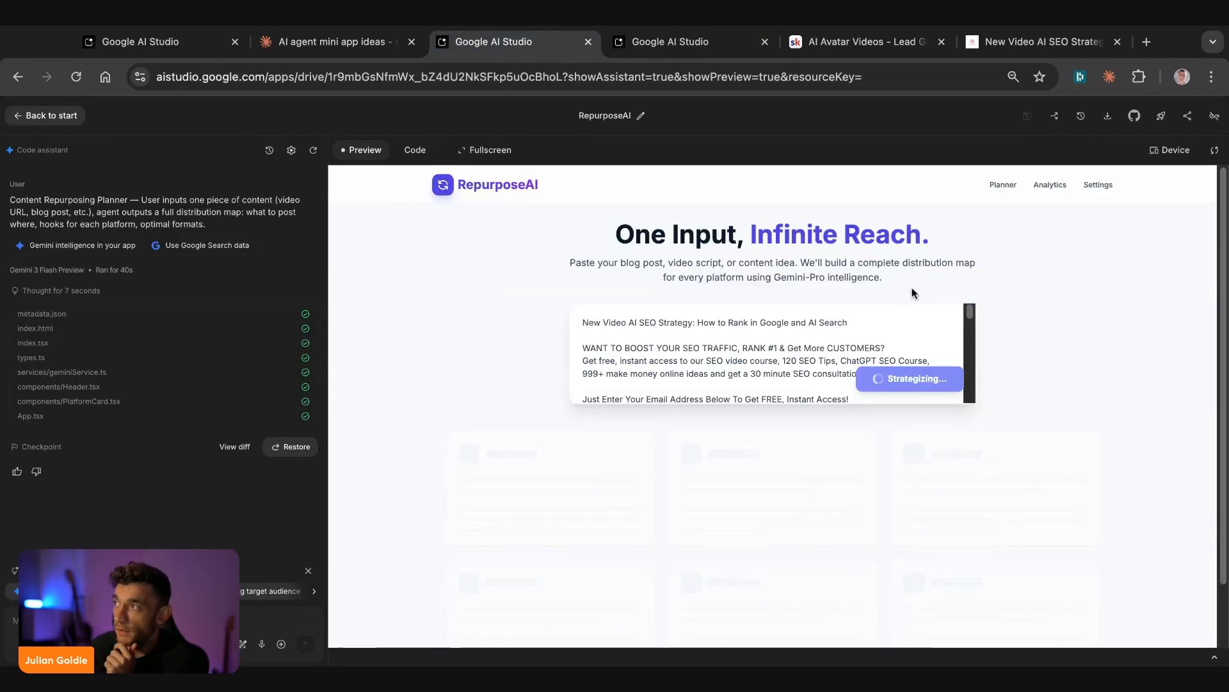
click(668, 41)
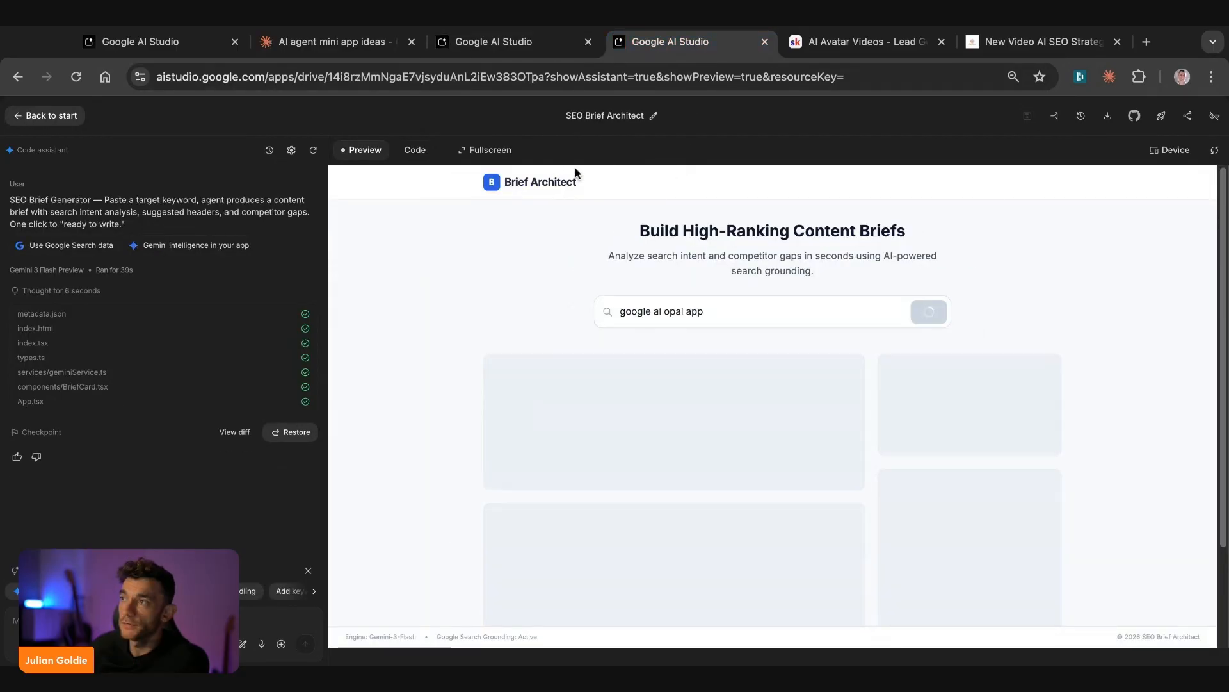
drag(639, 231, 745, 231)
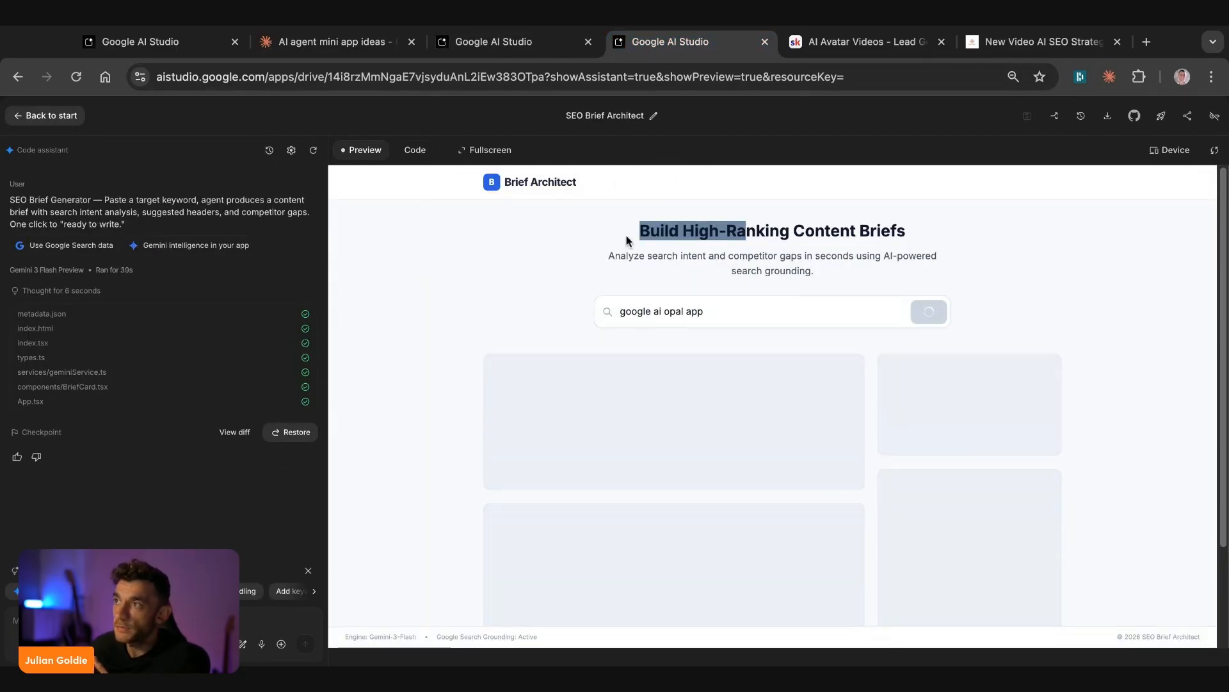
click(929, 312)
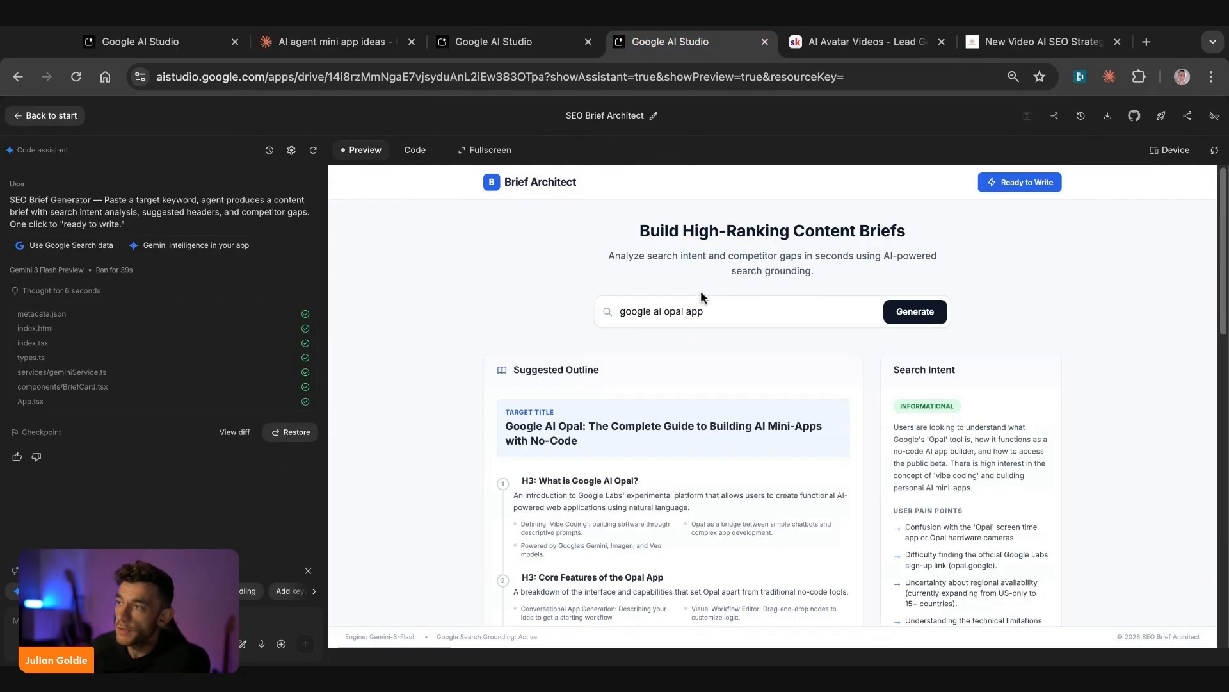
- Scroll through the suggested outline for the google ai opal app brief
scroll(down, 3)
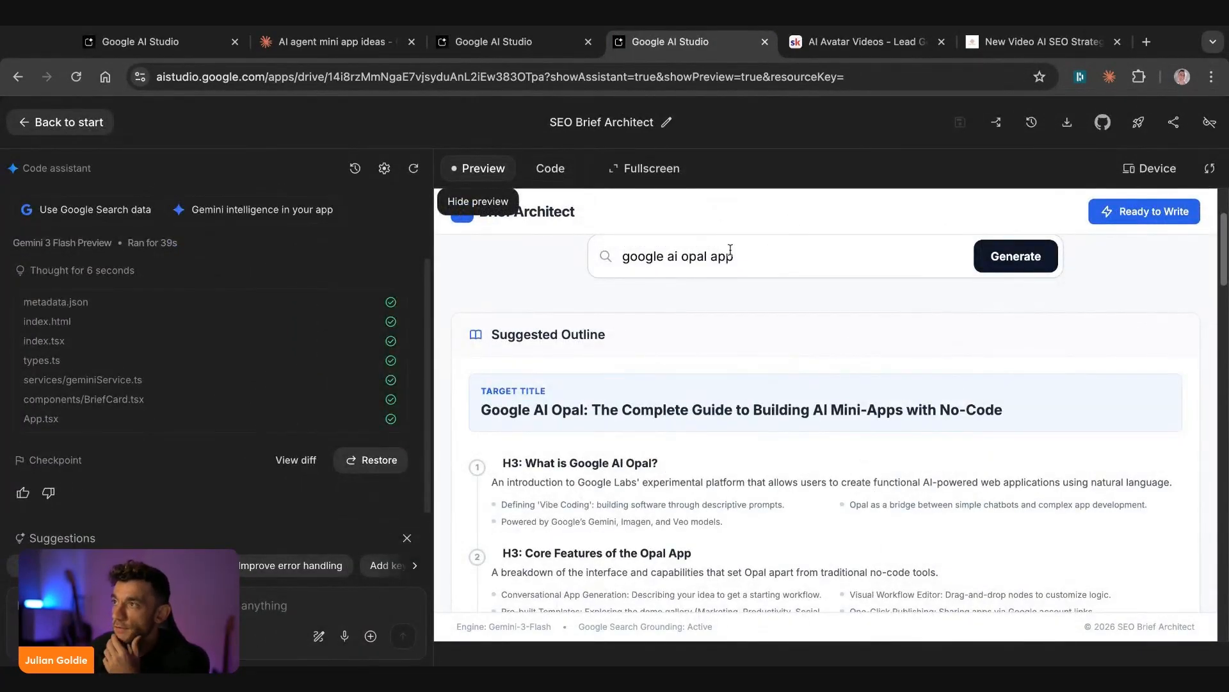
mouse_move(509, 220)
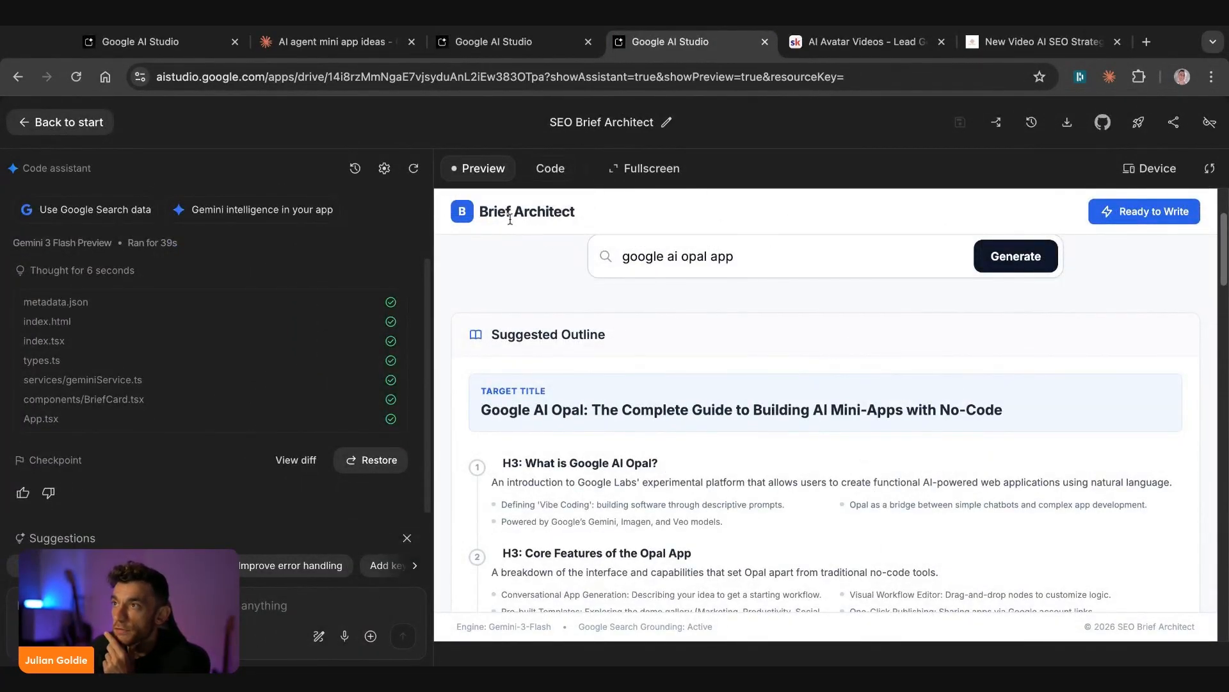
scroll(down, 3)
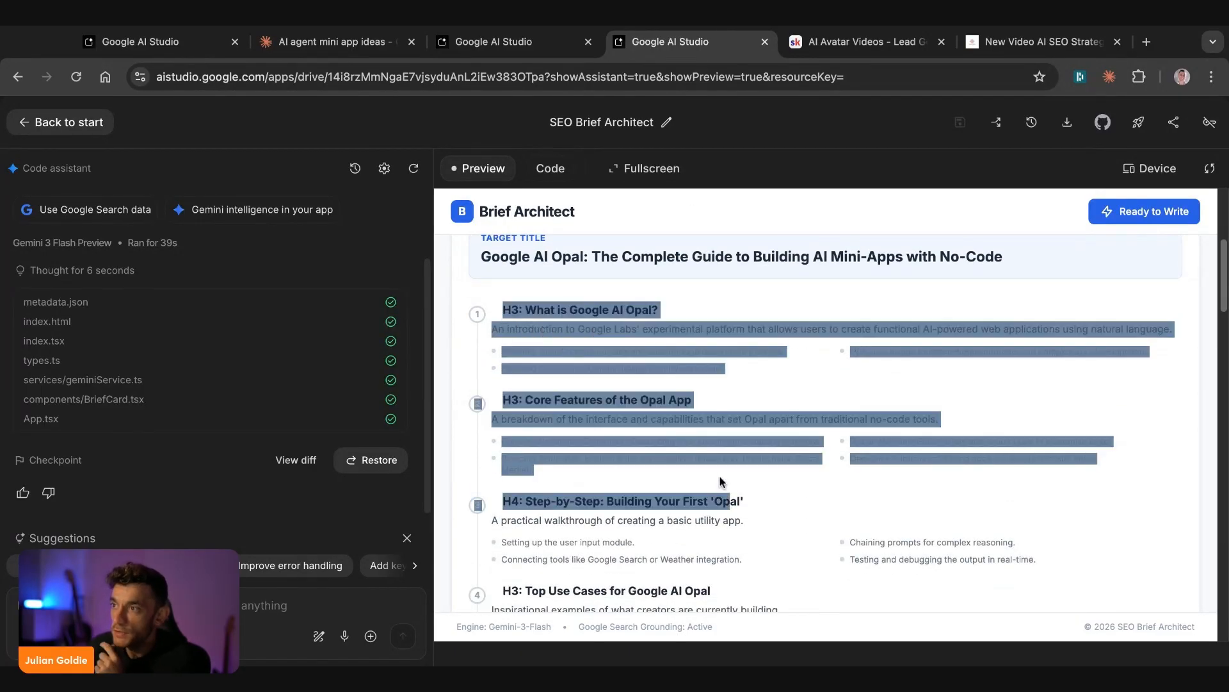
scroll(down, 3)
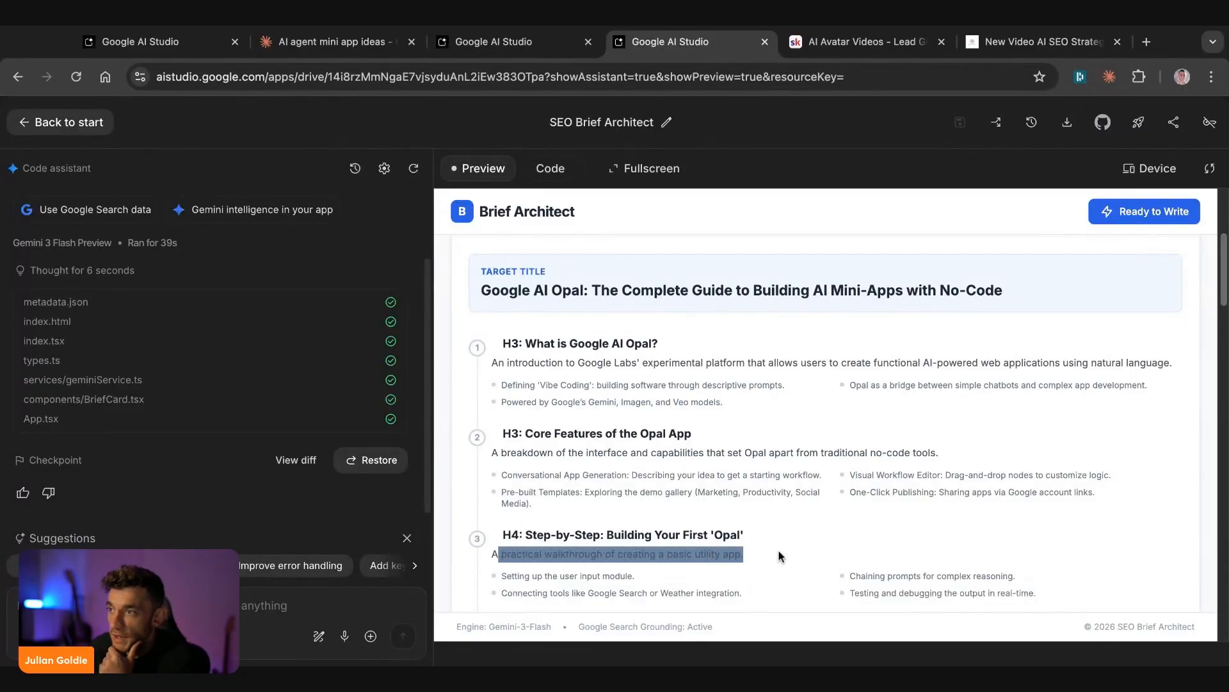
scroll(down, 3)
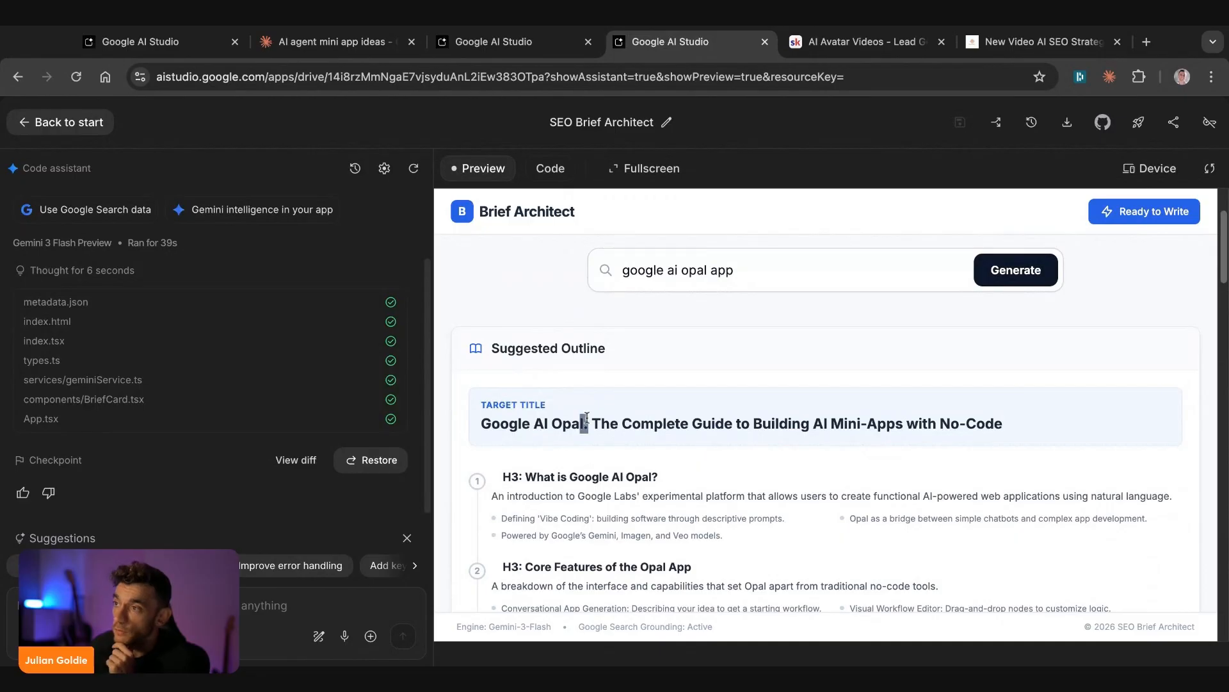
- Scroll through the brief's SEO specs, 1,500–1,800 word range, keywords and research sources
scroll(down, 3)
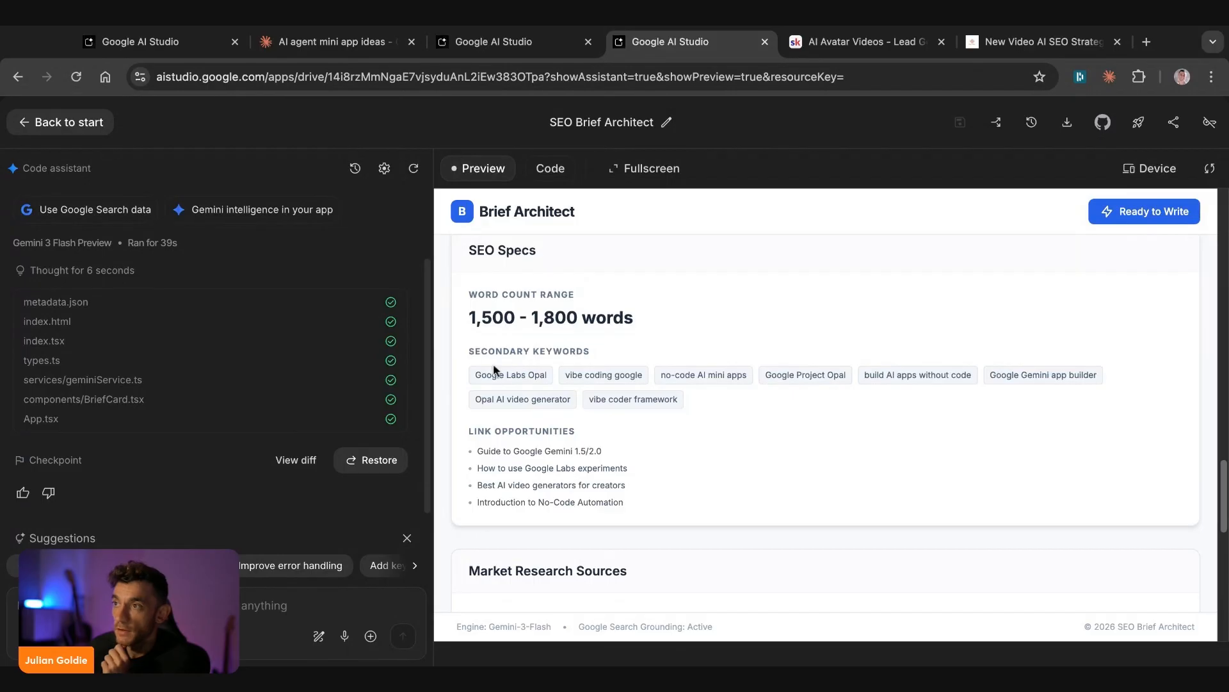
mouse_move(540, 481)
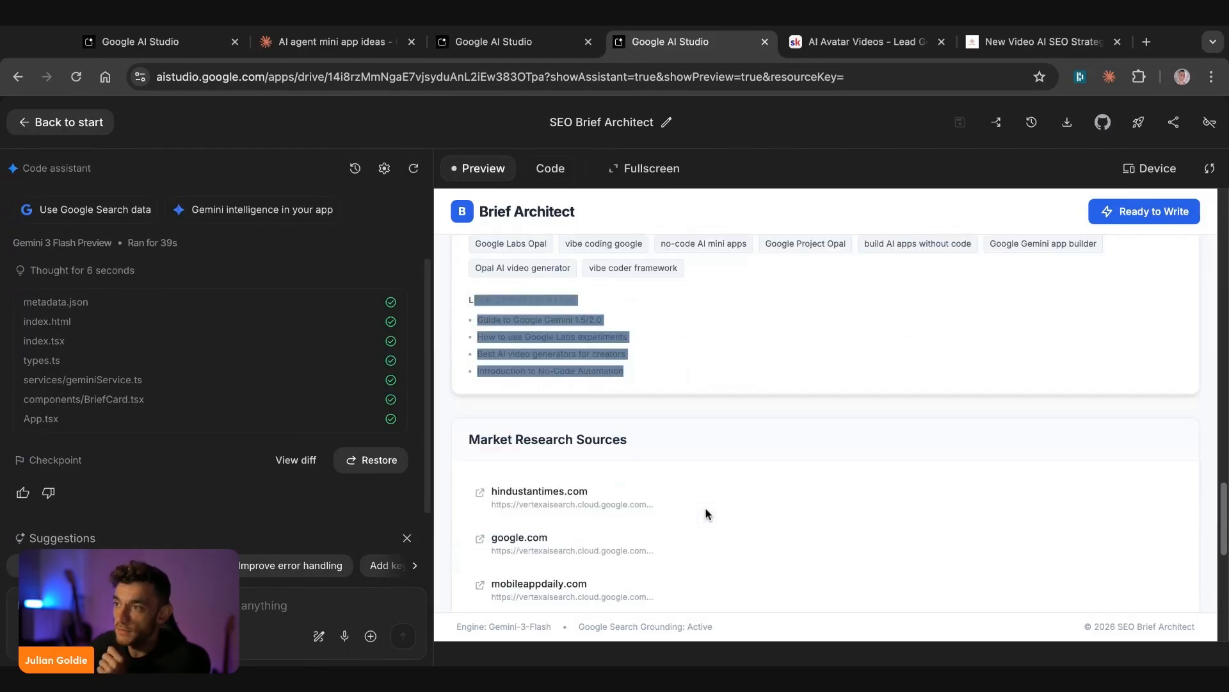
scroll(down, 3)
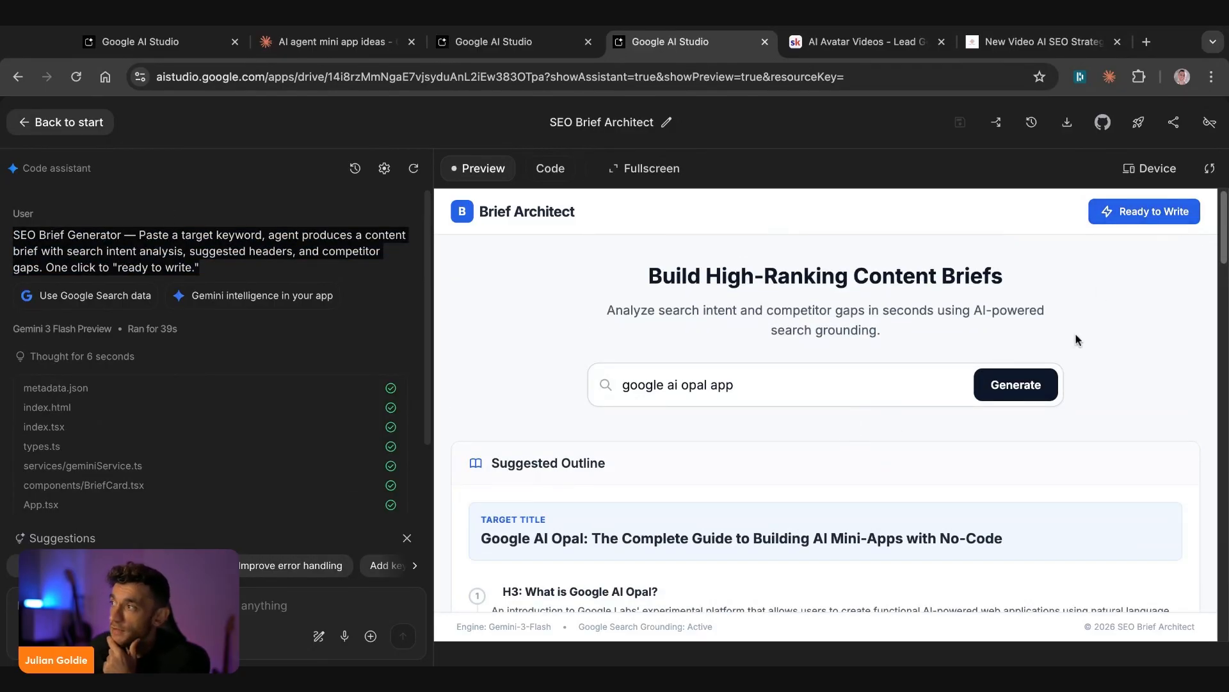
mouse_move(1124, 494)
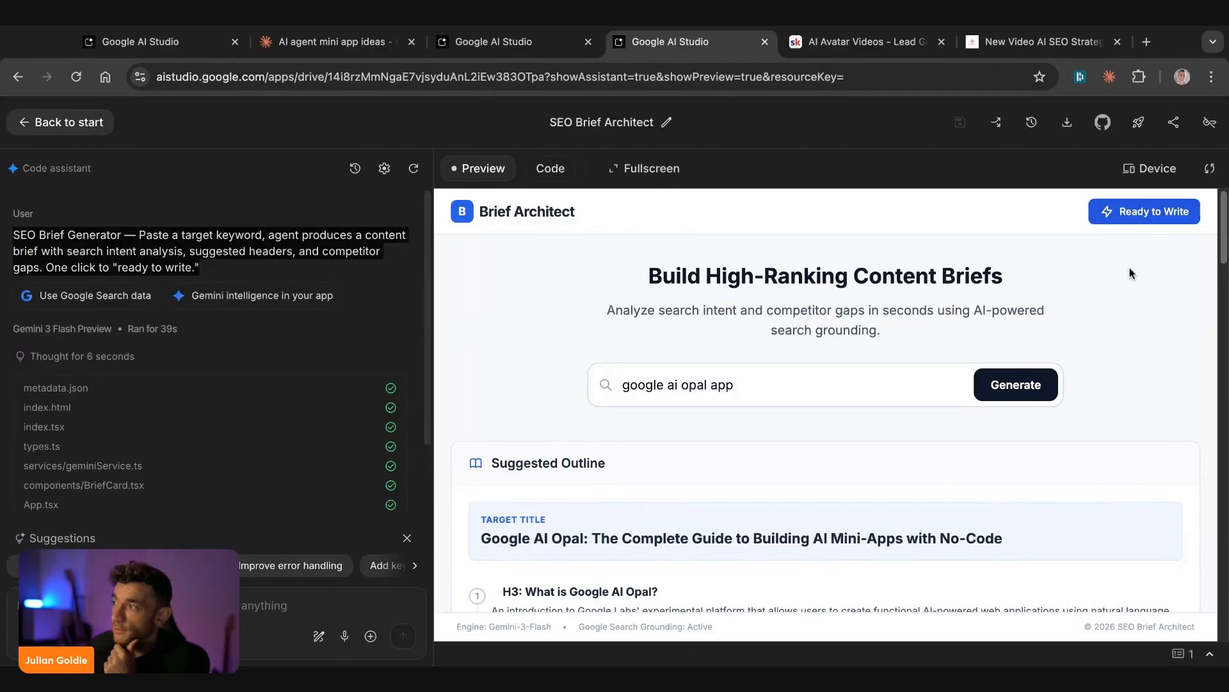
scroll(down, 3)
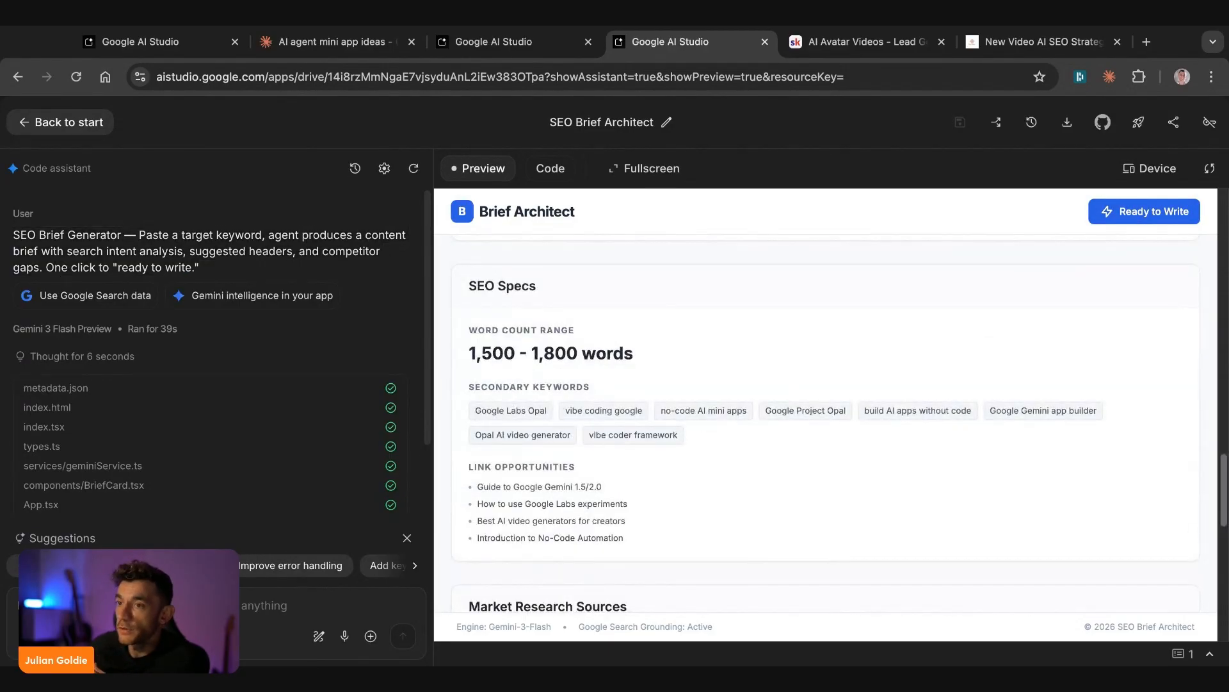
mouse_move(256, 561)
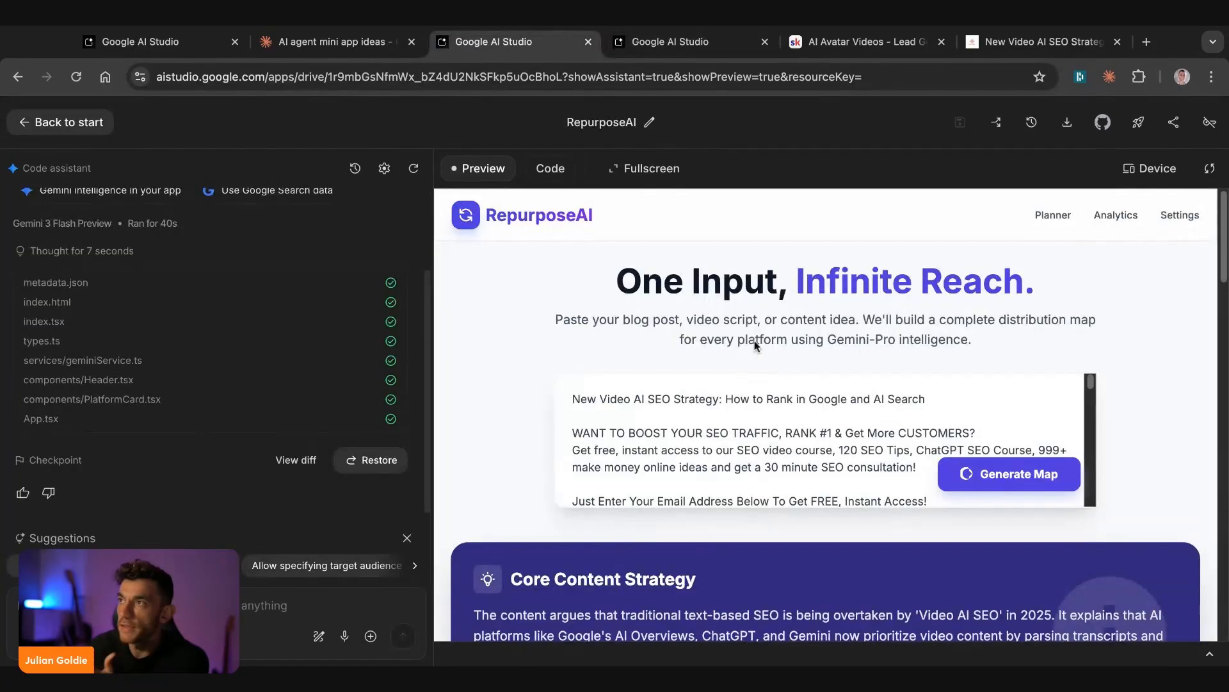
mouse_move(1163, 464)
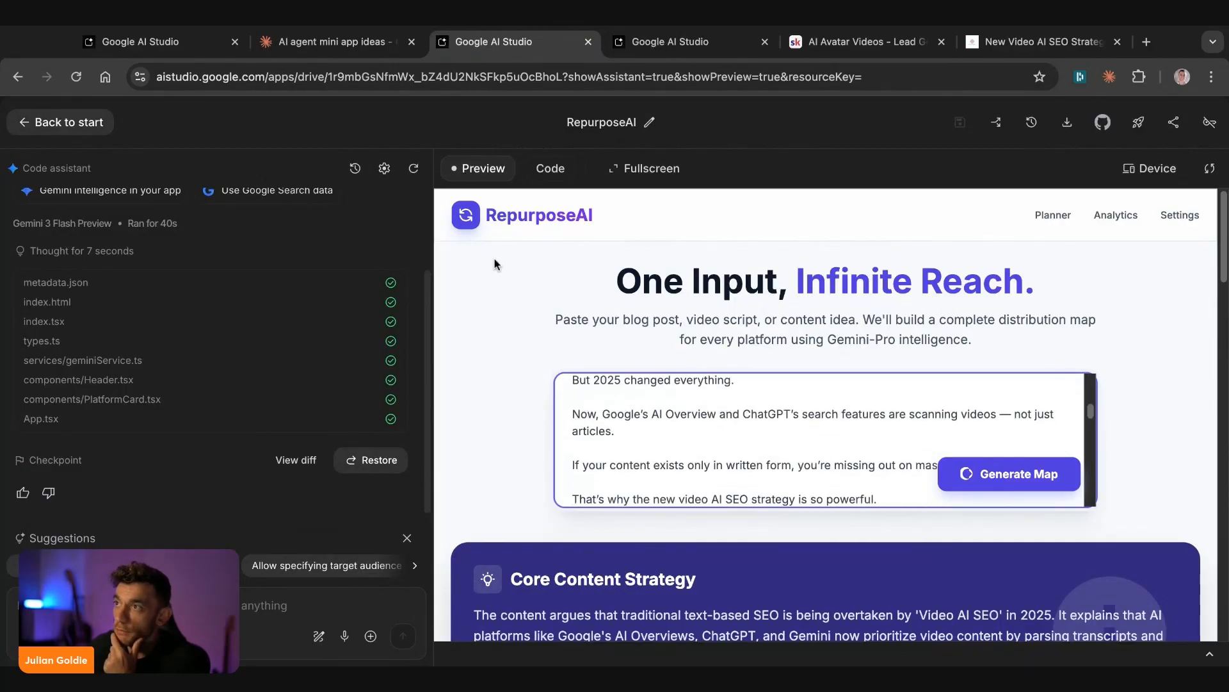
- Review RepurposeAI's core content strategy and first platform cards, highlighting key text
drag(554, 319, 670, 319)
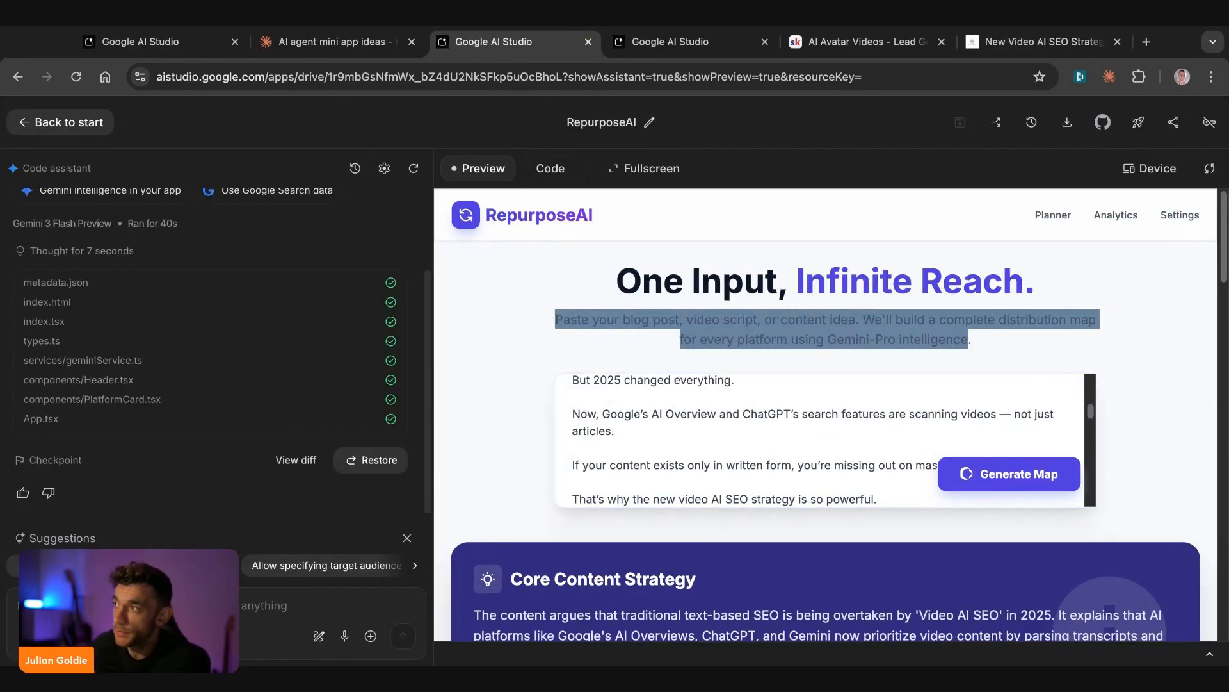
scroll(down, 3)
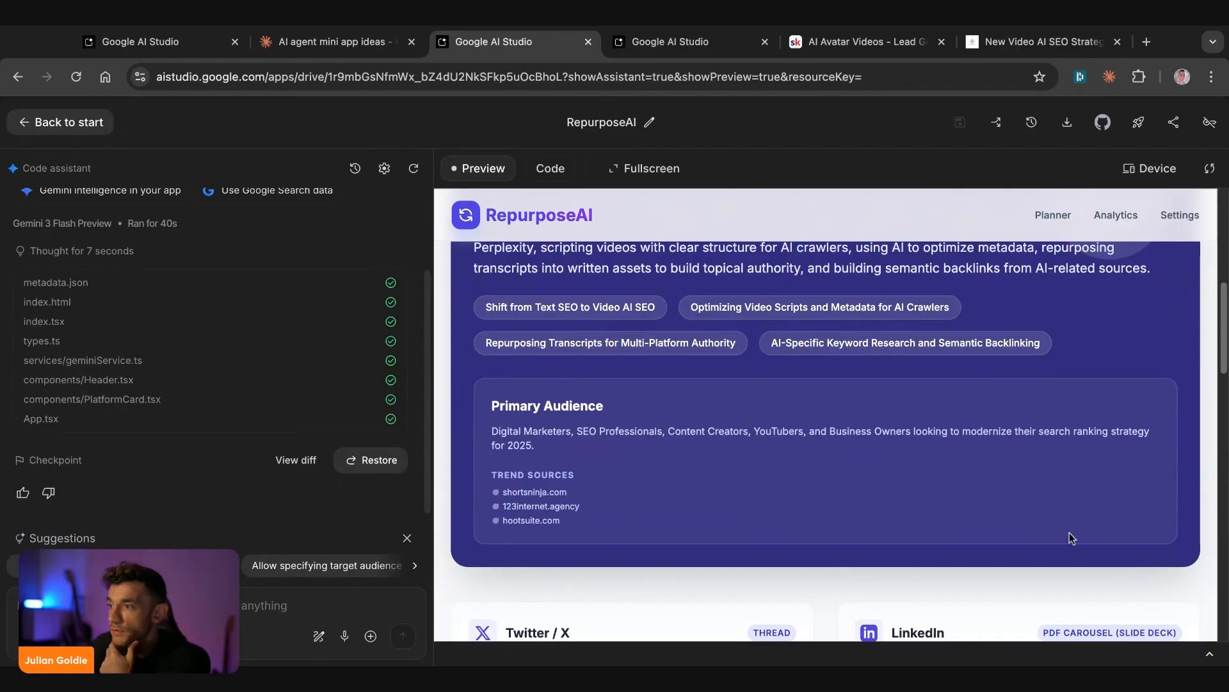
scroll(down, 3)
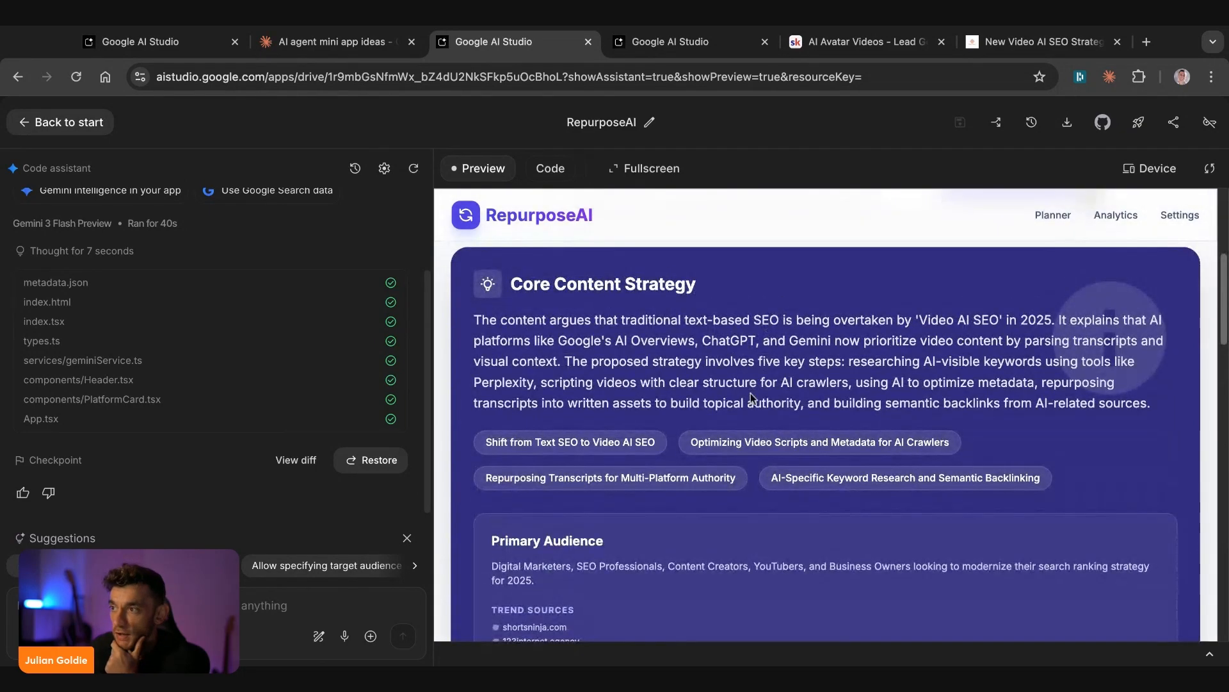
scroll(down, 3)
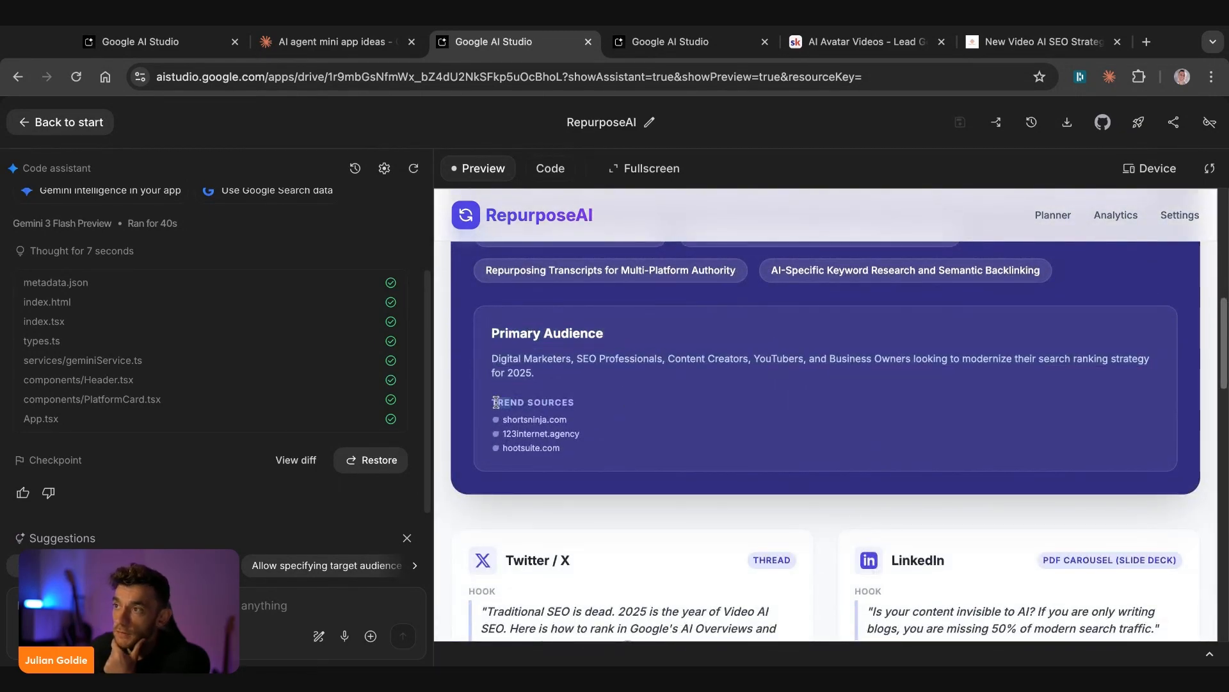
scroll(down, 3)
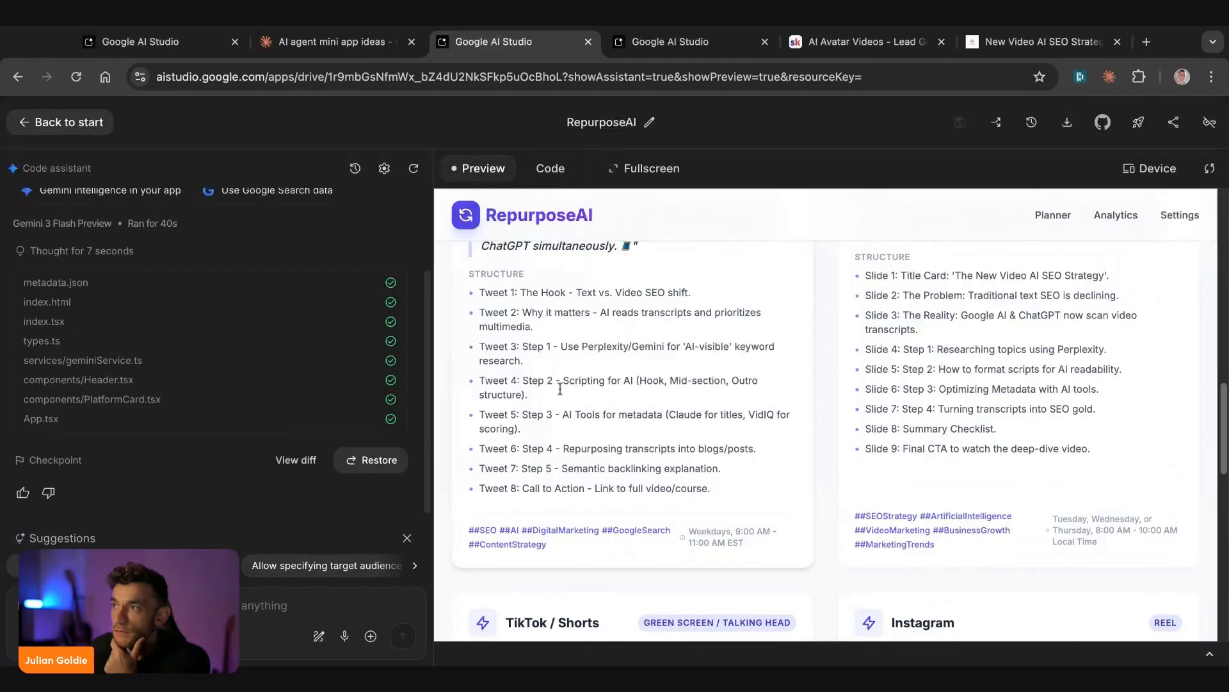
drag(495, 273, 718, 492)
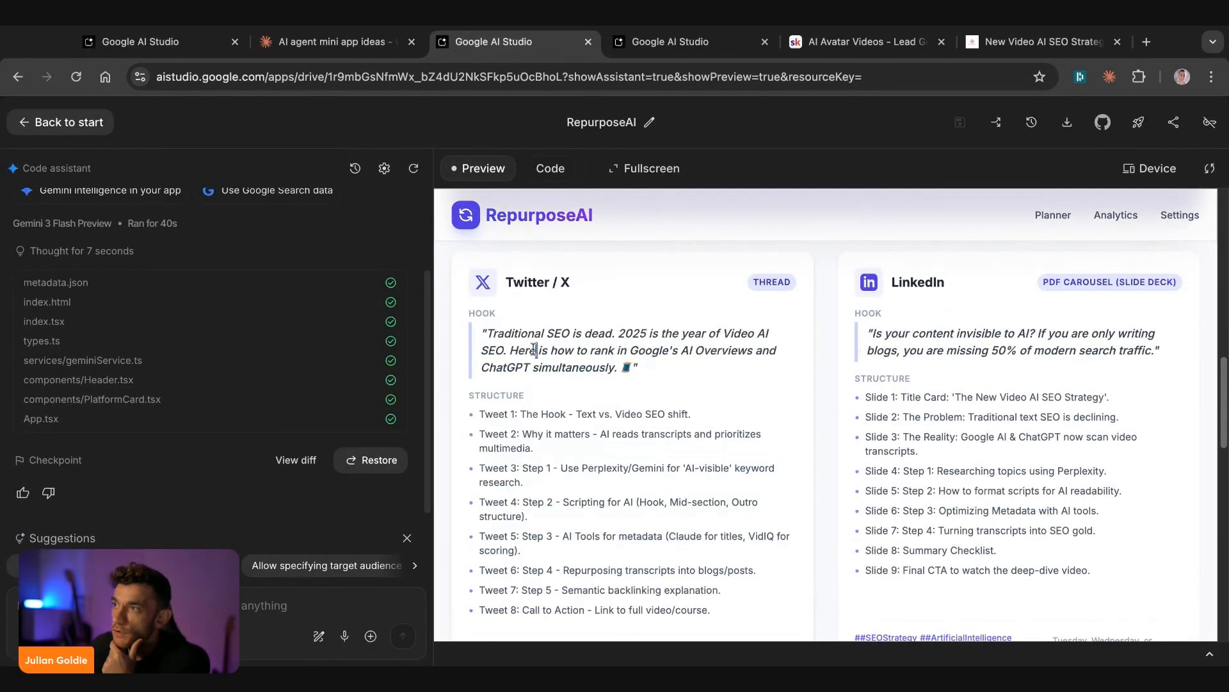
- Scroll through the remaining platform plans and highlight the TikTok script structure steps
scroll(down, 3)
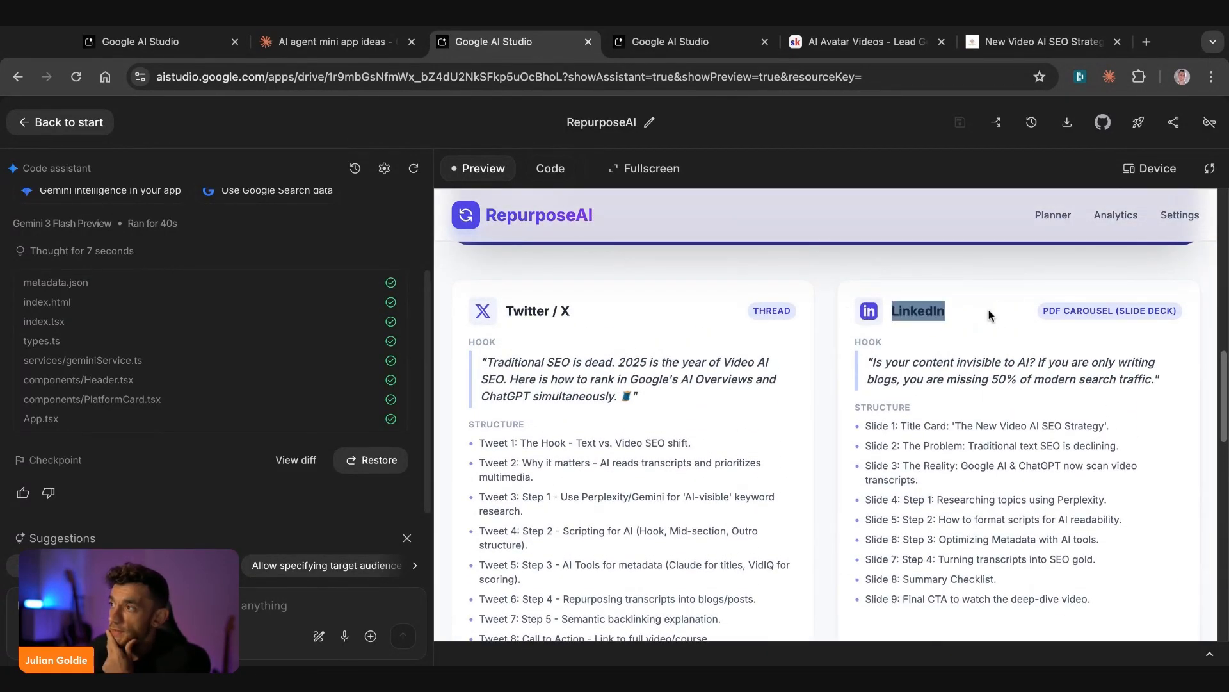
scroll(down, 3)
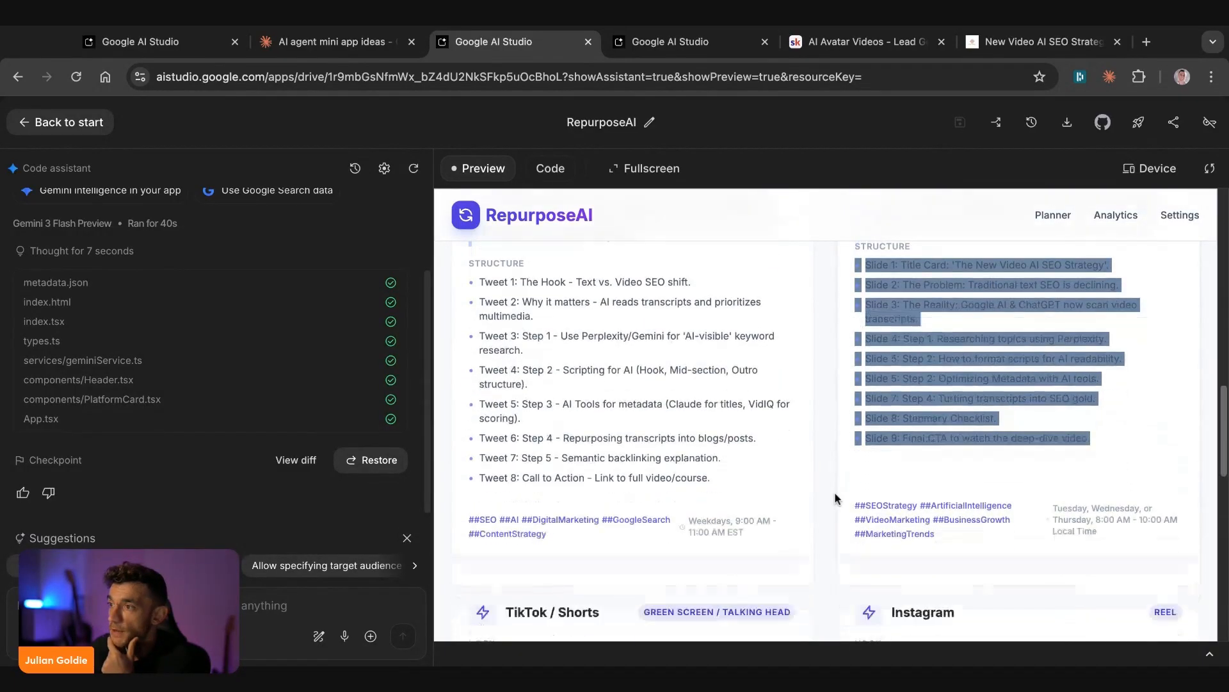
scroll(down, 3)
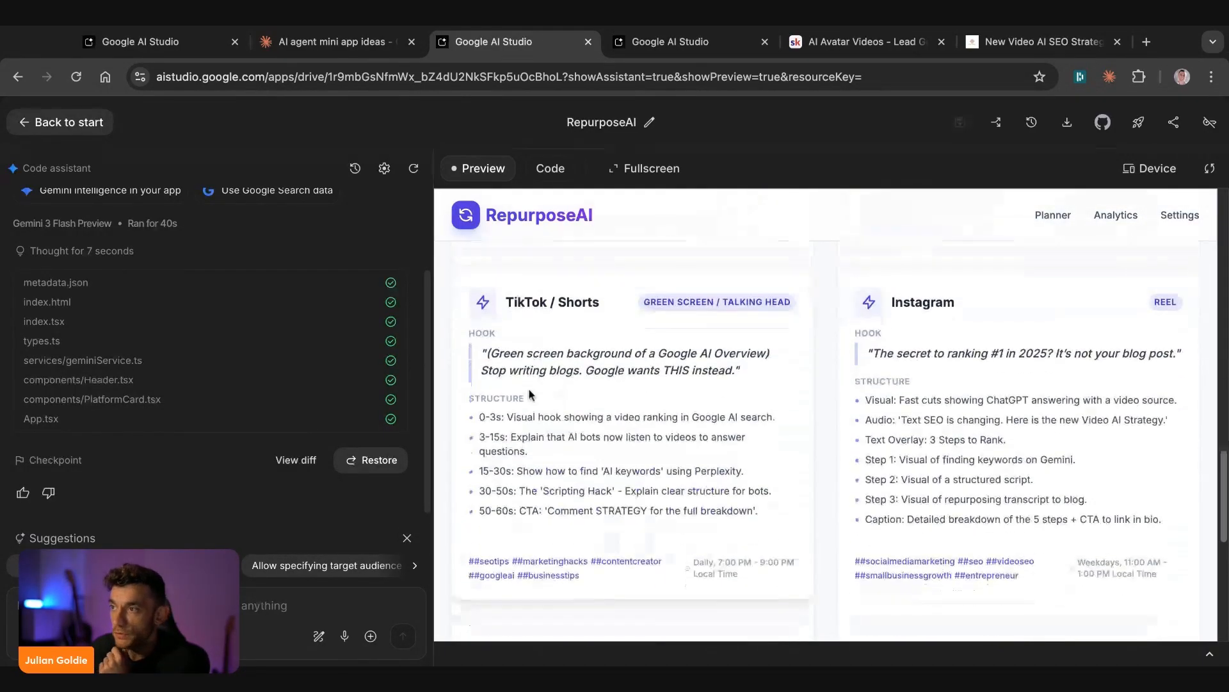
drag(469, 397, 757, 510)
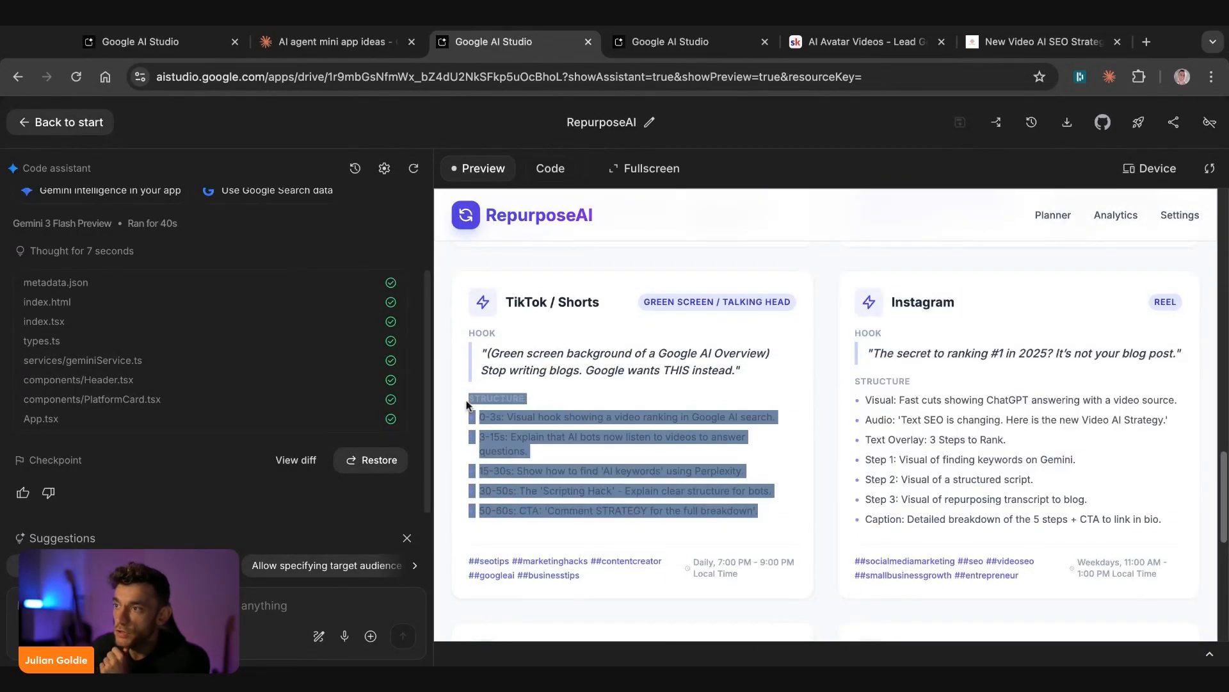
scroll(down, 3)
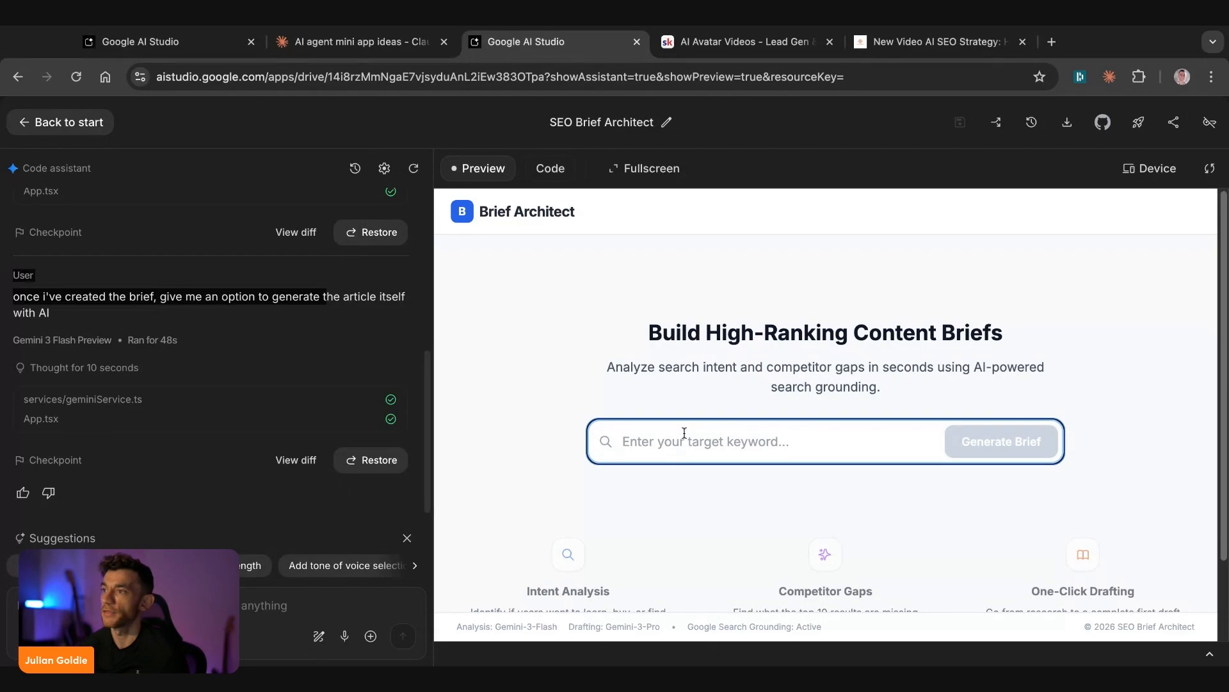
- Generate an SEO Brief Architect brief for the keyword 'SEO Training'
text(SEO Training)
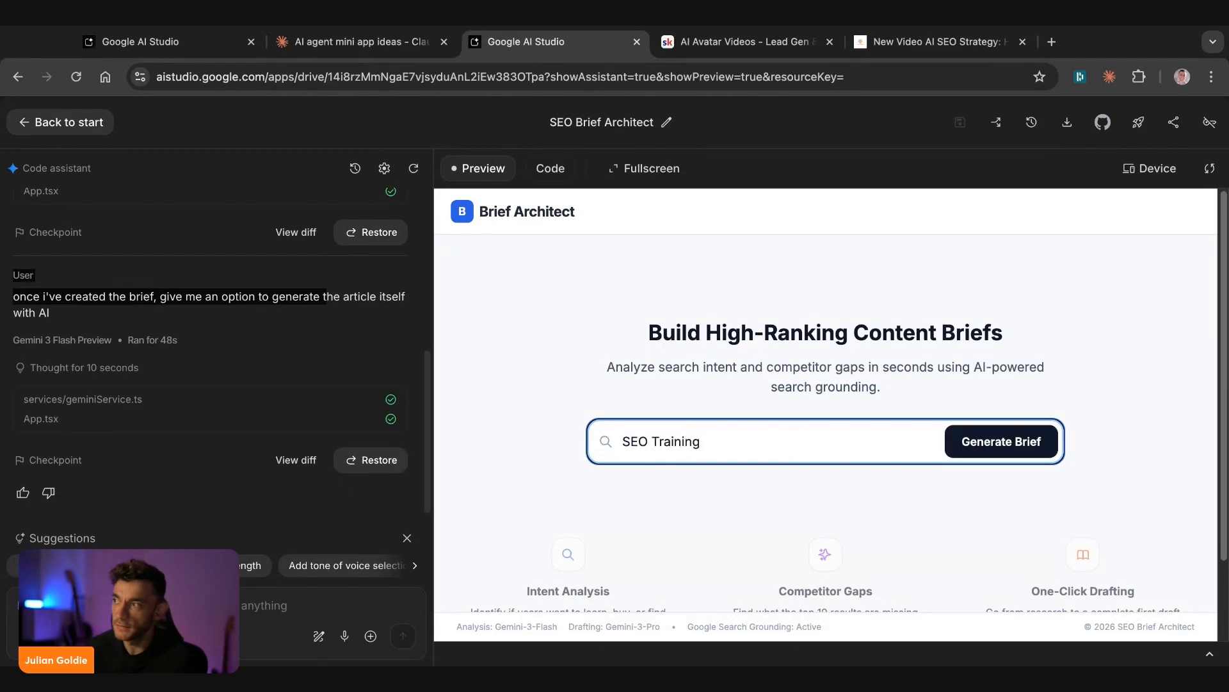
click(1002, 441)
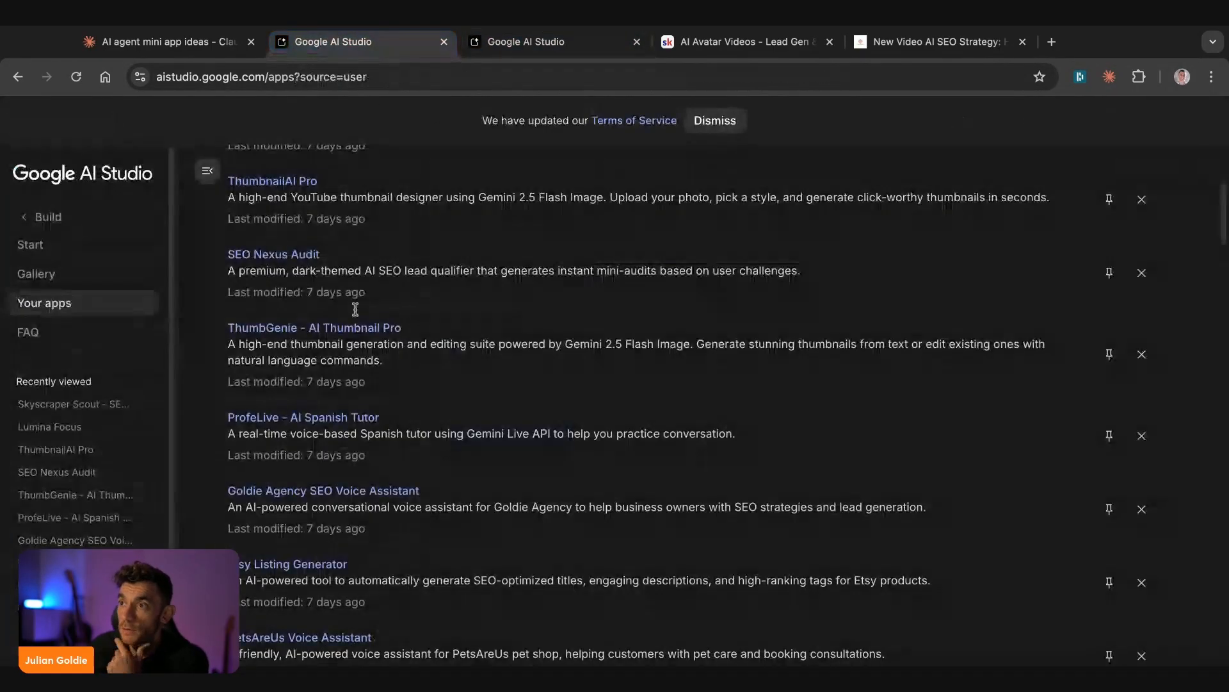
- Scroll through the saved Your apps list
scroll(down, 3)
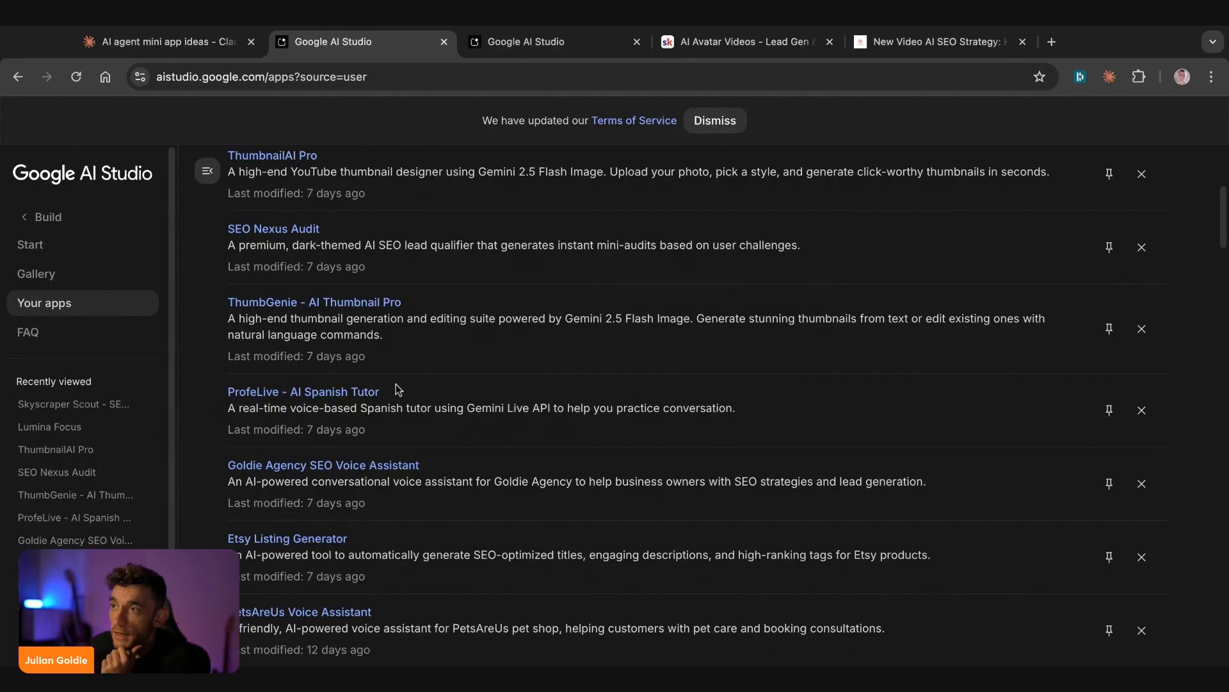
scroll(down, 3)
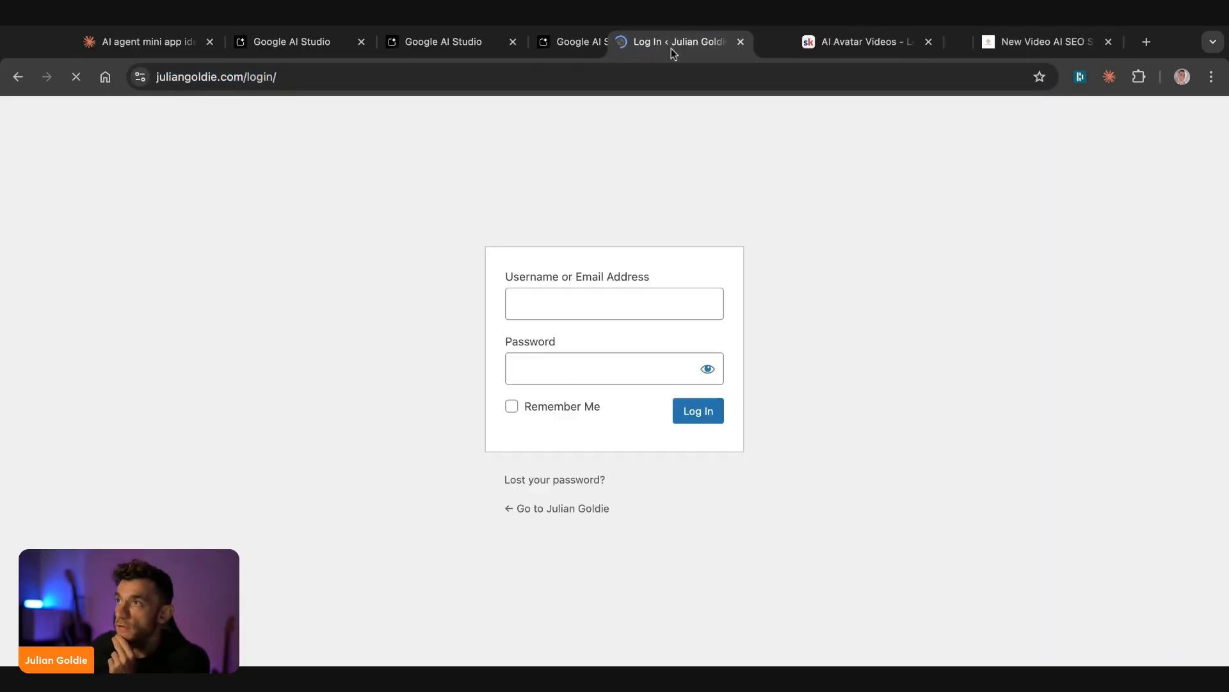
- Open the Goldie Agency SEO Voice Assistant and allow microphone access
click(447, 41)
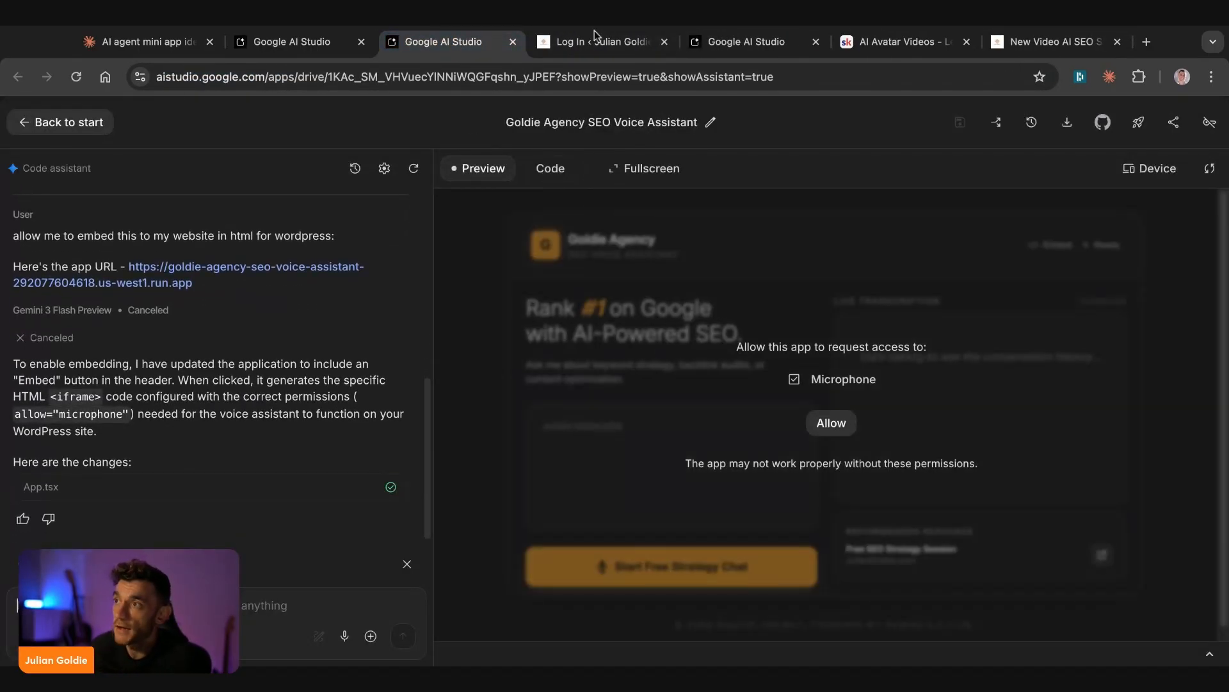
click(831, 423)
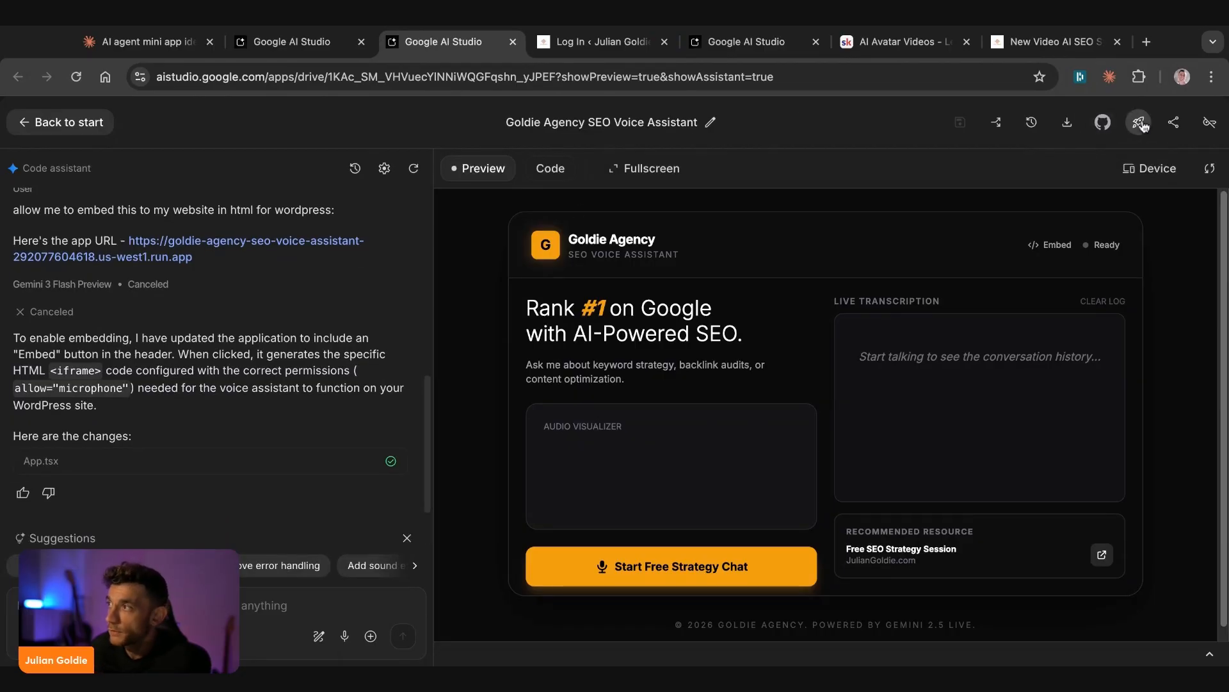
- Review the Deploy options without deploying, then switch to the AI SEO article
click(1139, 122)
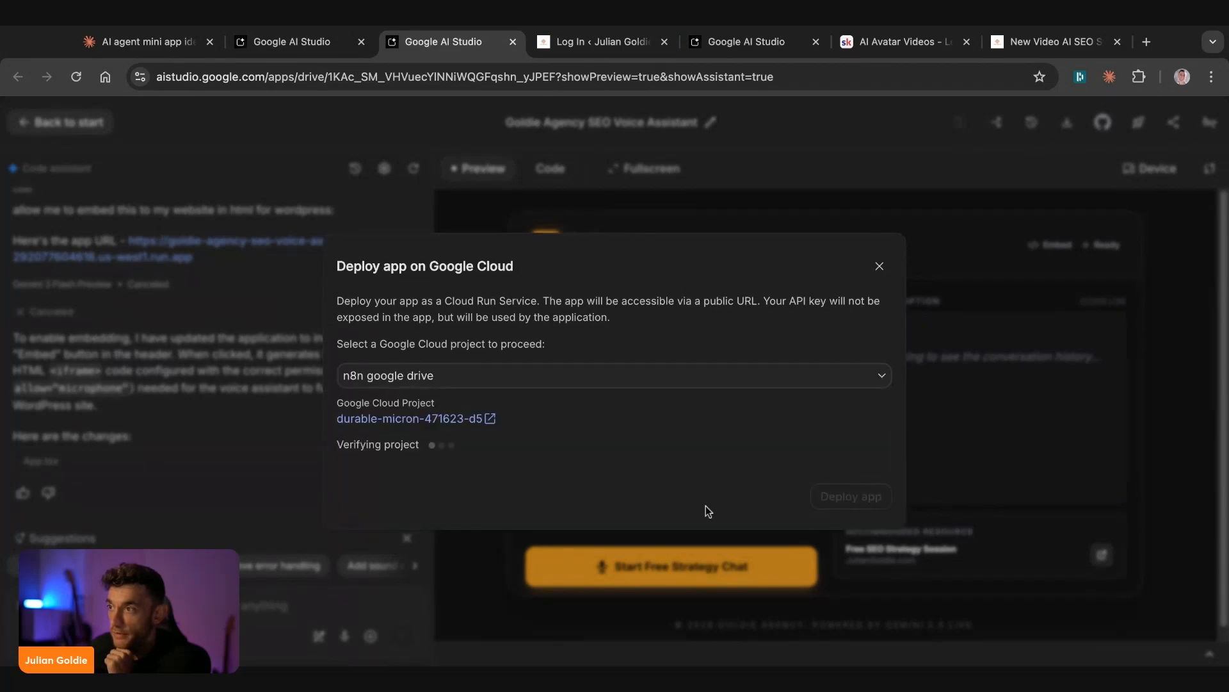
click(879, 267)
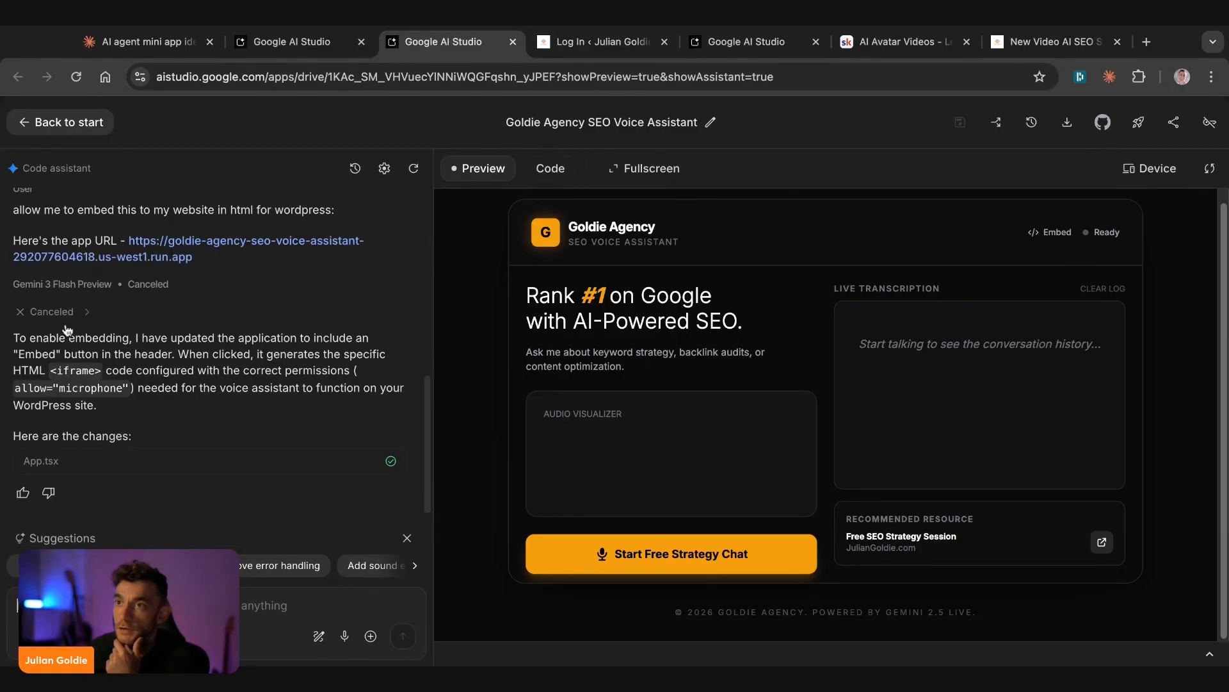
click(1054, 41)
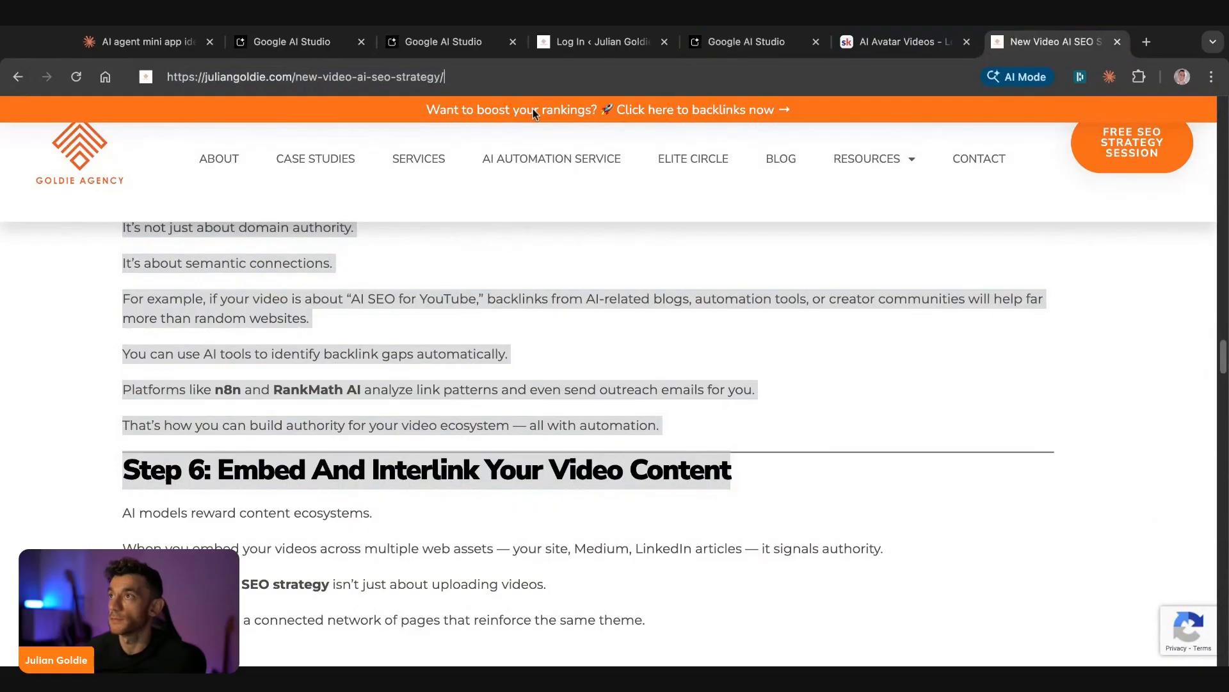
- Log in to juliangoldie.com's WordPress, then return to the Goldie Agency SEO Voice Assistant app
click(599, 41)
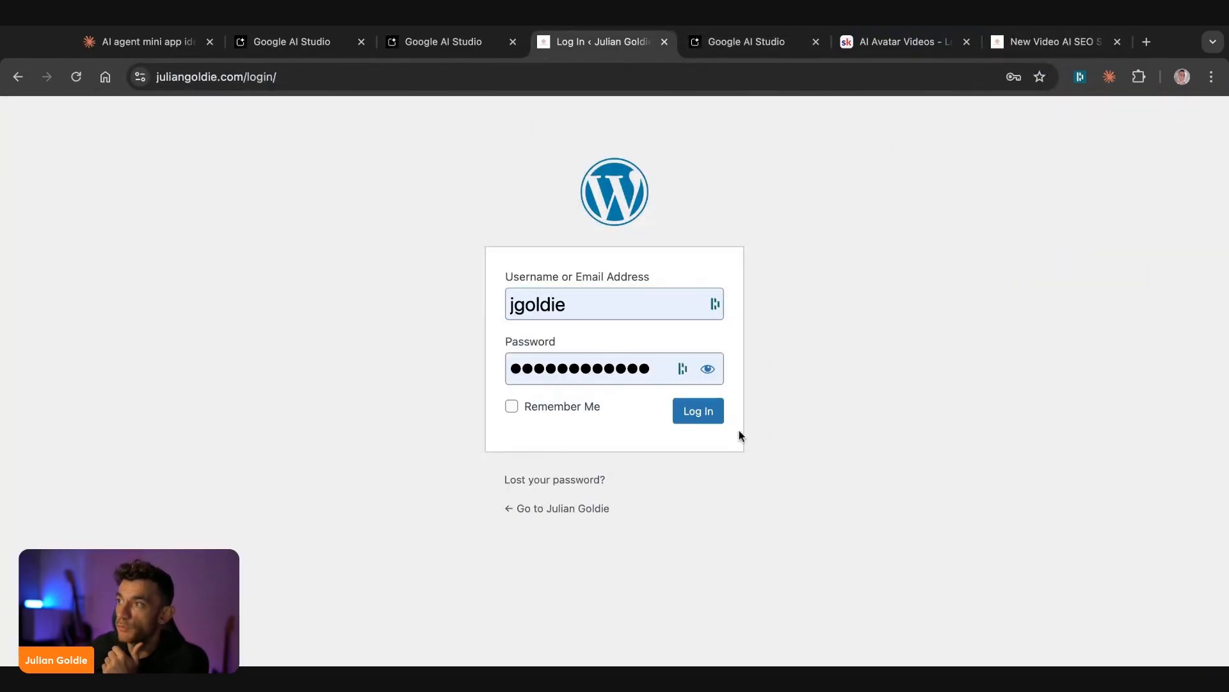
click(698, 410)
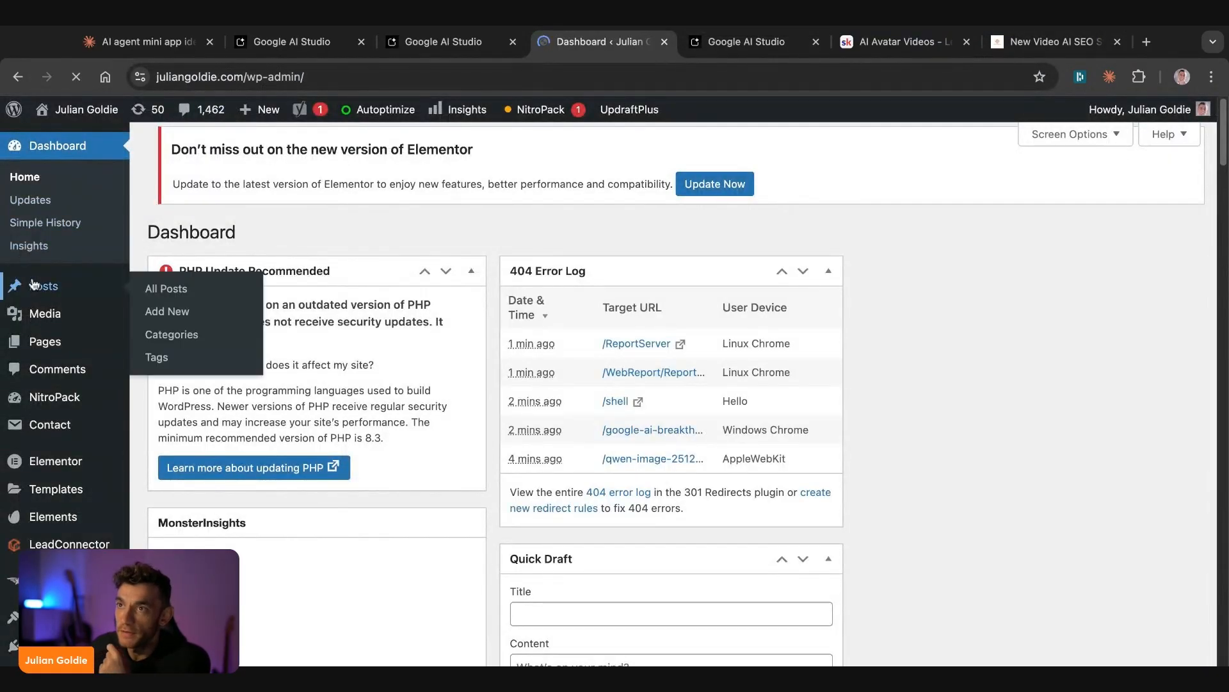
click(443, 41)
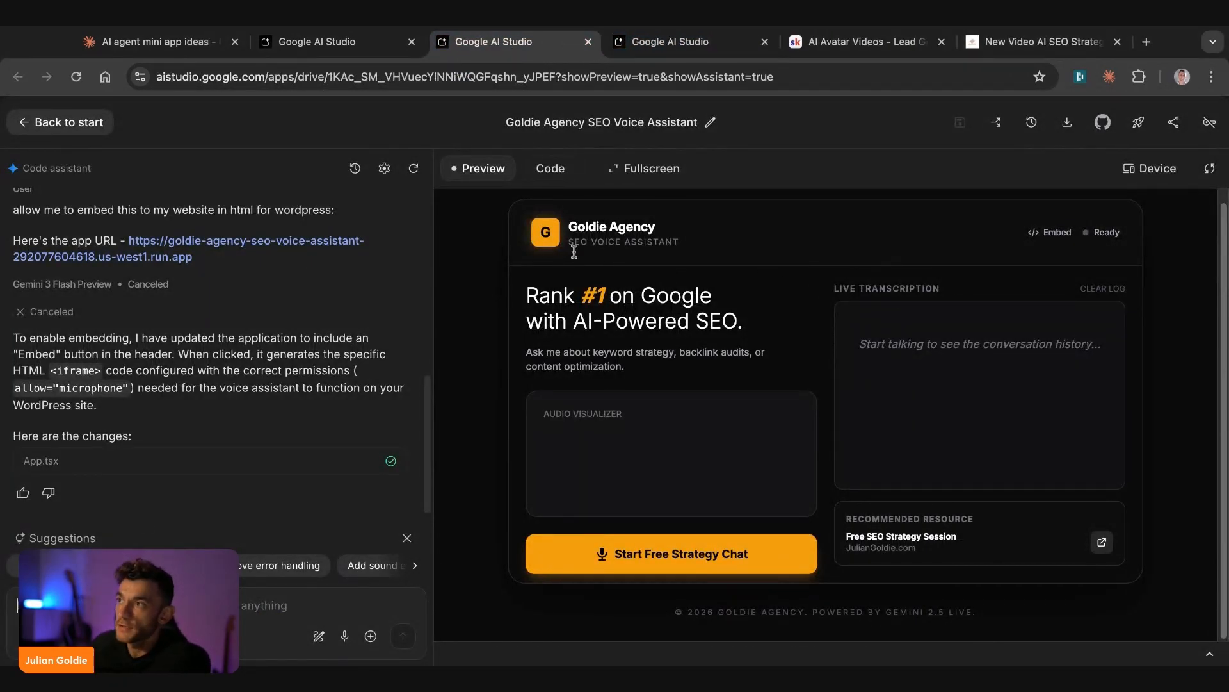
- Have SEO Brief Architect write the full article from the SEO Training Japan brief
click(59, 122)
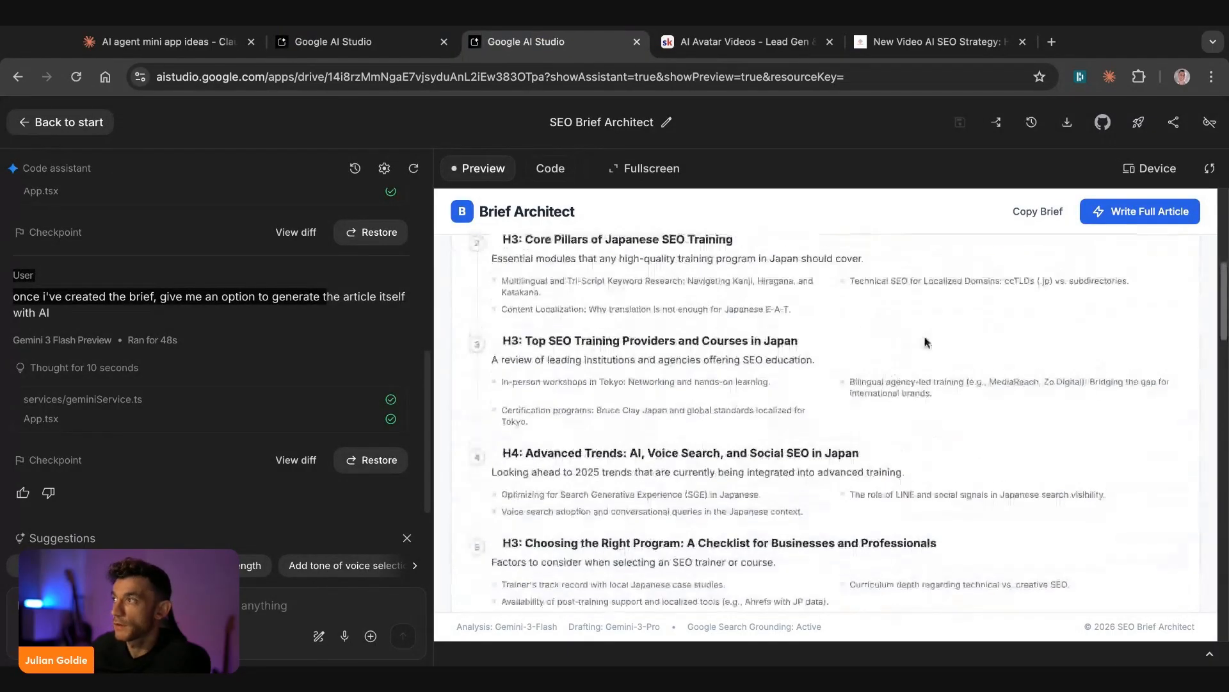
click(1139, 211)
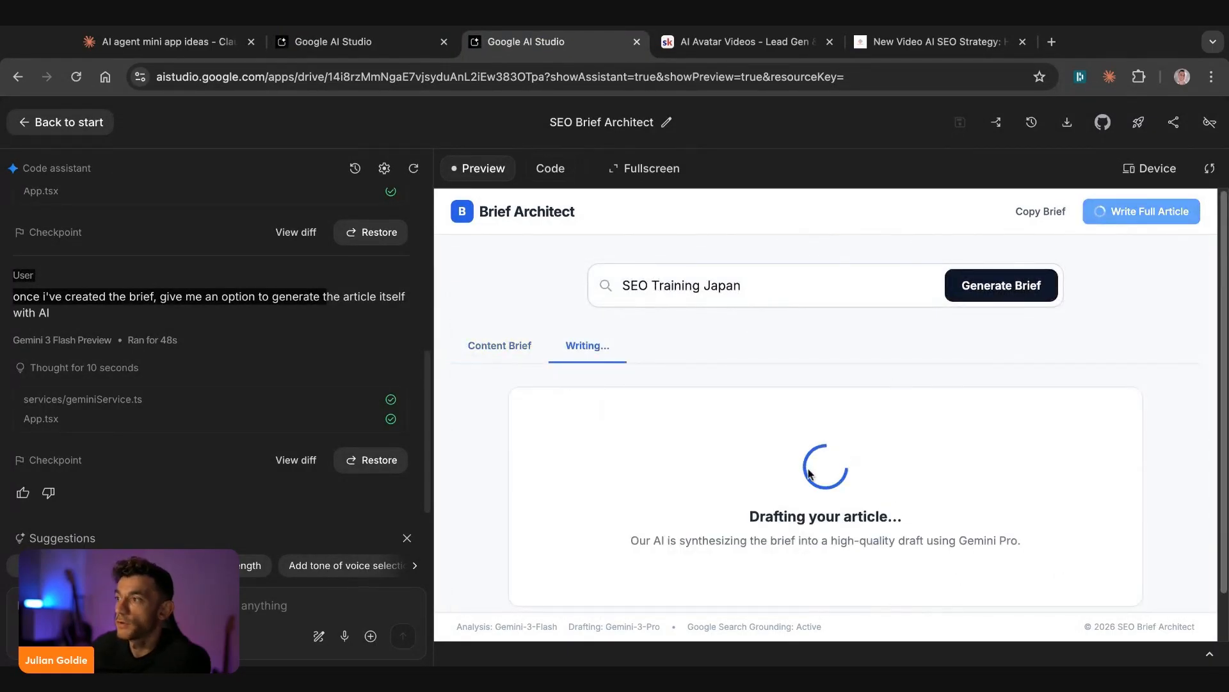
scroll(down, 3)
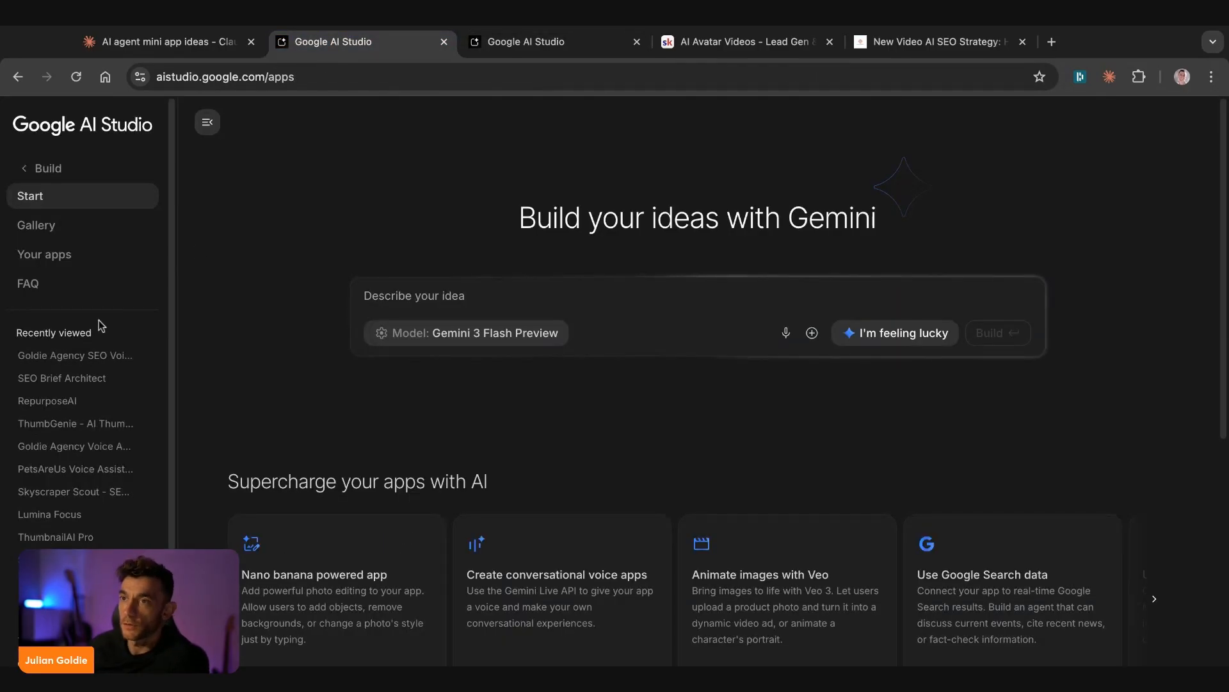
- Open Gemini Runner from apps created by others, play a level-1 run, then return to Start
click(45, 254)
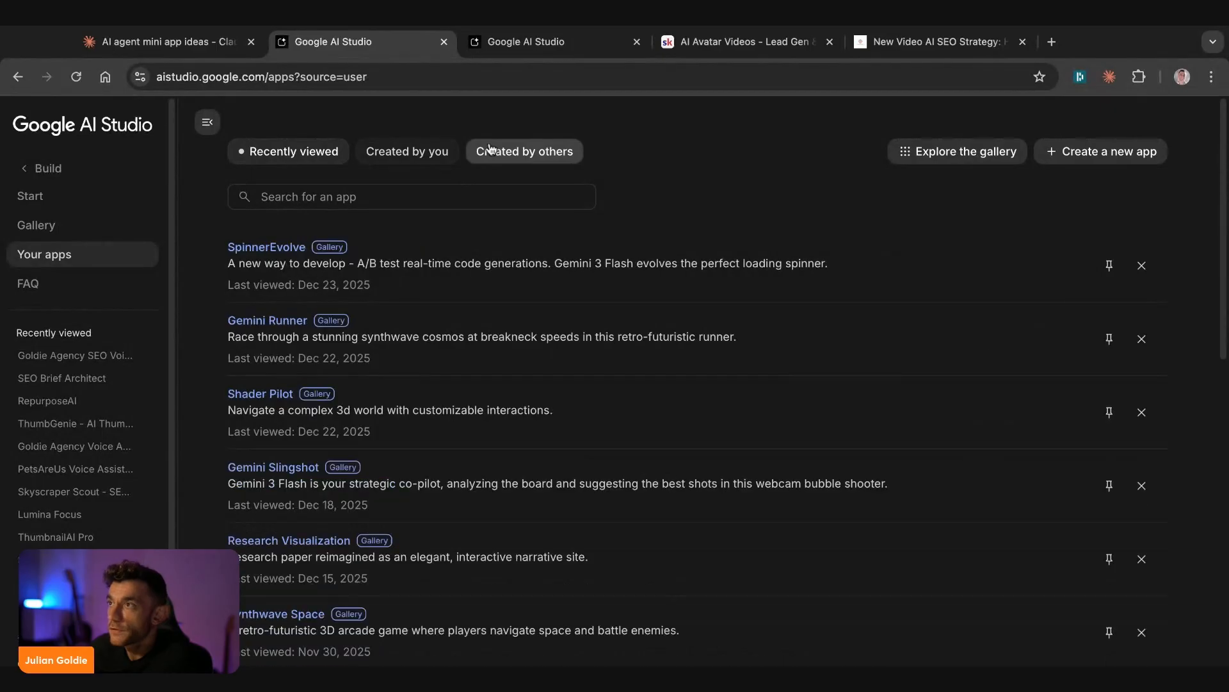
click(525, 151)
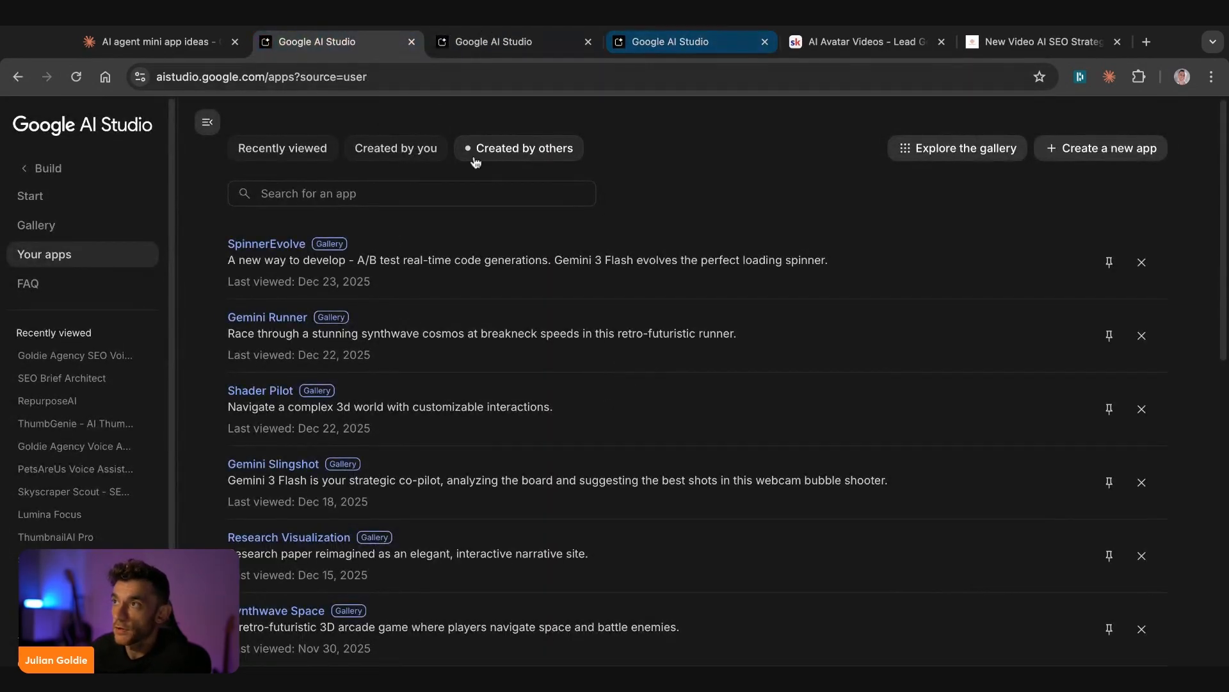
click(266, 318)
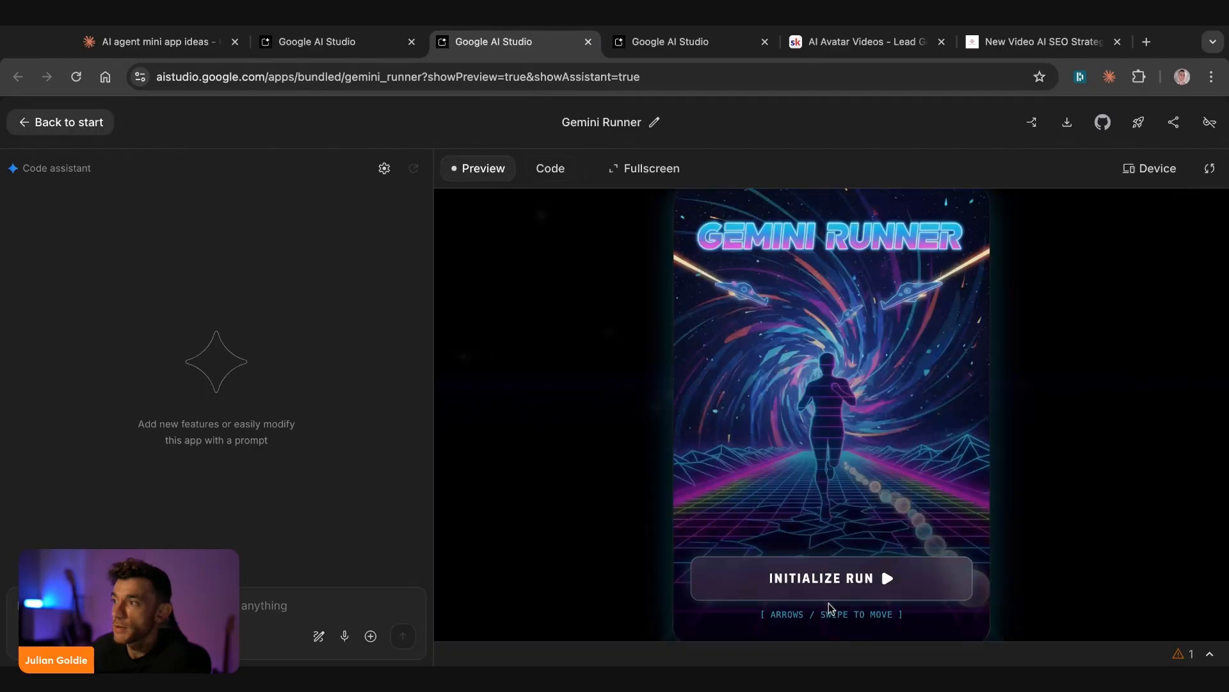
click(831, 577)
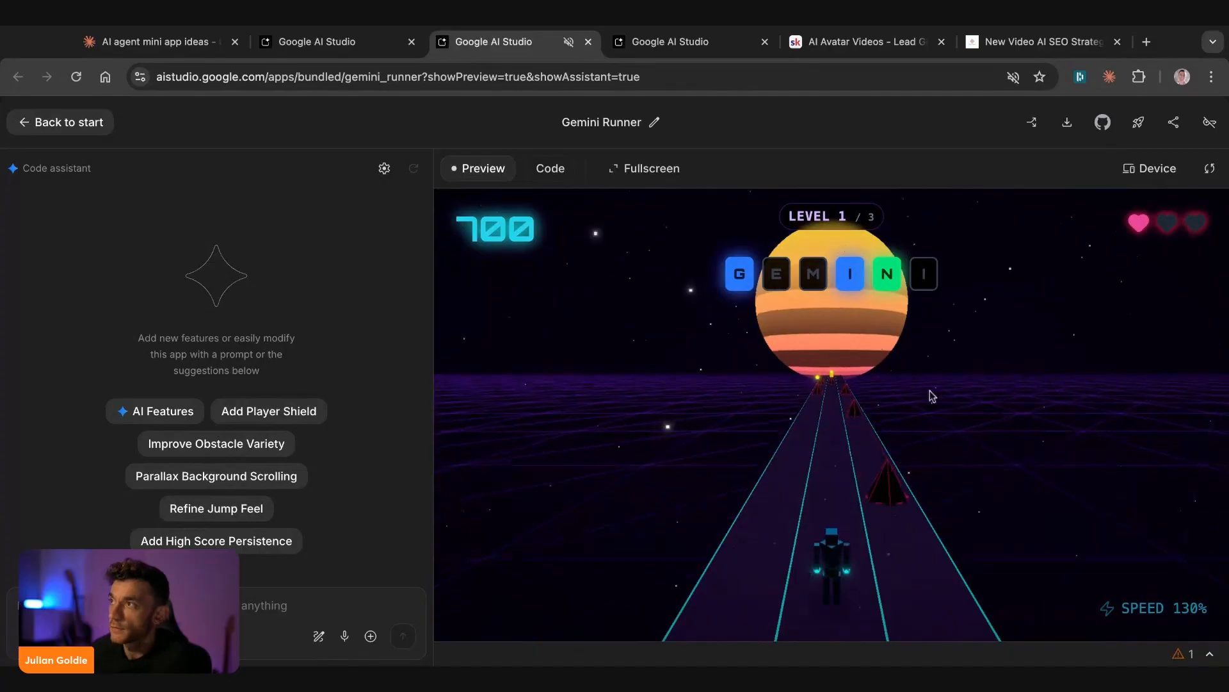
click(59, 122)
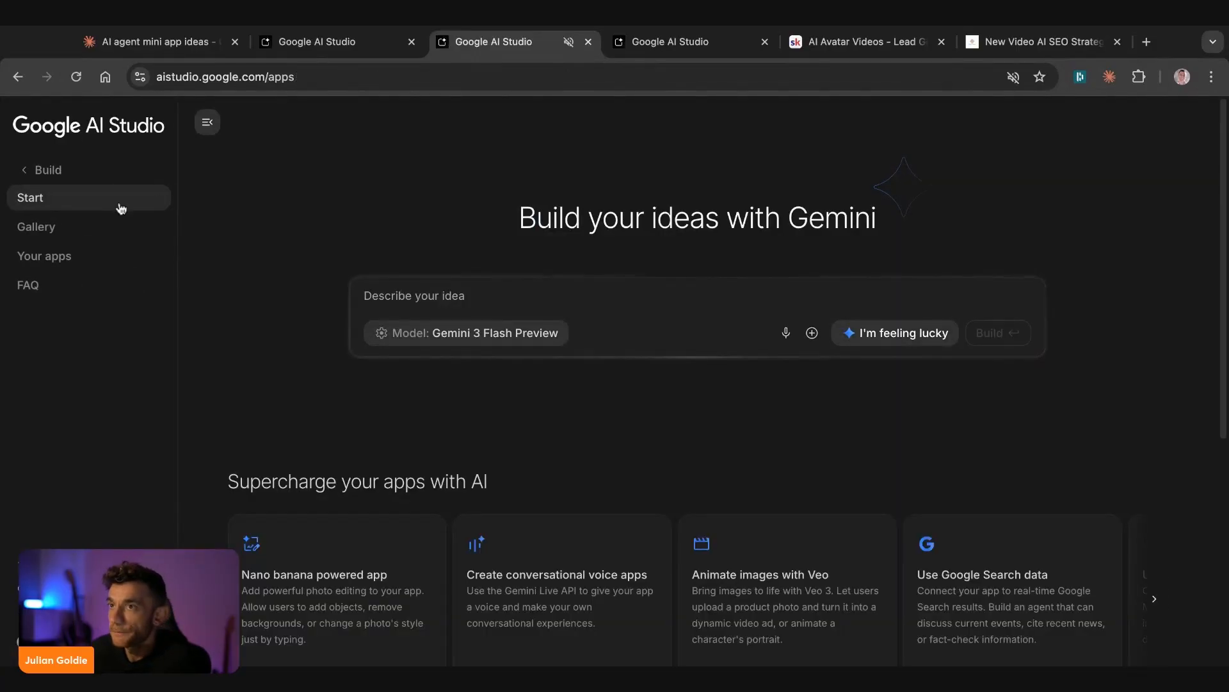
- Browse the Gemini 3 and Nano Banana gallery app collections
click(35, 224)
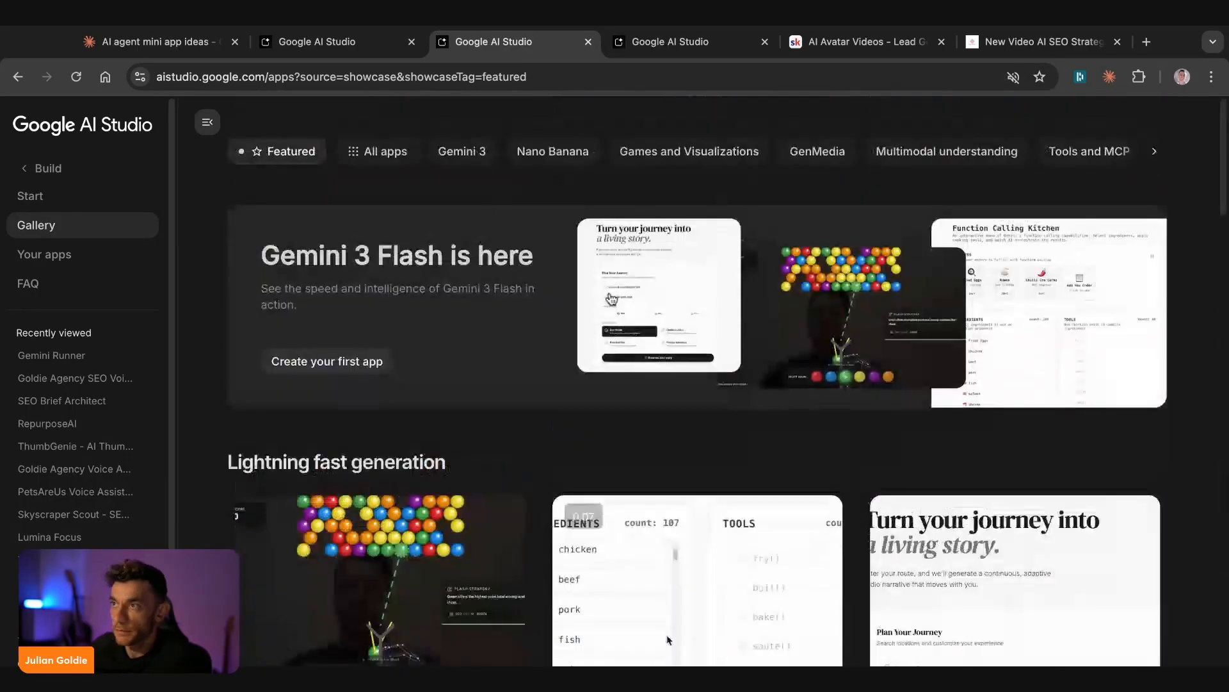
click(461, 151)
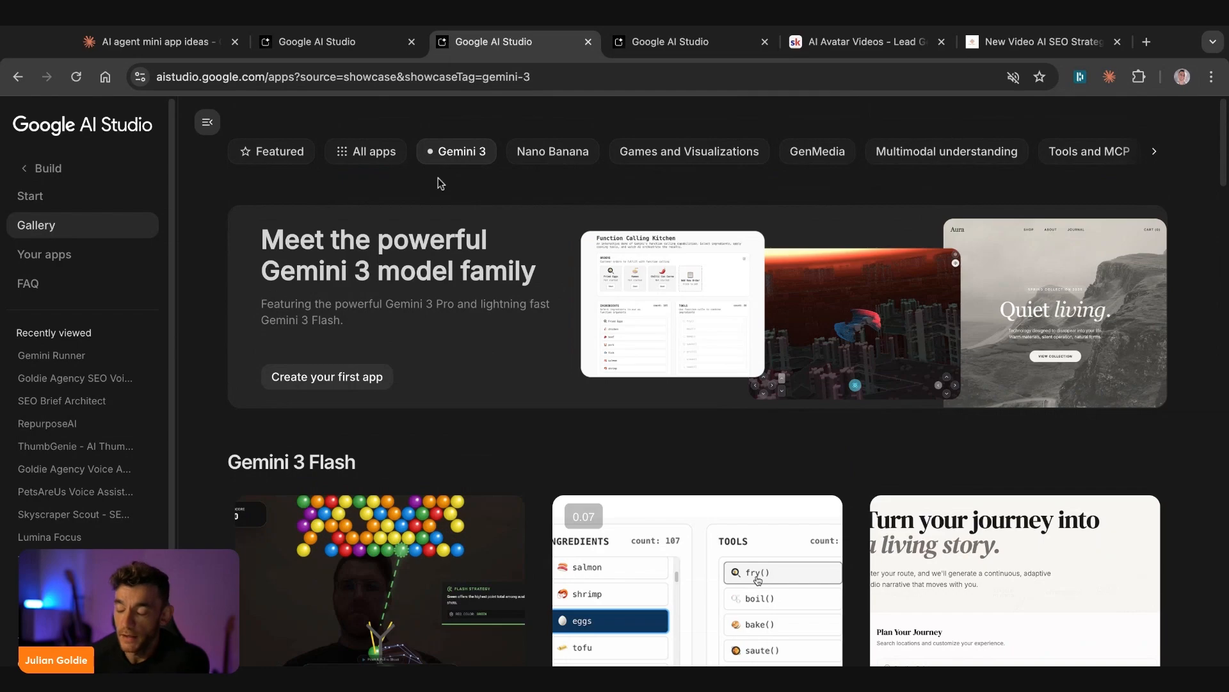
scroll(down, 3)
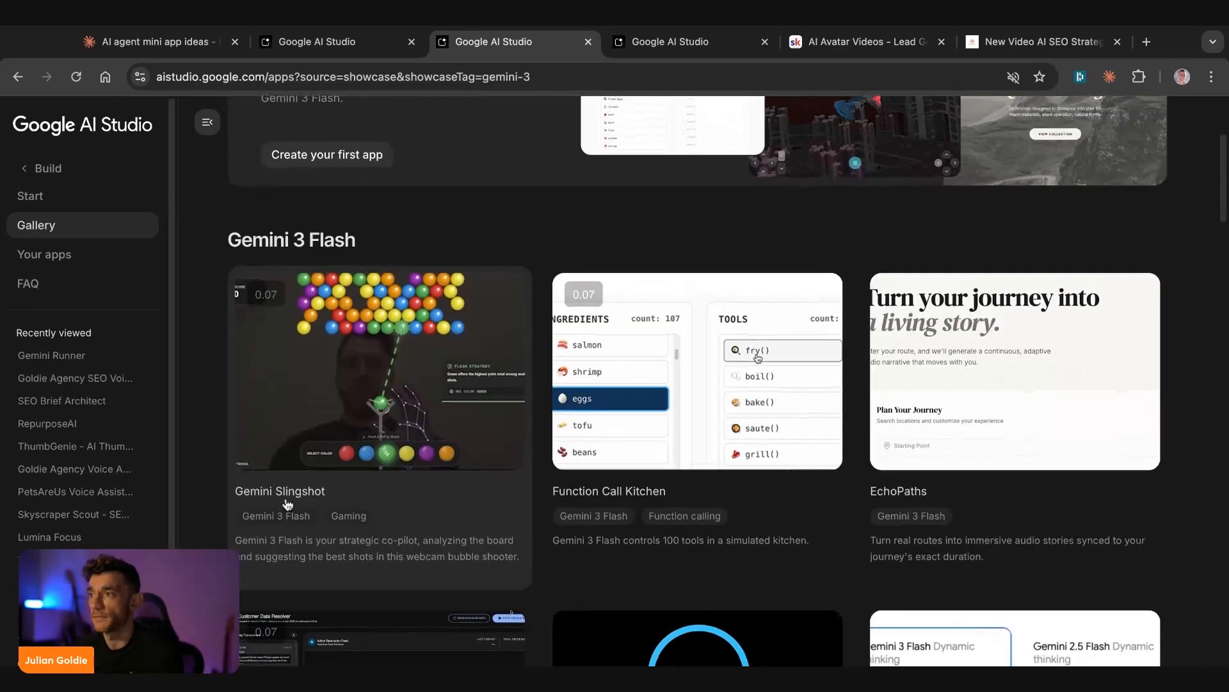
click(551, 151)
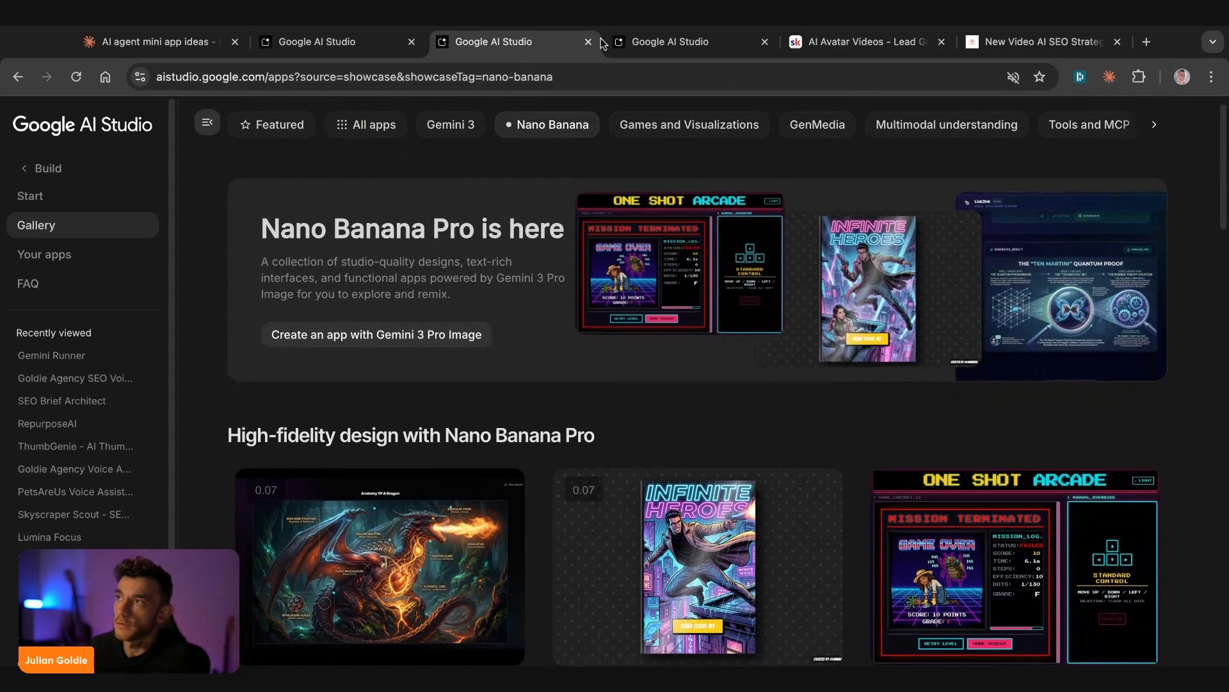
scroll(down, 3)
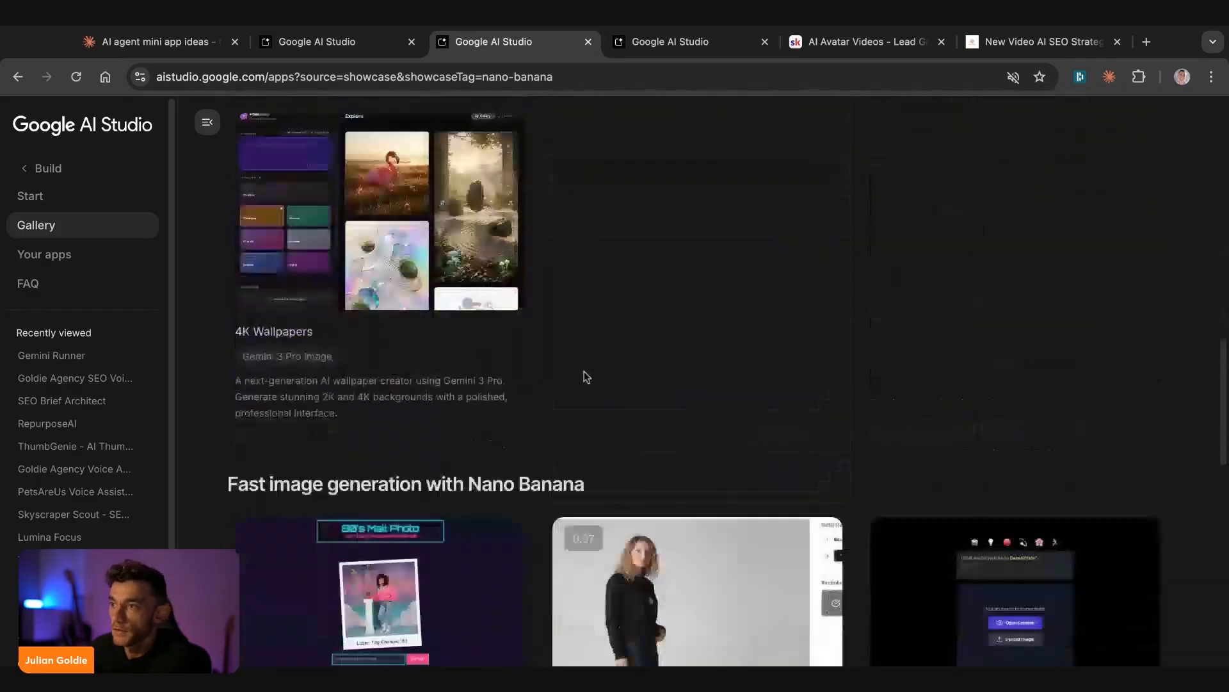
scroll(down, 3)
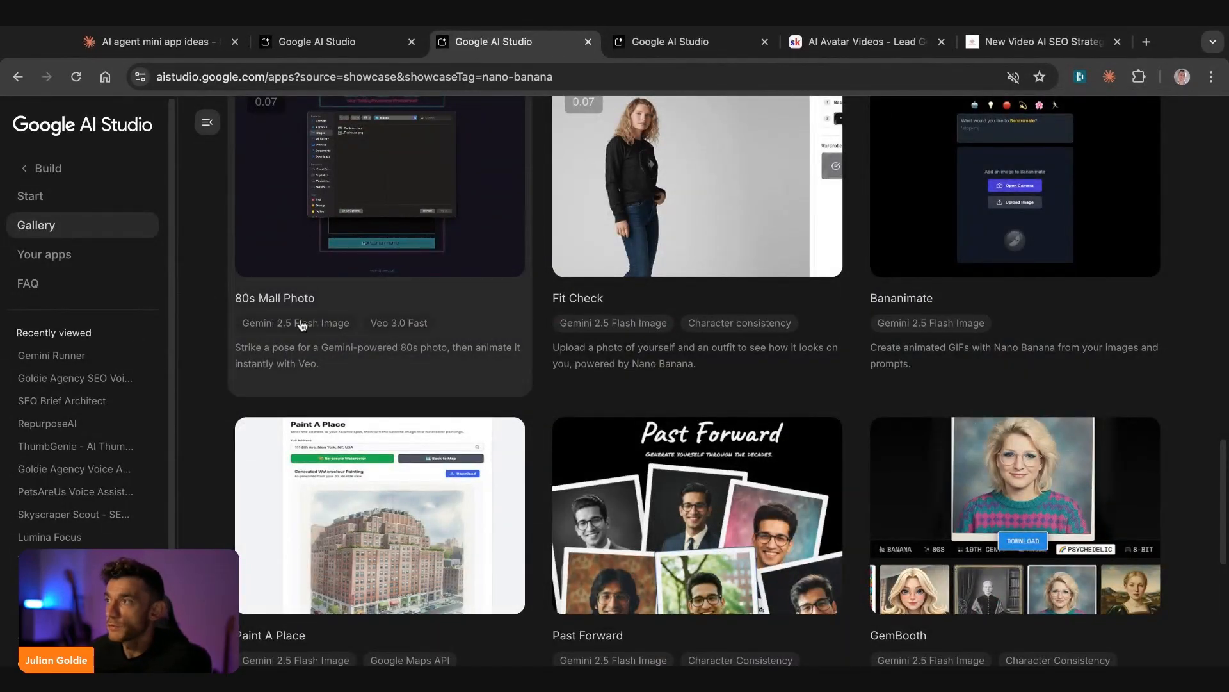
scroll(down, 3)
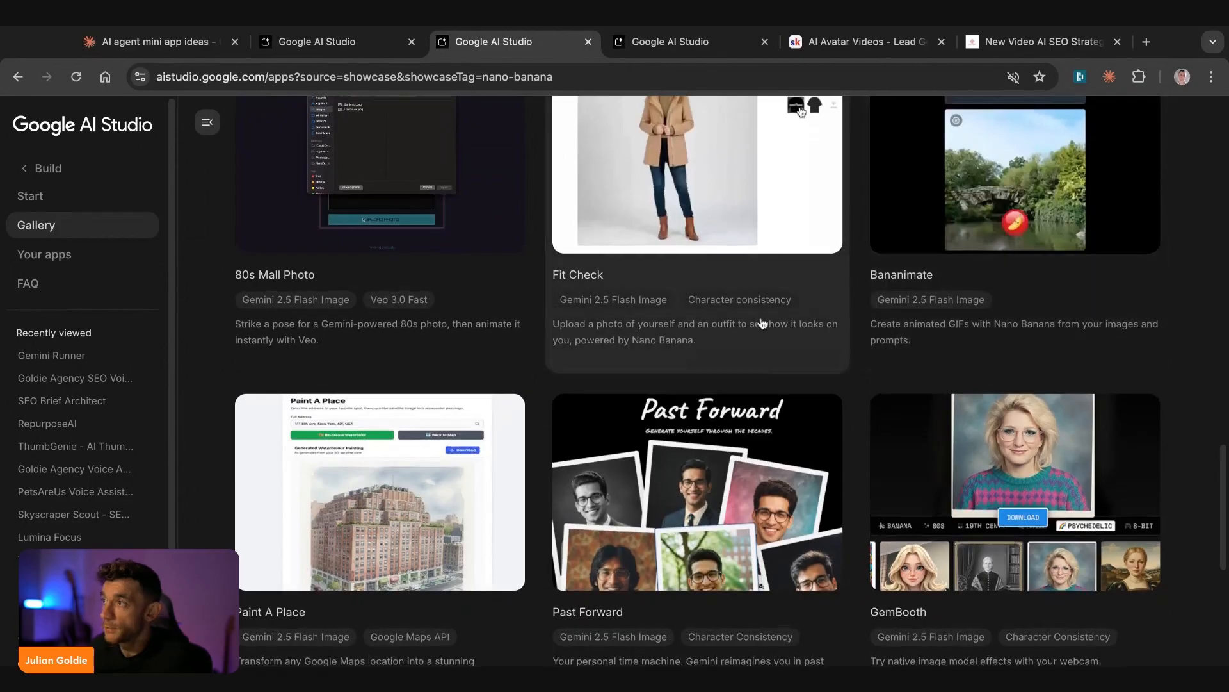
mouse_move(991, 320)
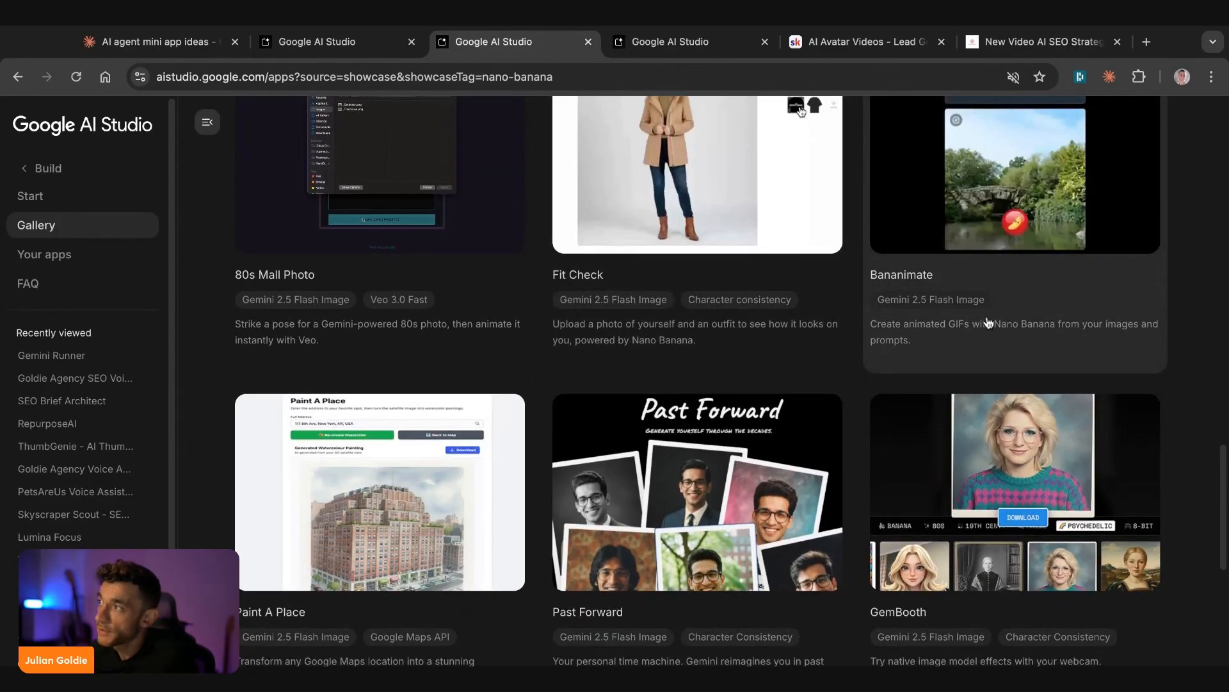
scroll(up, 3)
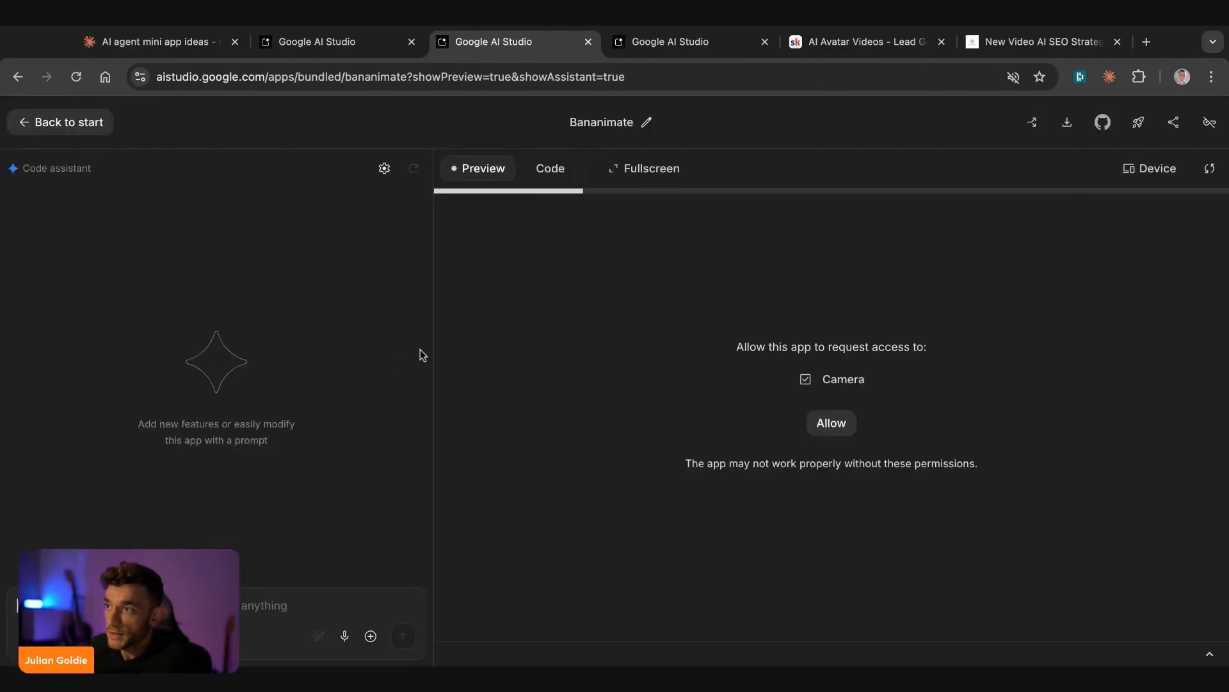
- Grant Bananimate camera access, then return to the AI Studio gallery
click(831, 423)
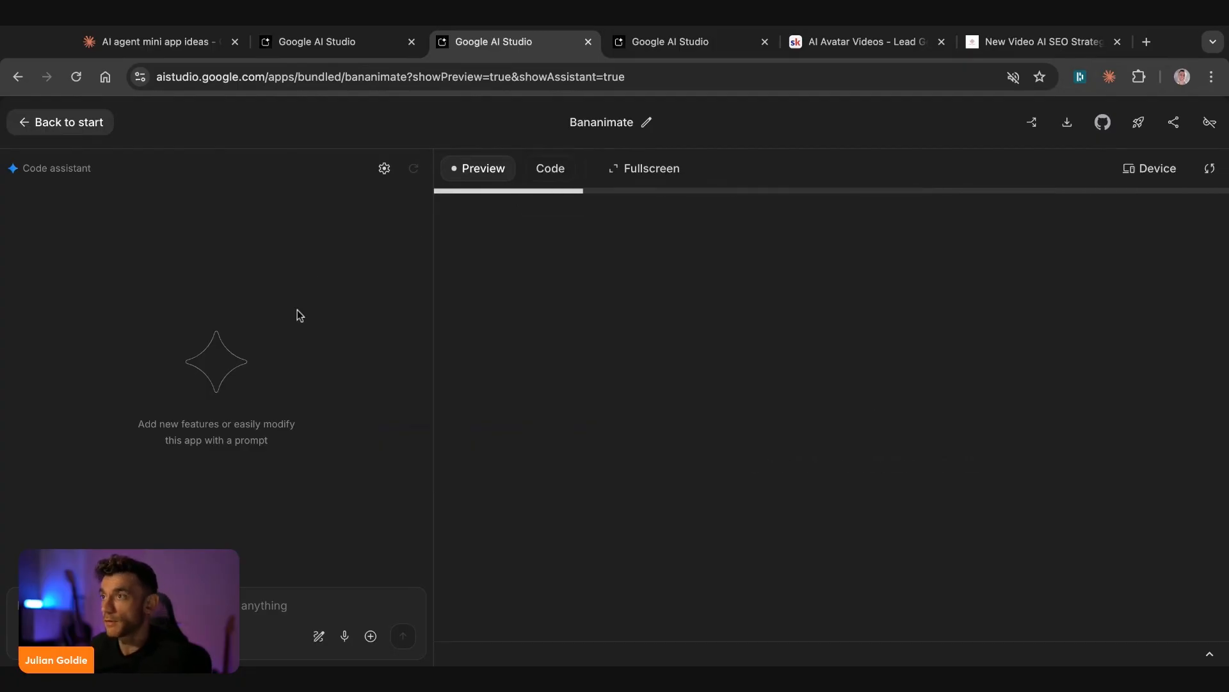
click(1146, 41)
text(juliangoldie.com/about-me/)
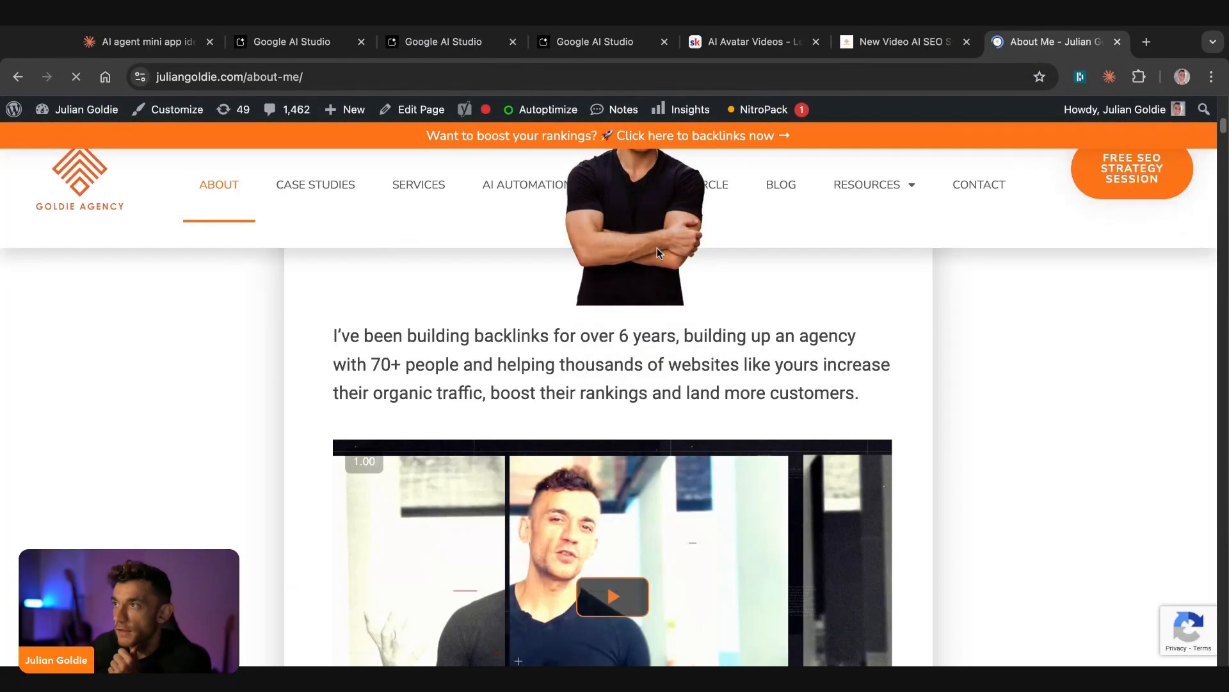
click(440, 41)
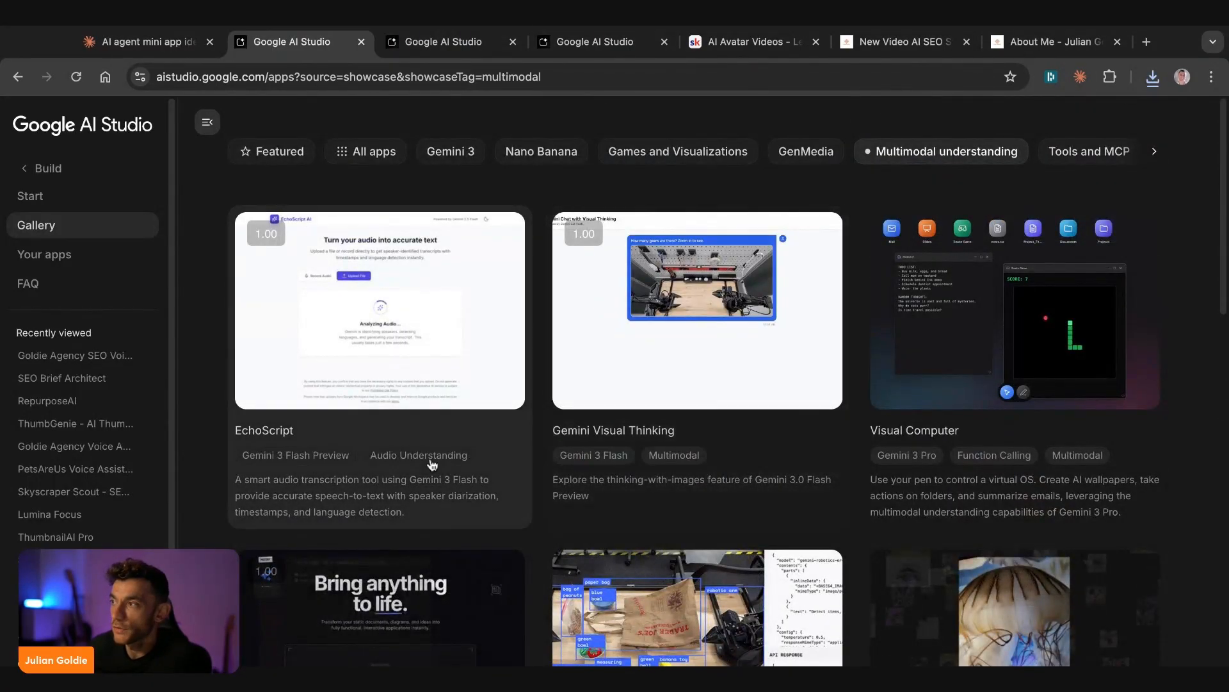
mouse_move(945, 558)
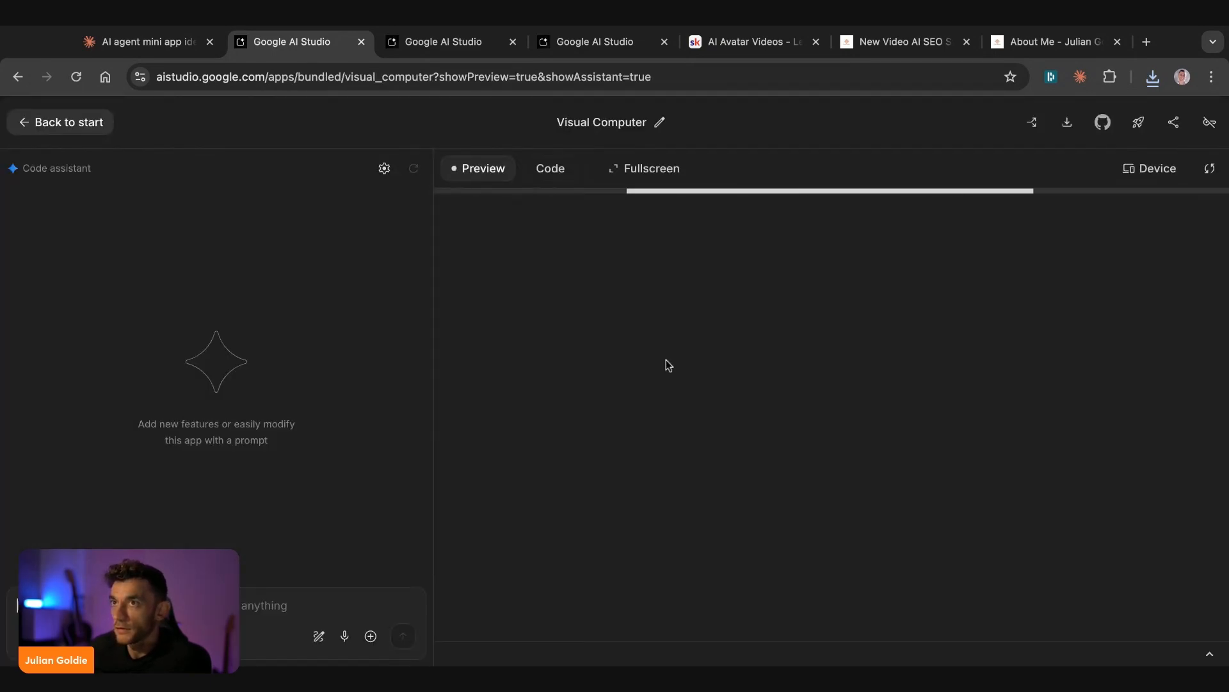
- Return to Start and review recently viewed apps in Your apps
click(59, 123)
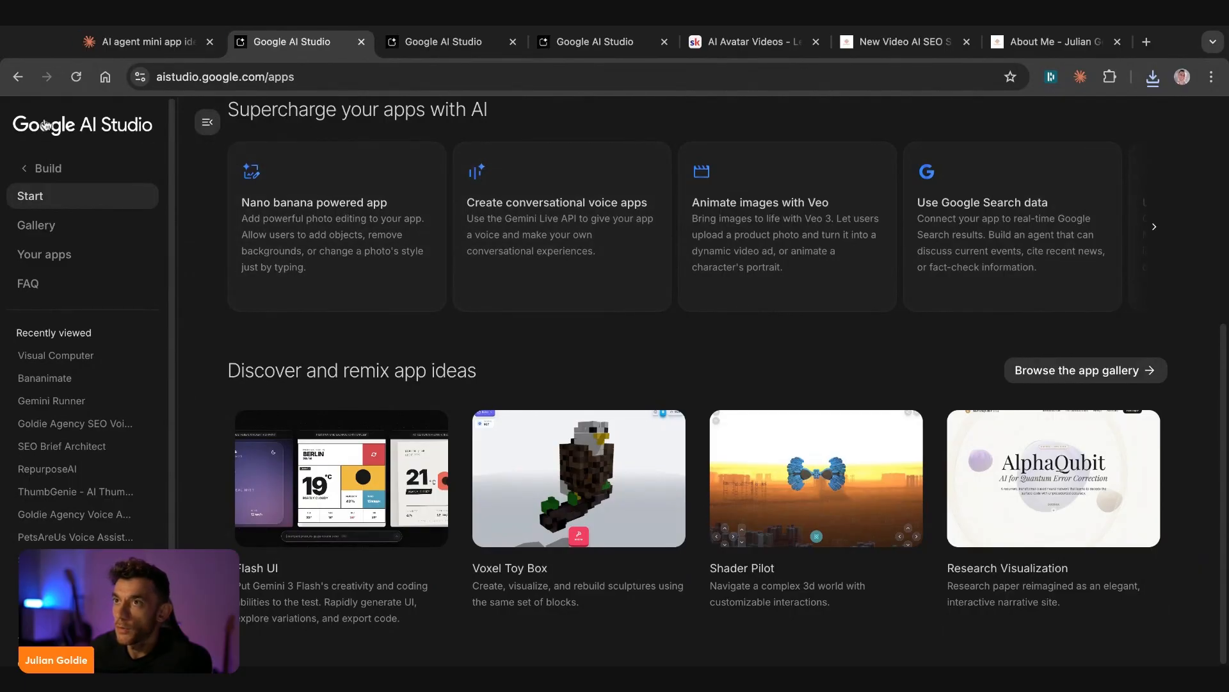
click(45, 254)
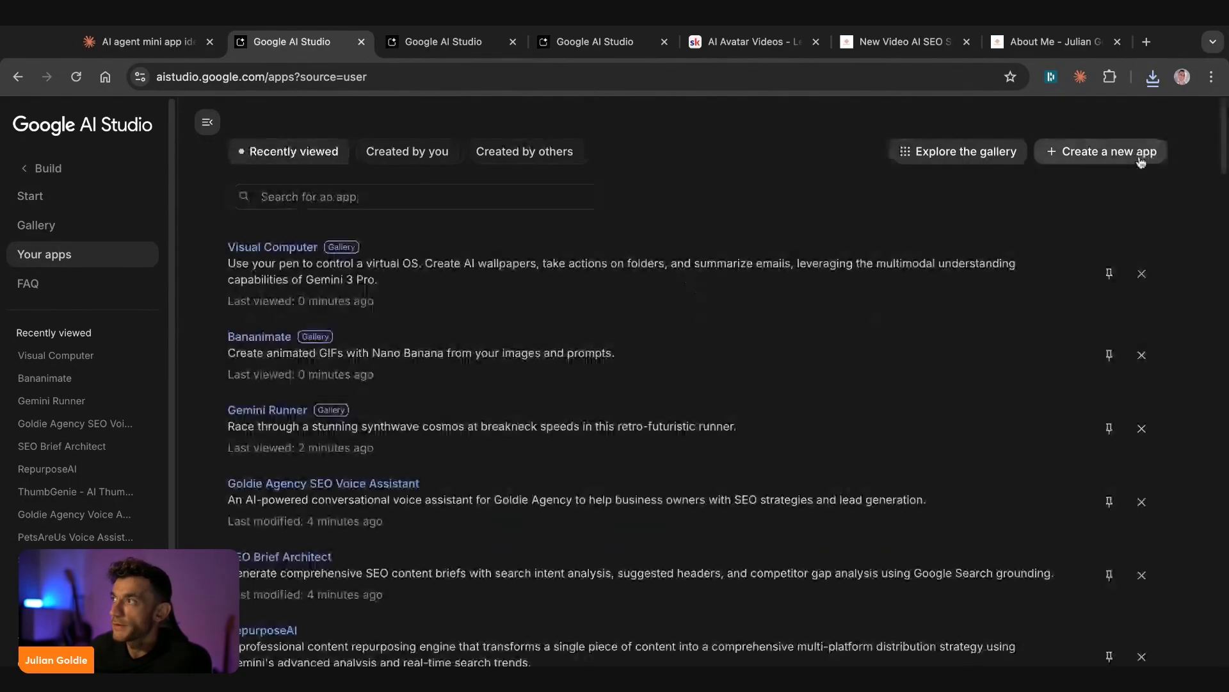
click(958, 151)
text(google ai stud)
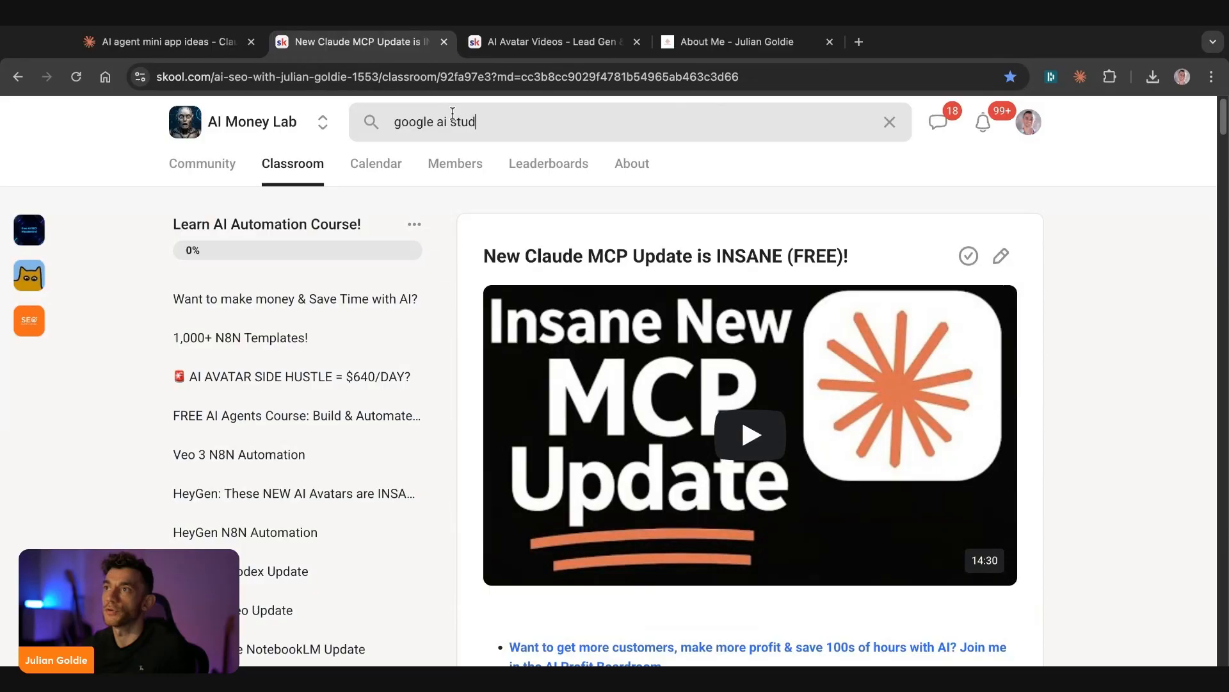
- Run the Google AI Studio search and read through the classroom lesson's write-up
key(Enter)
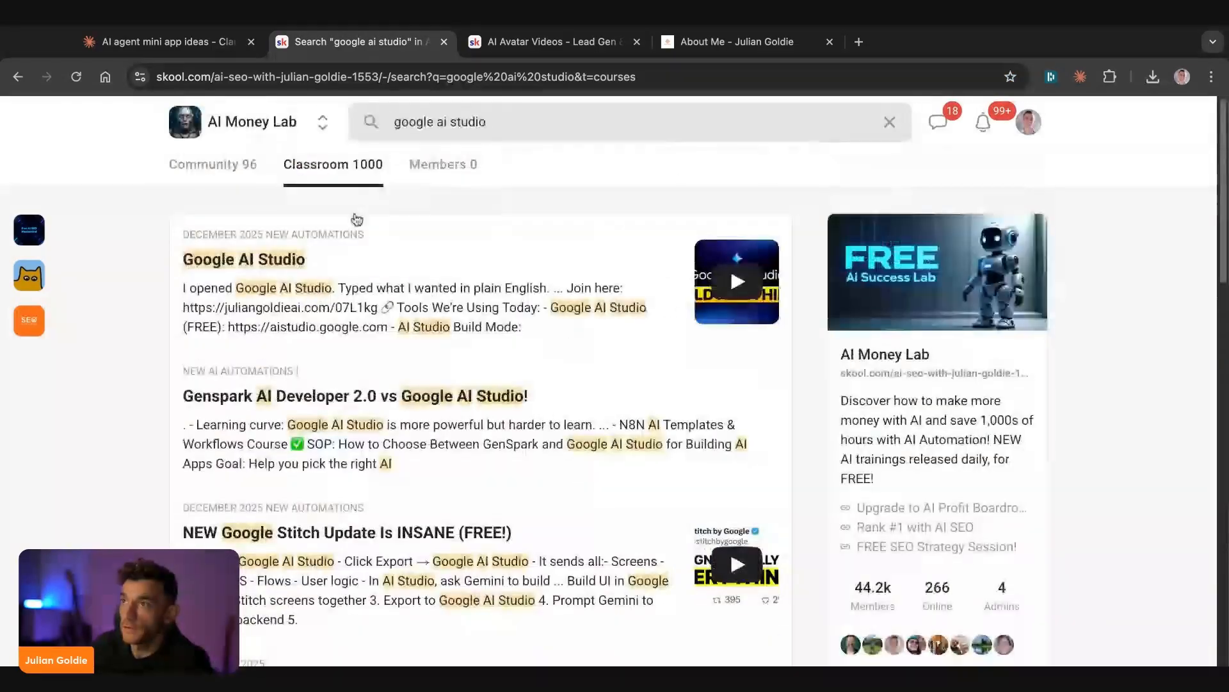
click(243, 258)
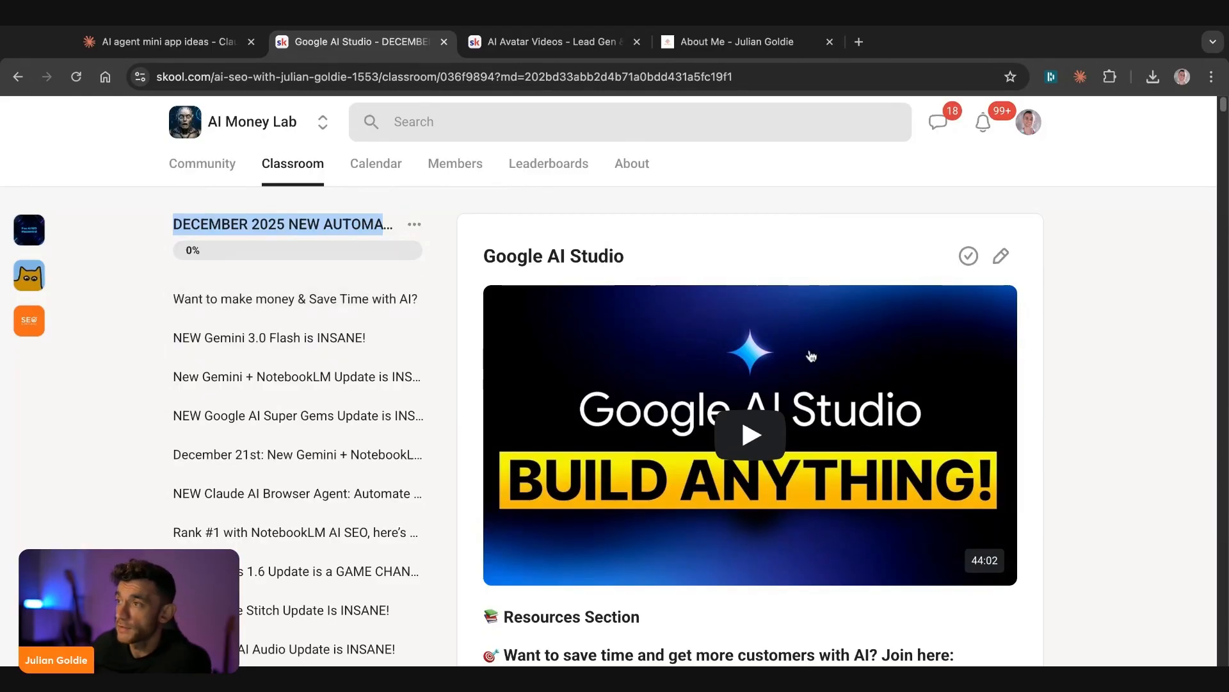
scroll(down, 3)
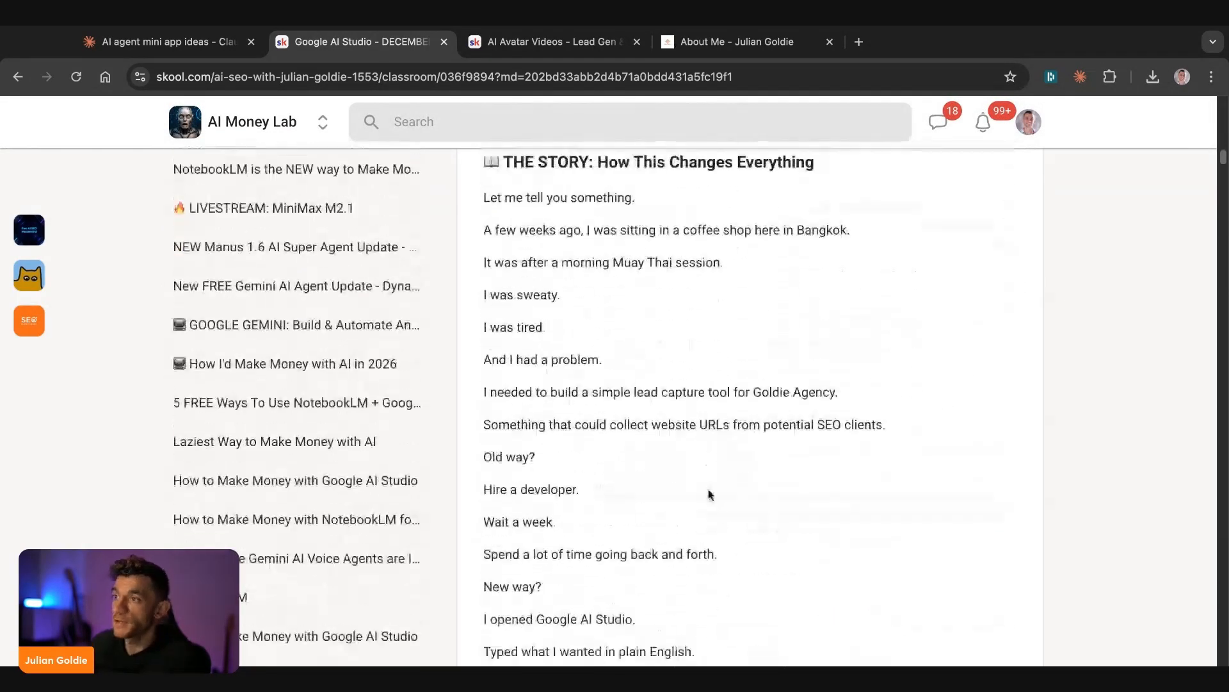
scroll(down, 3)
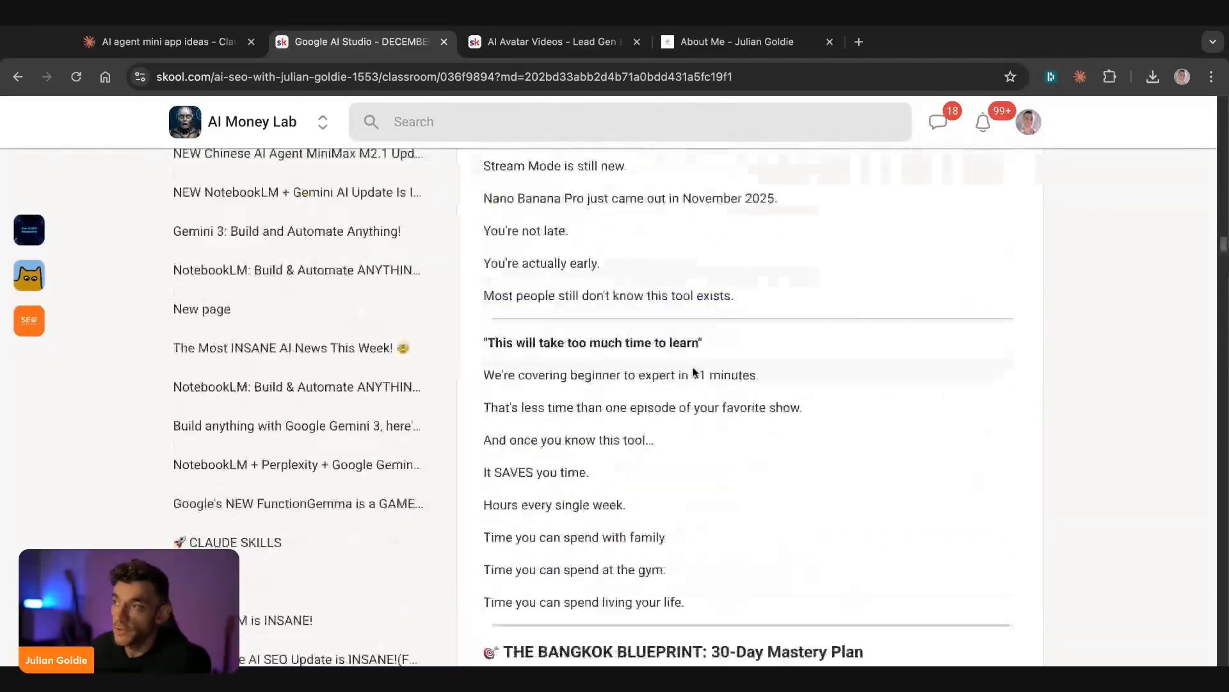
scroll(down, 3)
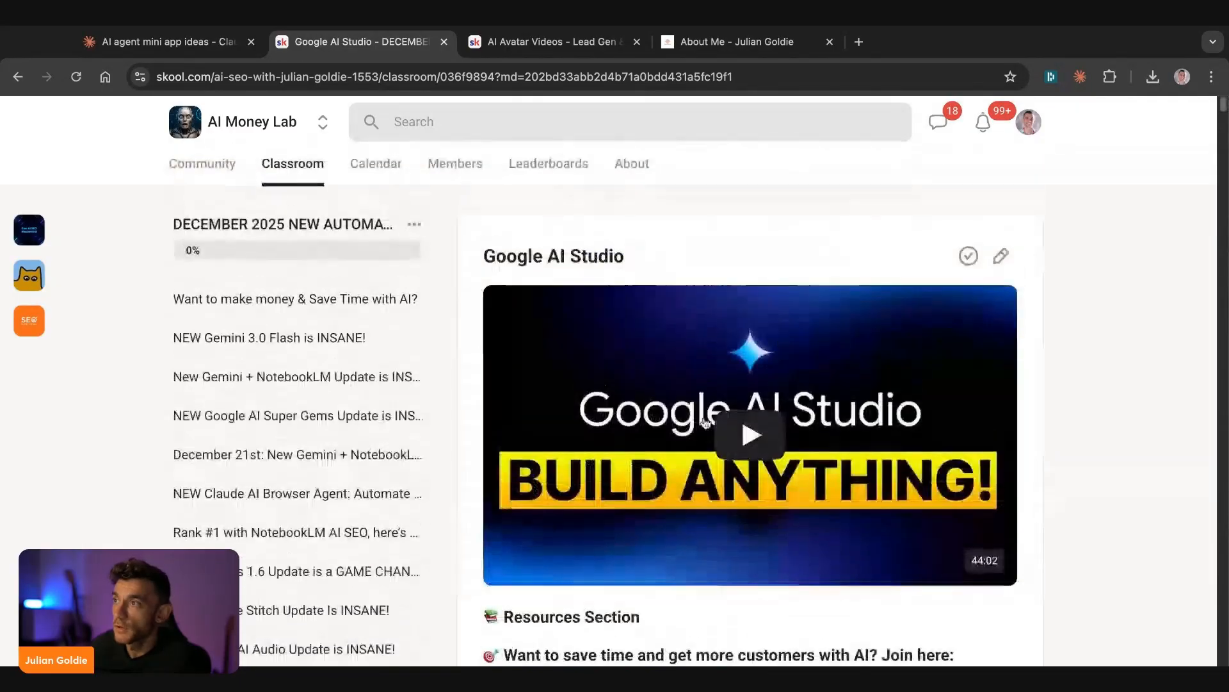
click(201, 164)
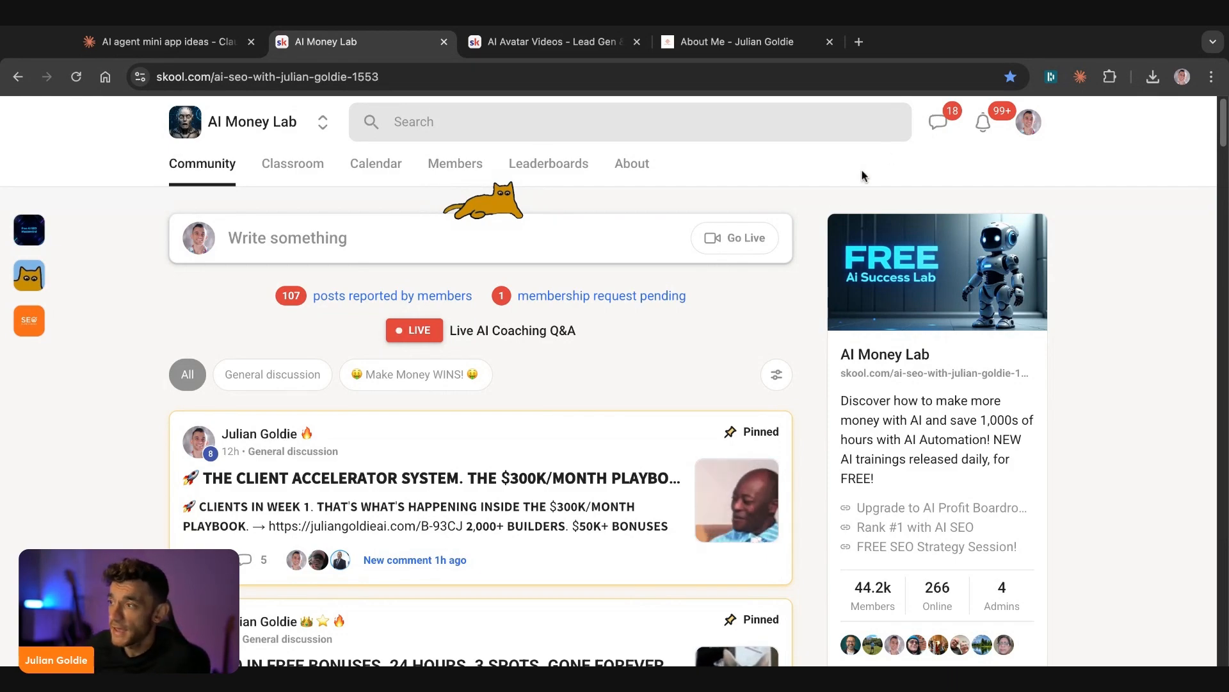
- Browse the AI Money Lab classroom, then switch to the AI Profit Boardroom community
scroll(down, 3)
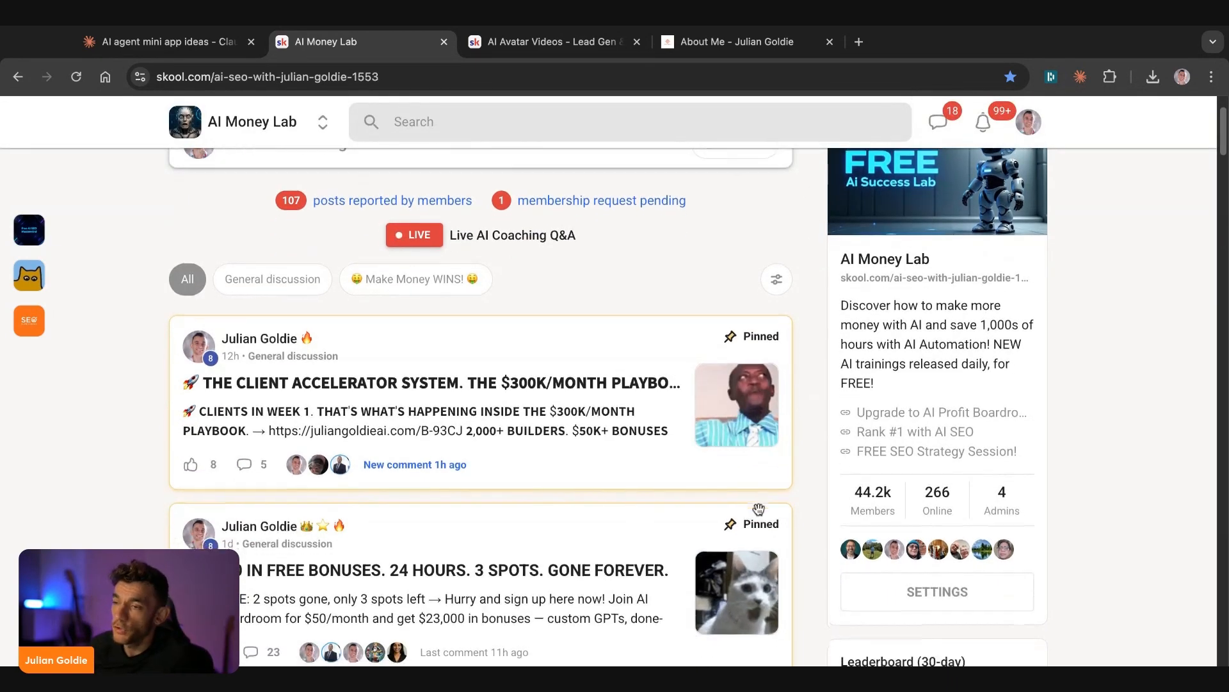
scroll(down, 3)
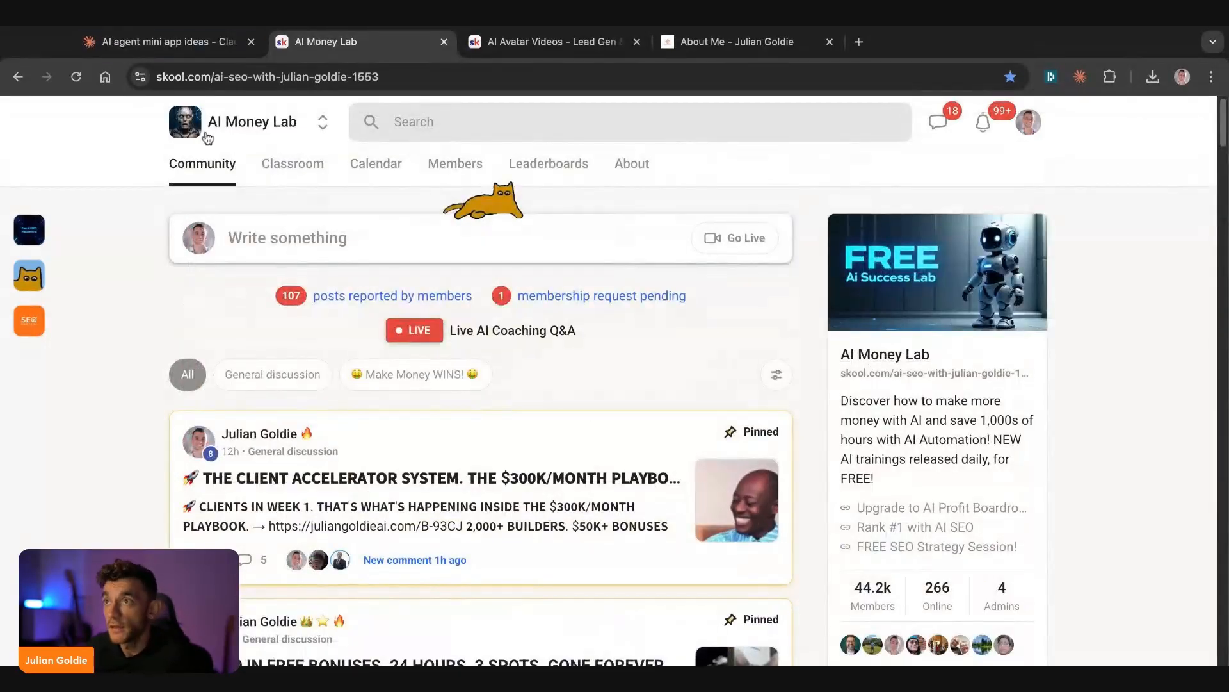
click(292, 164)
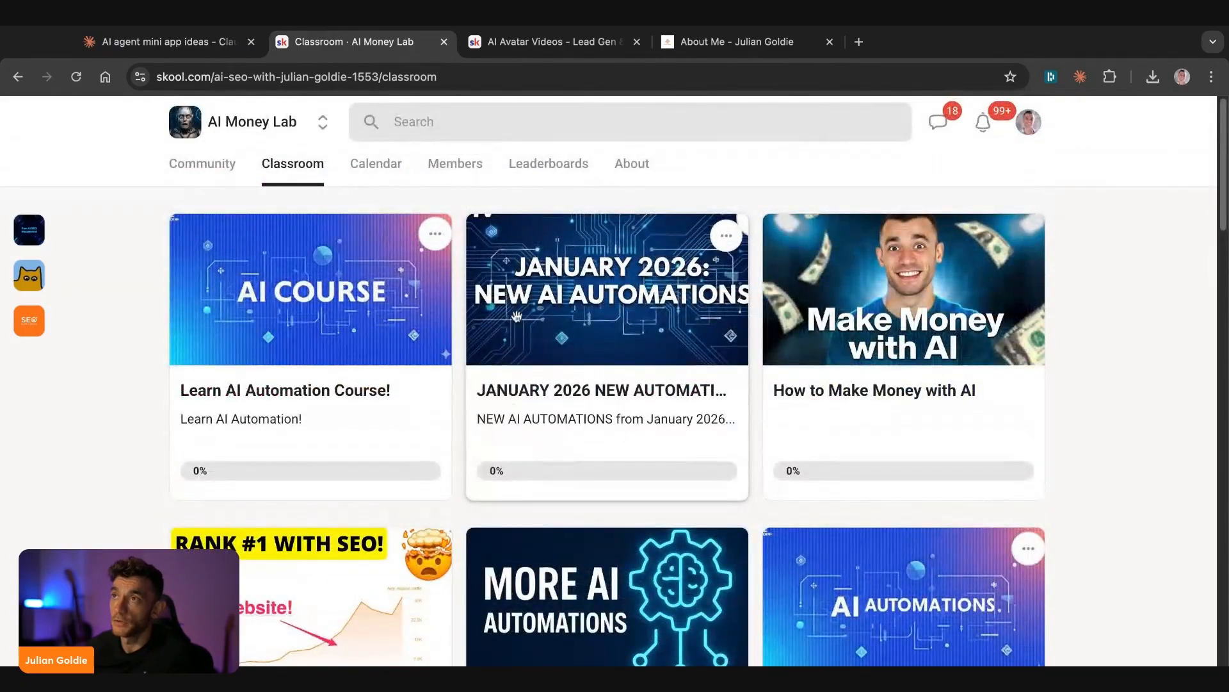
click(606, 295)
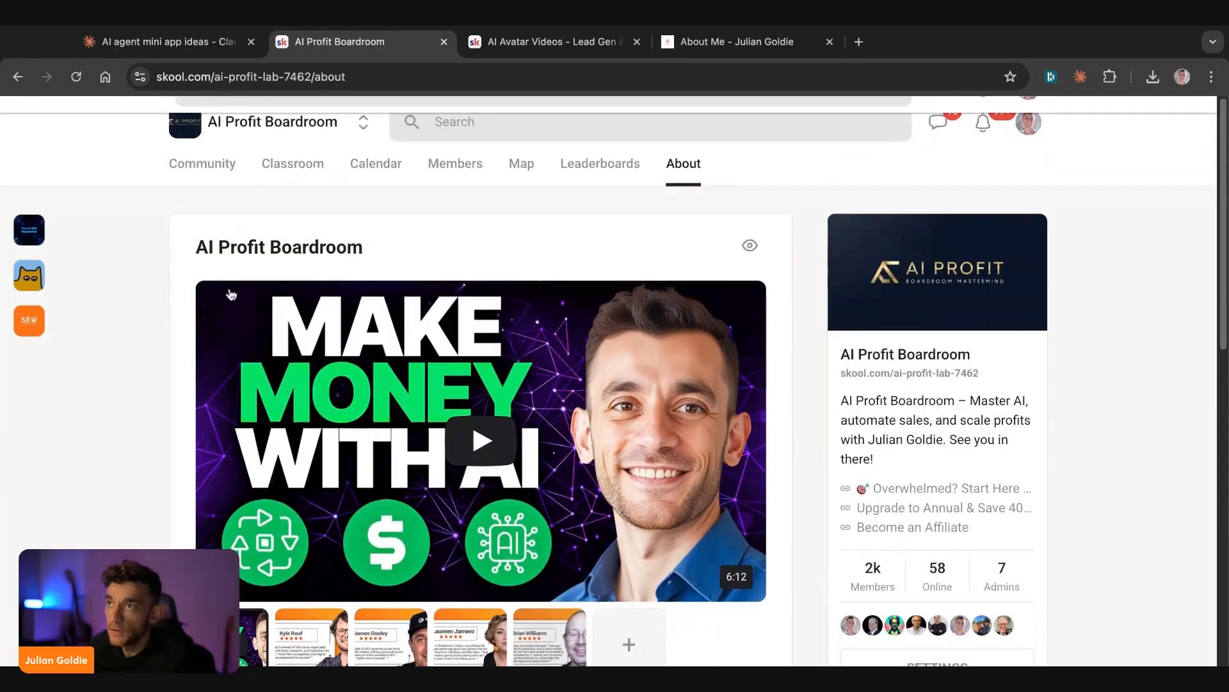
- Browse the AI Profit Boardroom discussion feed, with a glance at its Classroom
click(202, 164)
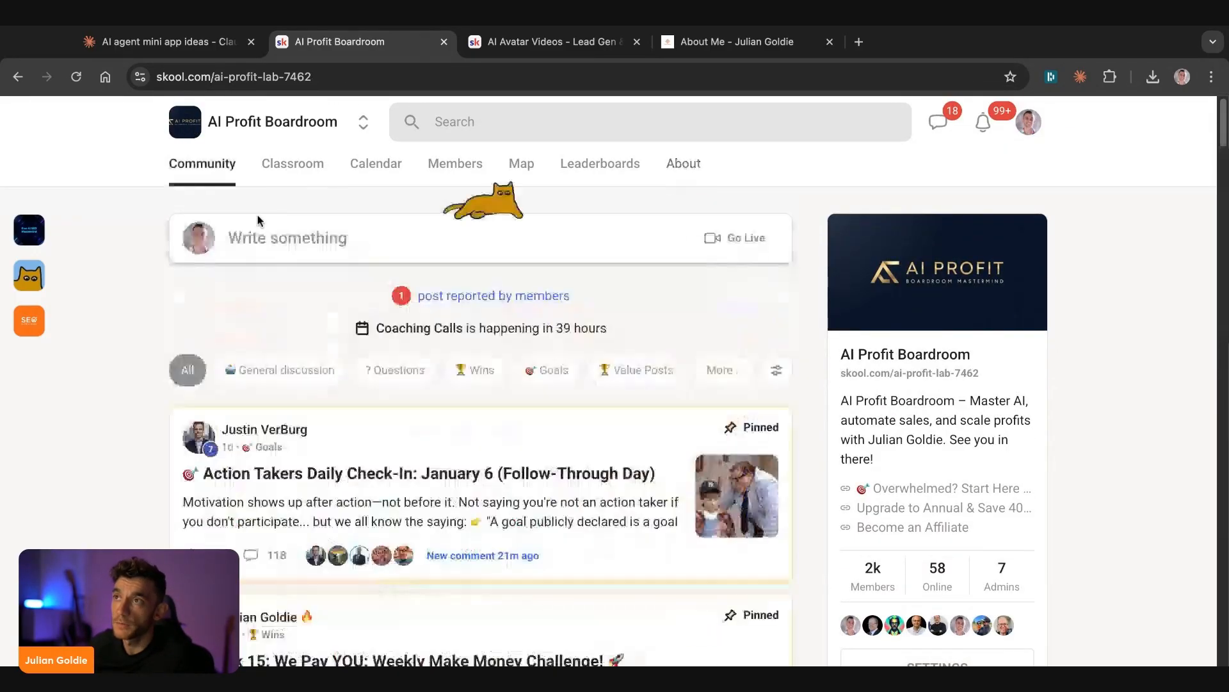
scroll(down, 3)
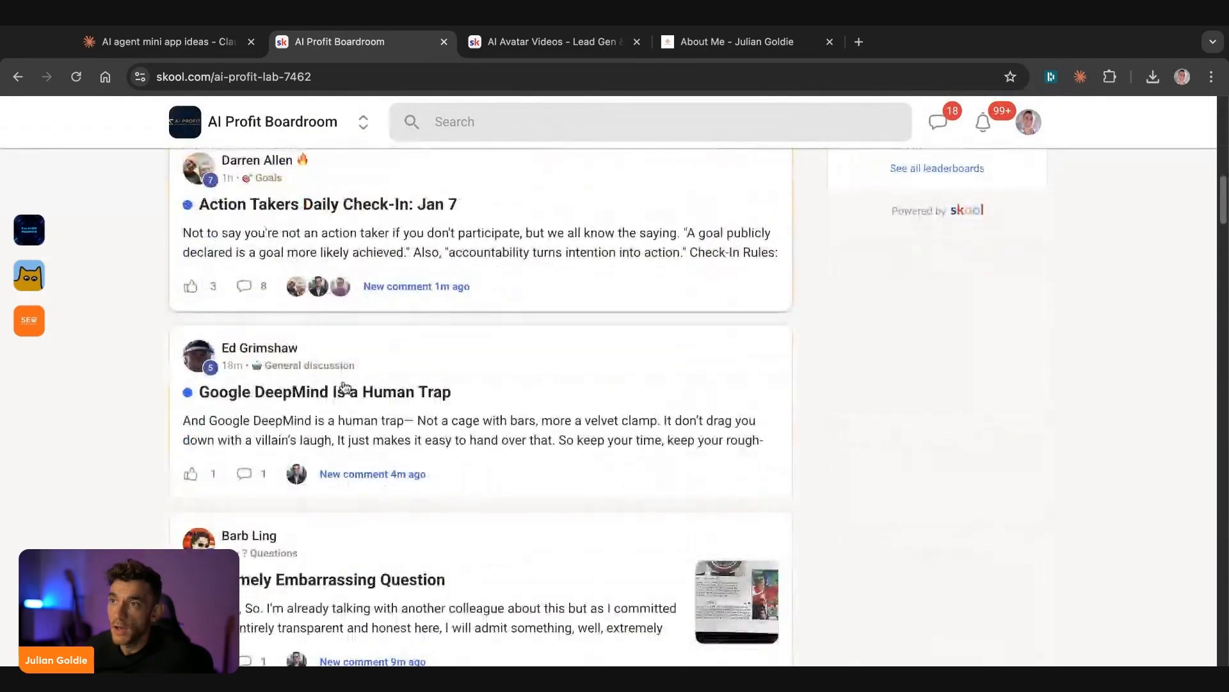
click(292, 163)
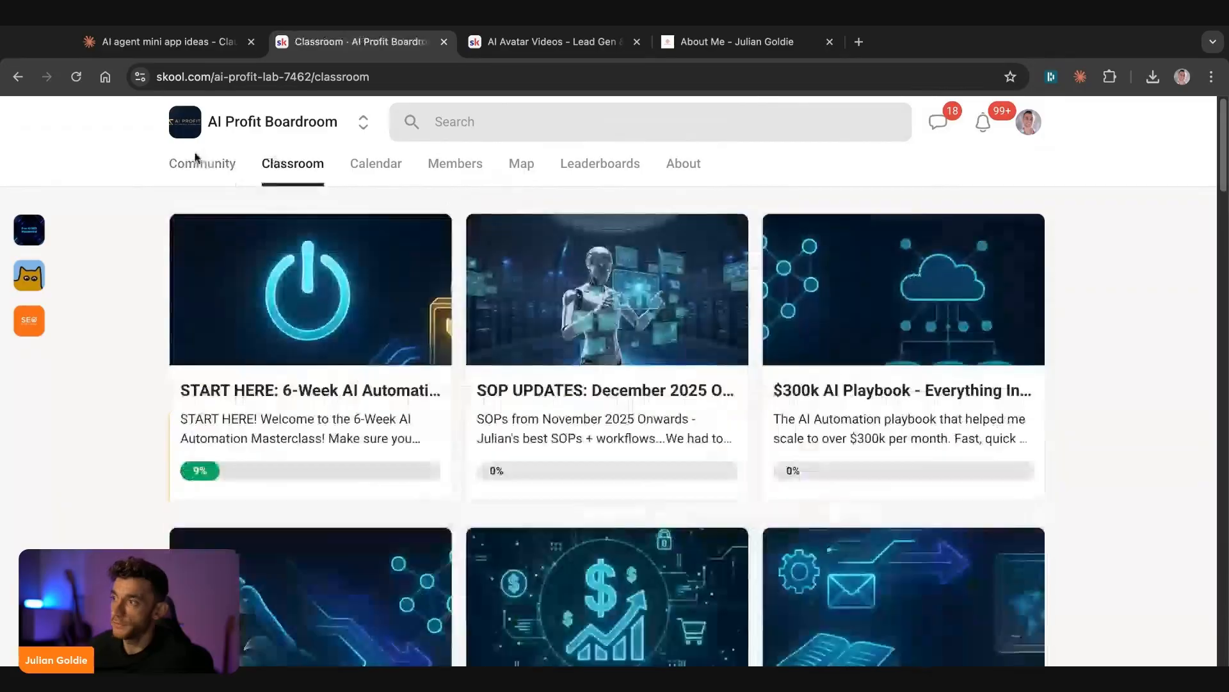
click(202, 164)
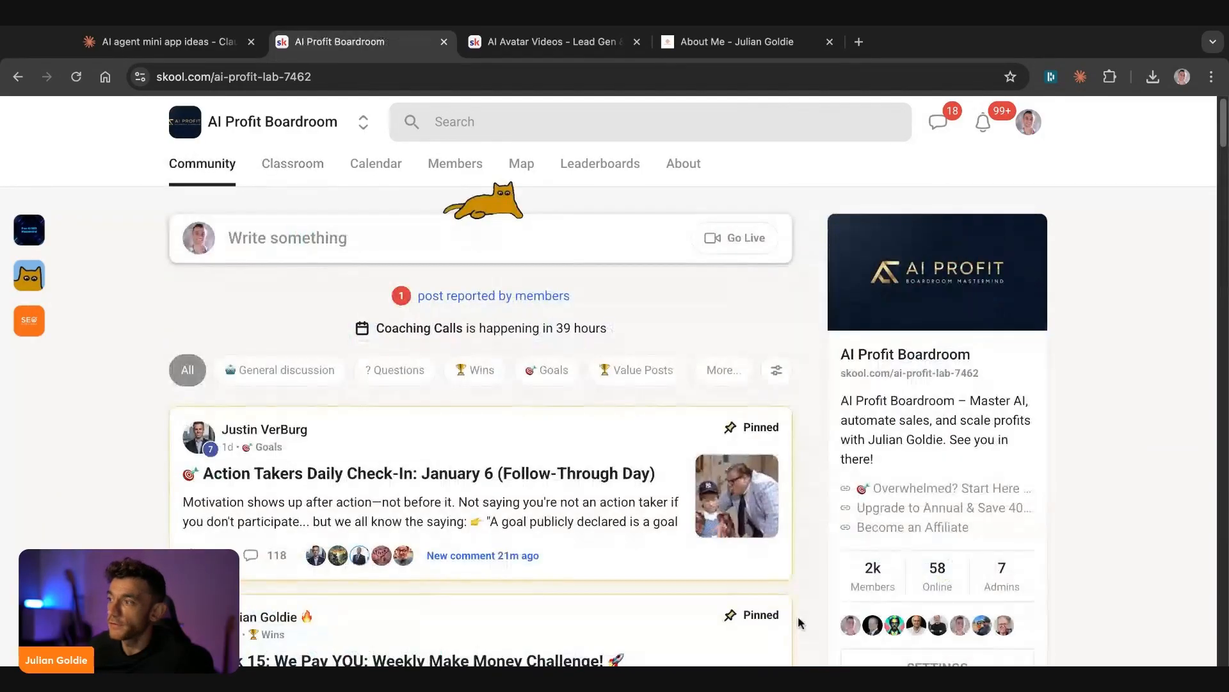
scroll(down, 3)
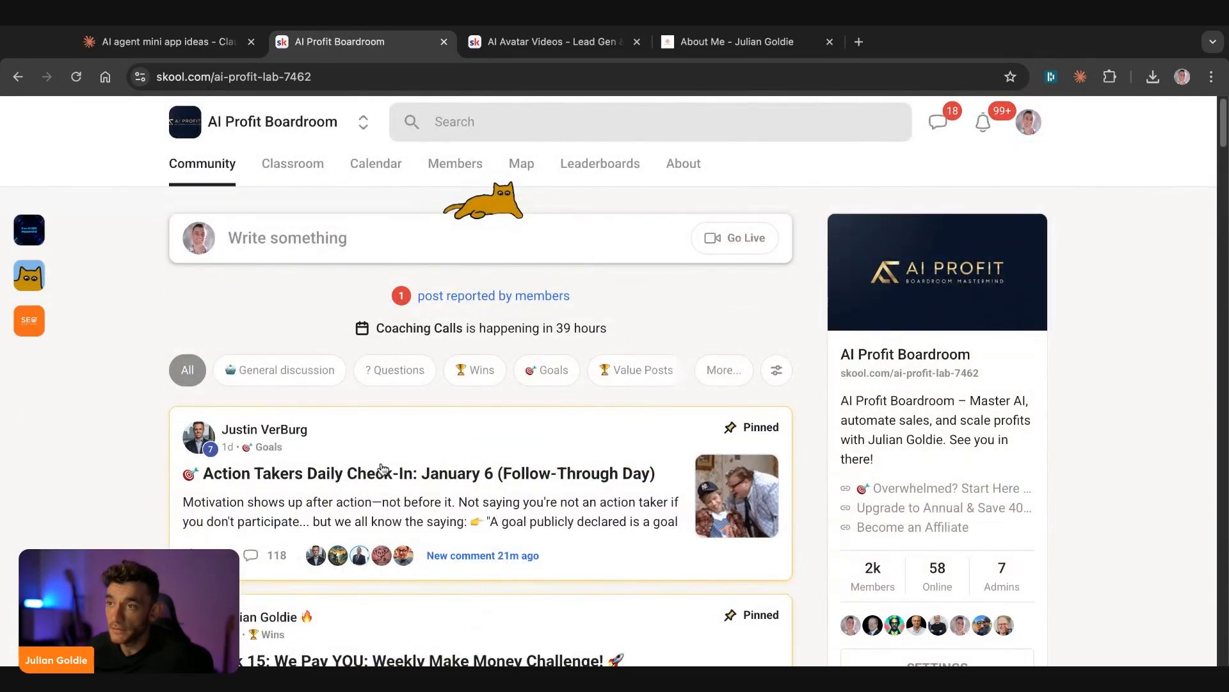
mouse_move(376, 505)
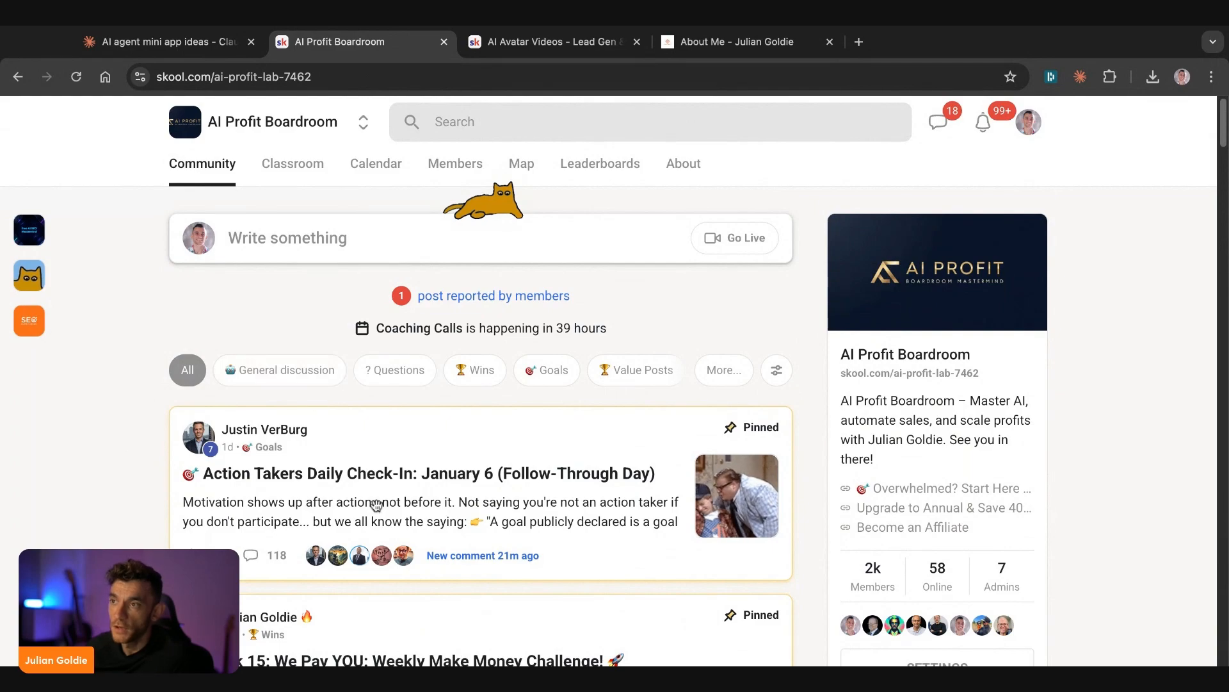
- Read the January 6 Action Takers Daily Check-In post and comments, then return to the feed top
click(420, 473)
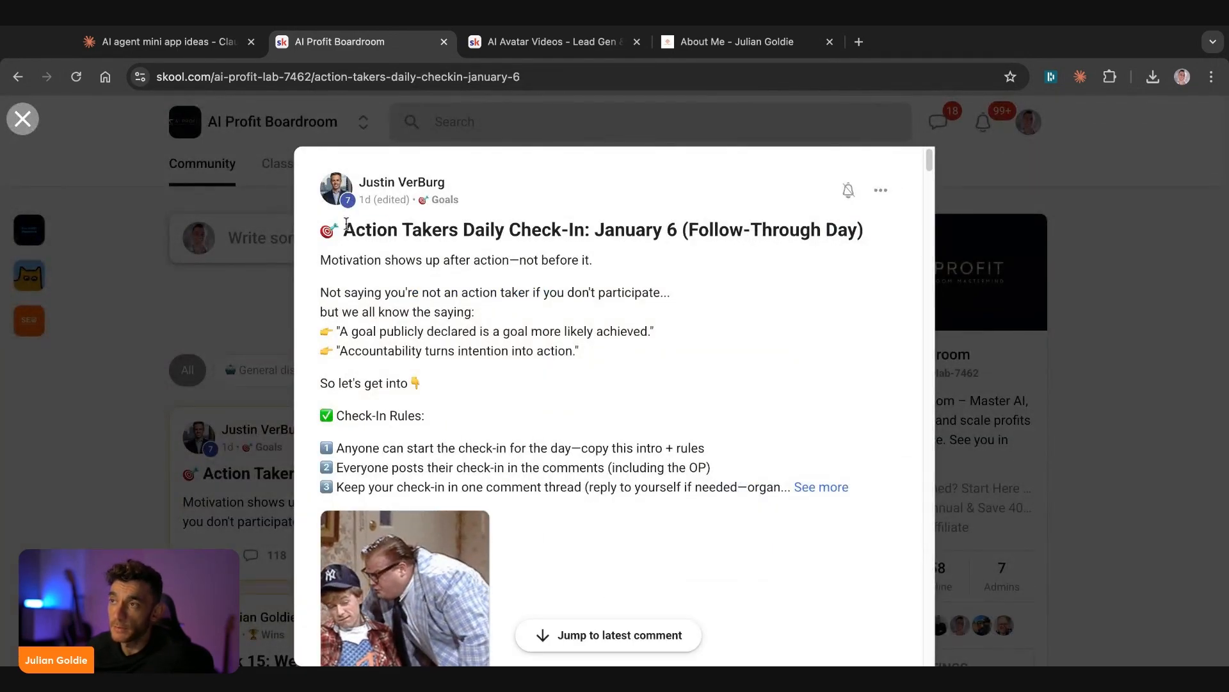
scroll(down, 3)
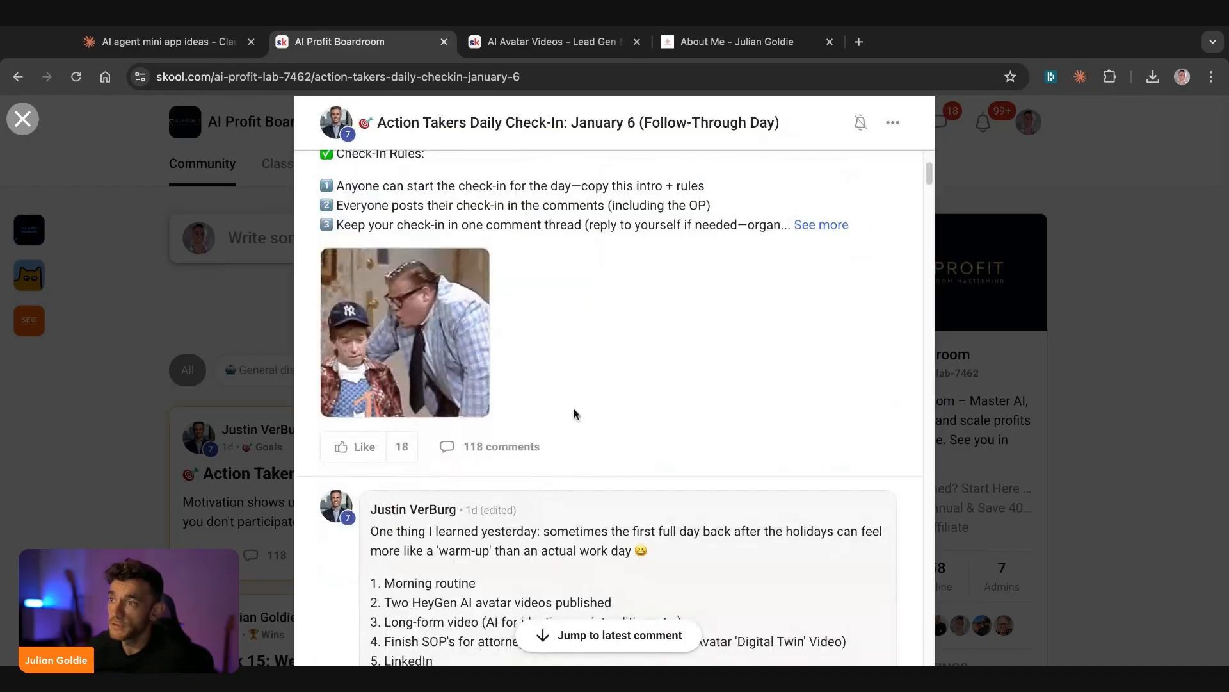
scroll(down, 3)
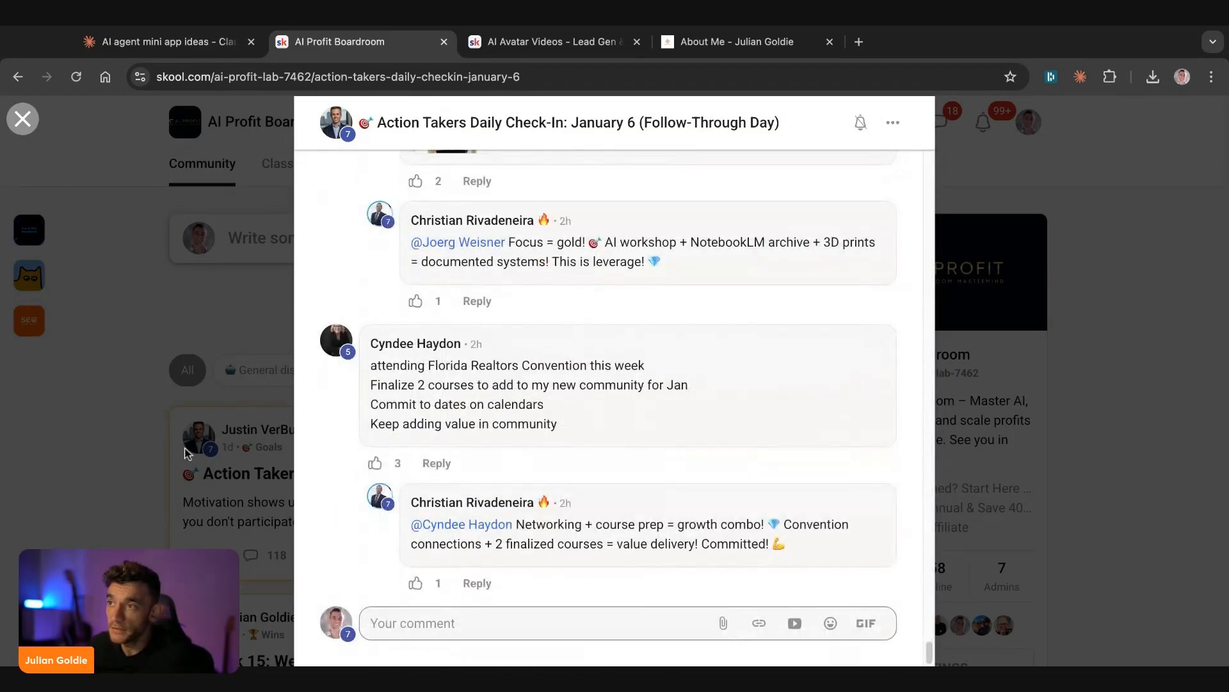
click(23, 117)
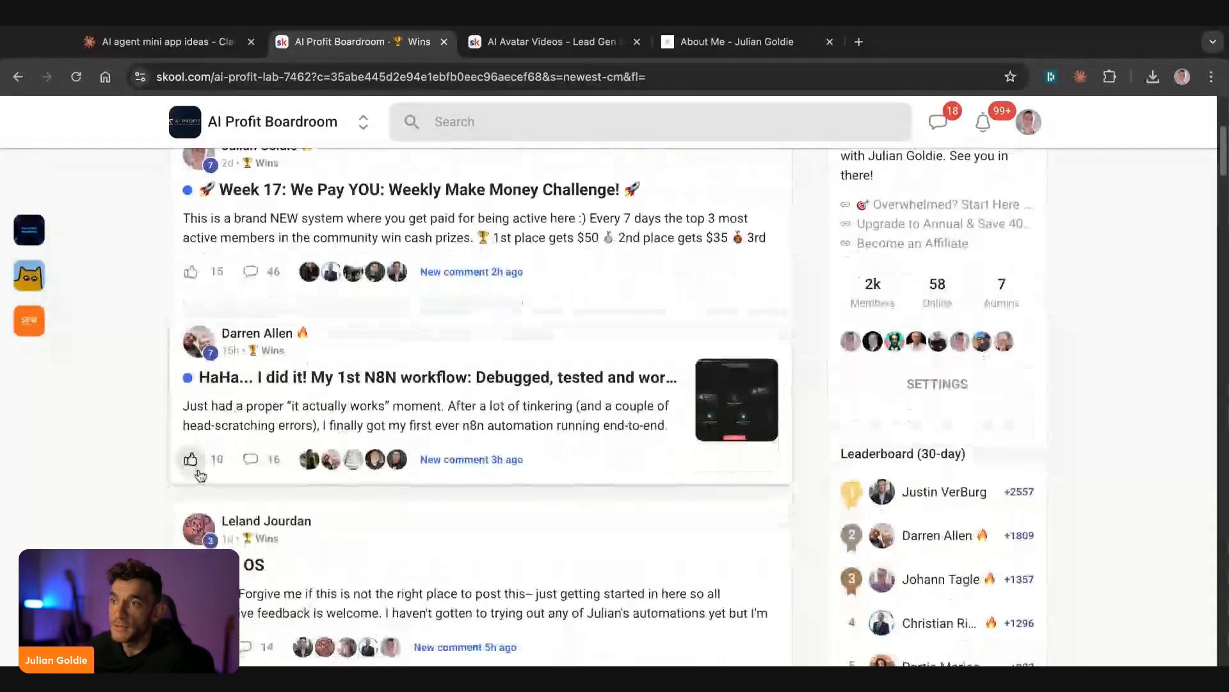
scroll(up, 3)
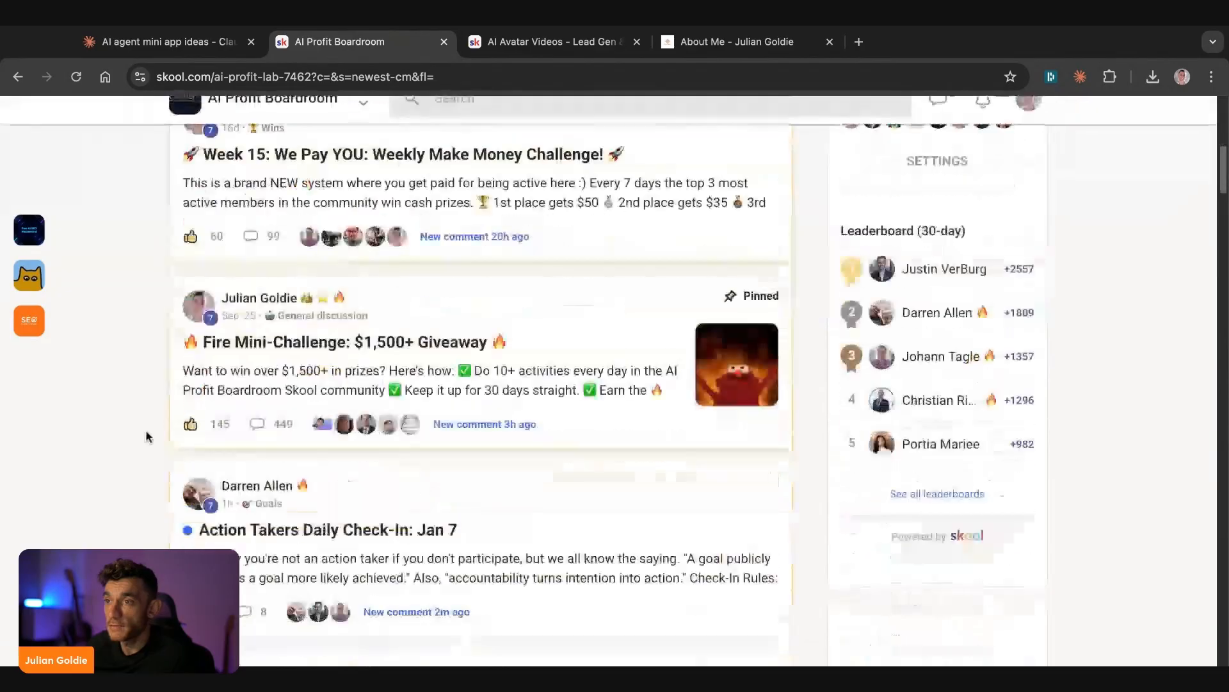
scroll(up, 3)
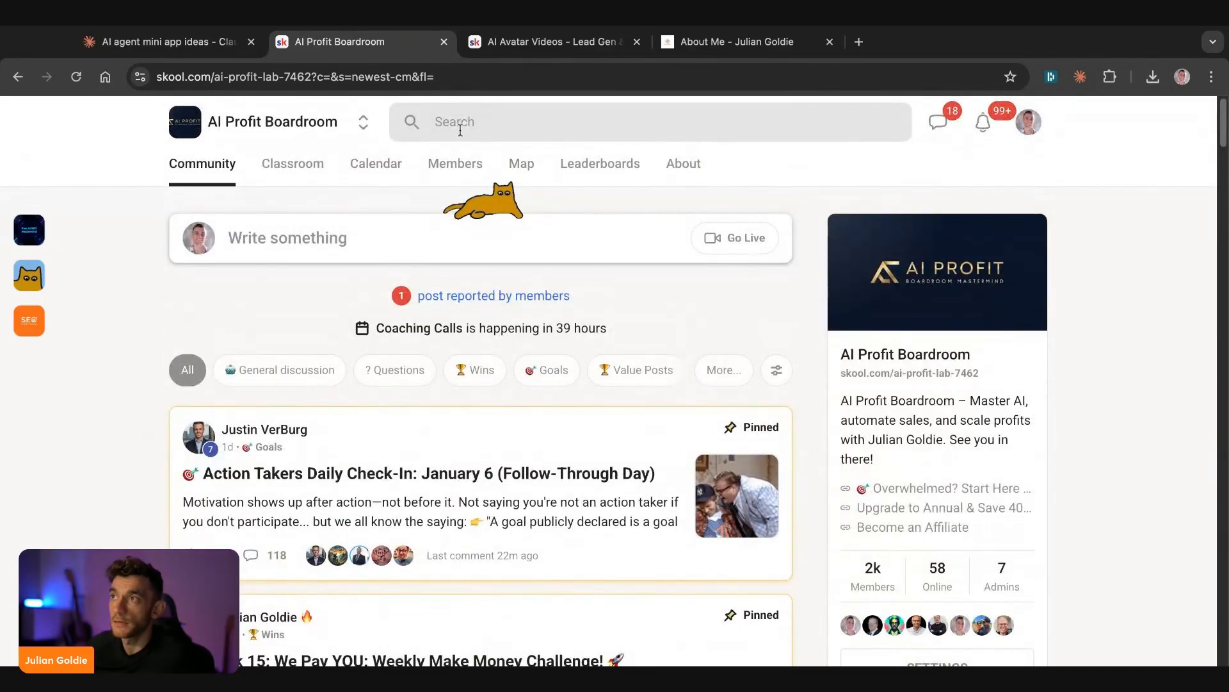
- Show the AI Profit Boardroom member map
click(521, 164)
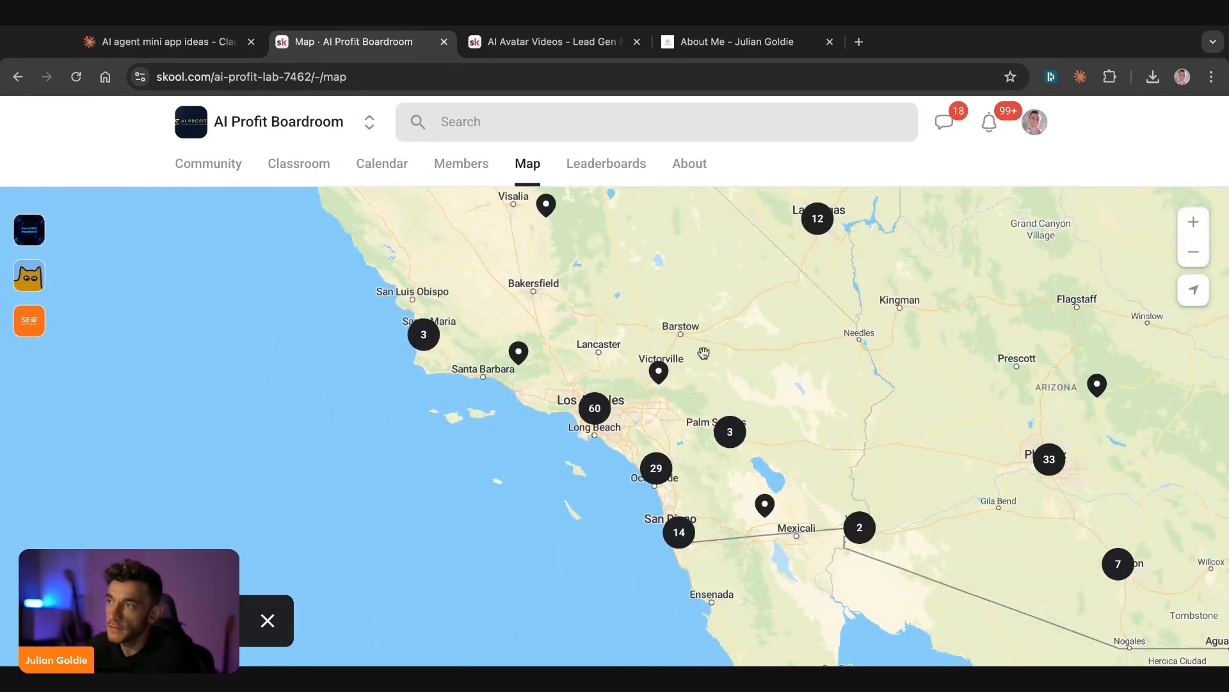
mouse_move(698, 383)
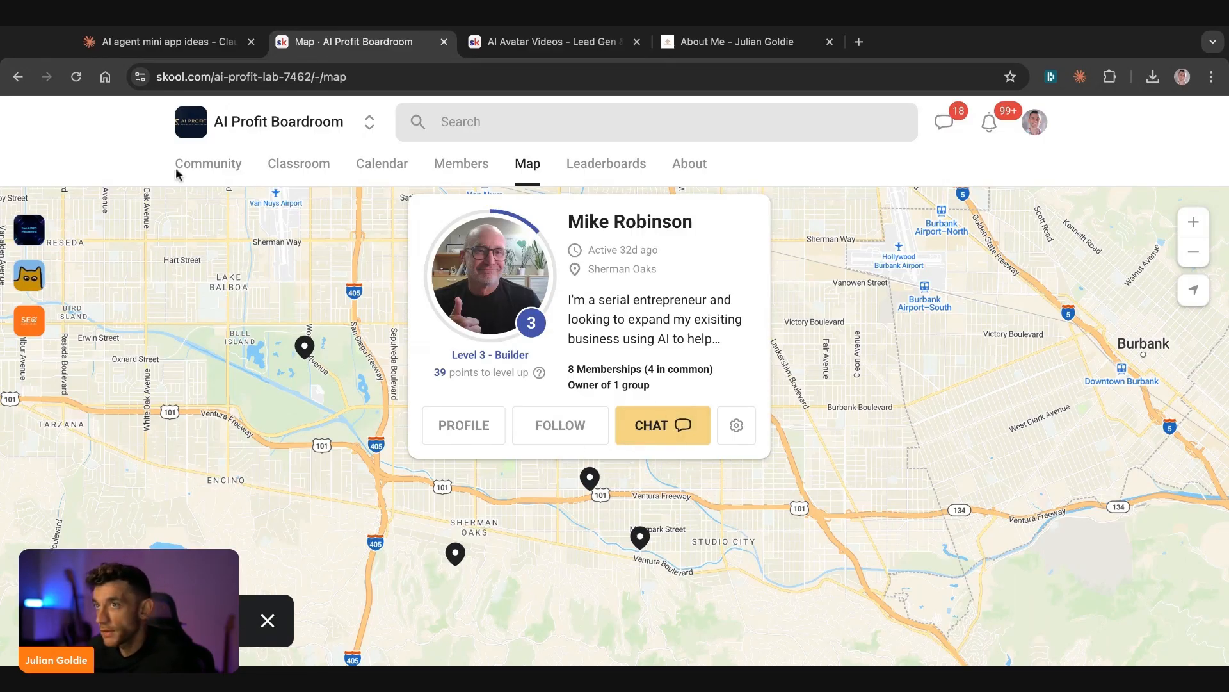
- Browse AI Profit Boardroom course lessons such as the Agency Course's Offers, then return to Community
click(207, 163)
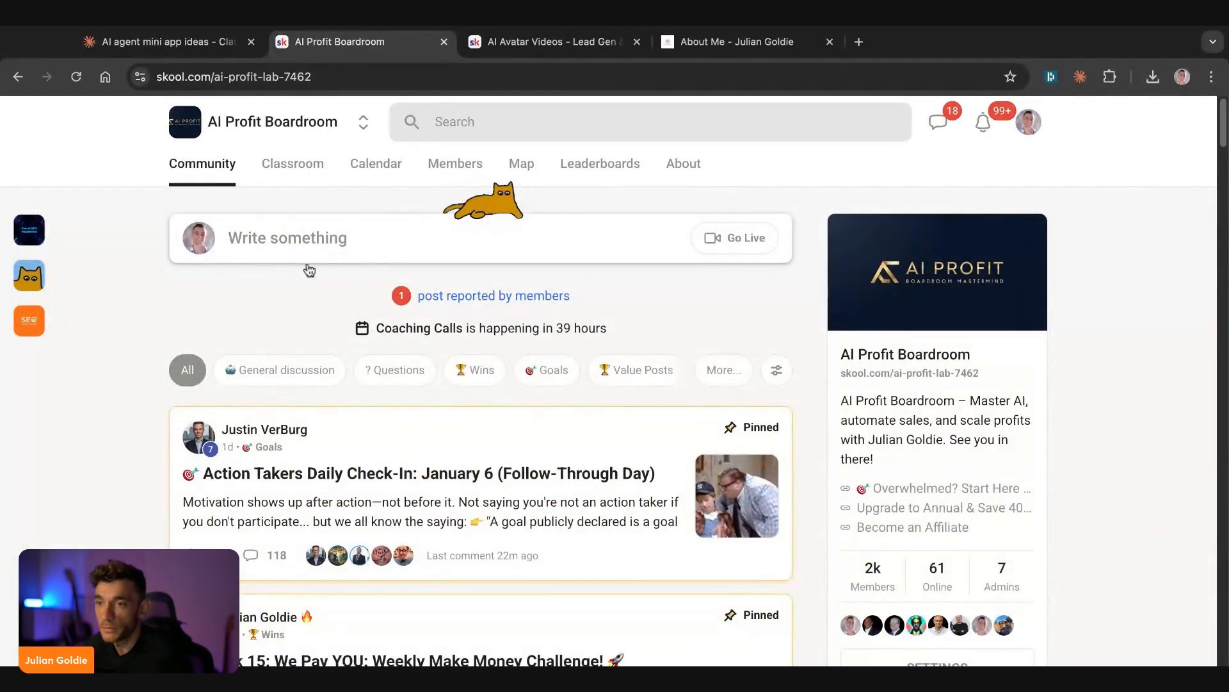
mouse_move(369, 210)
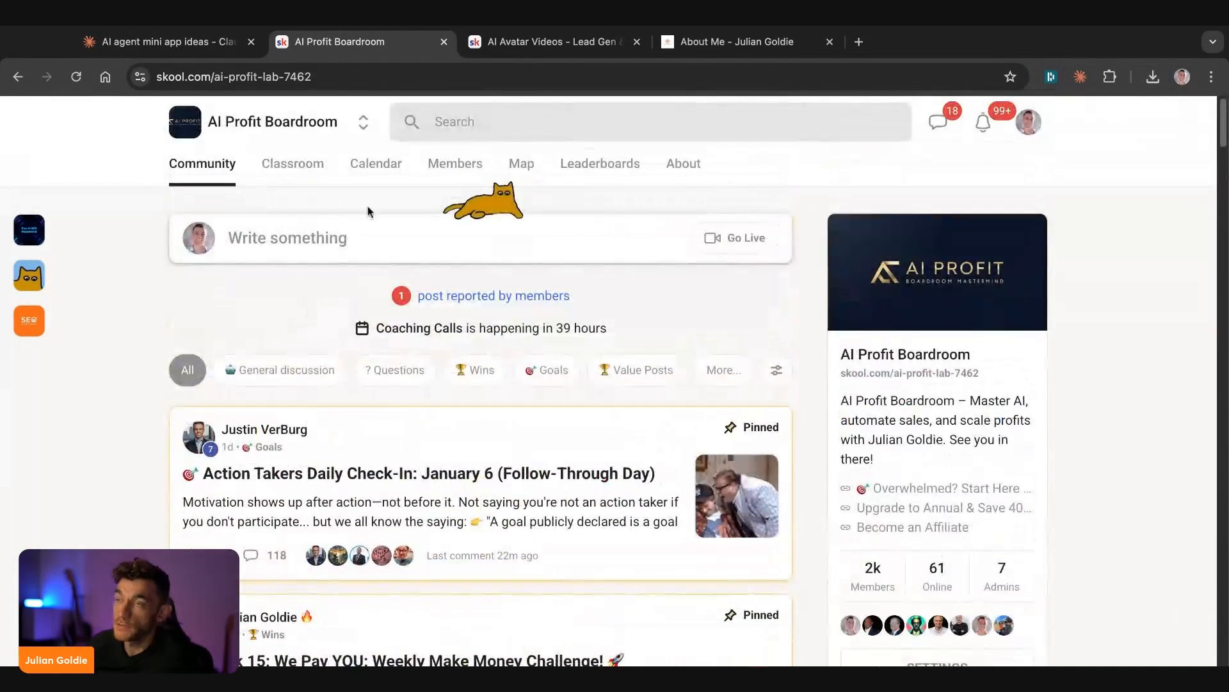
click(292, 164)
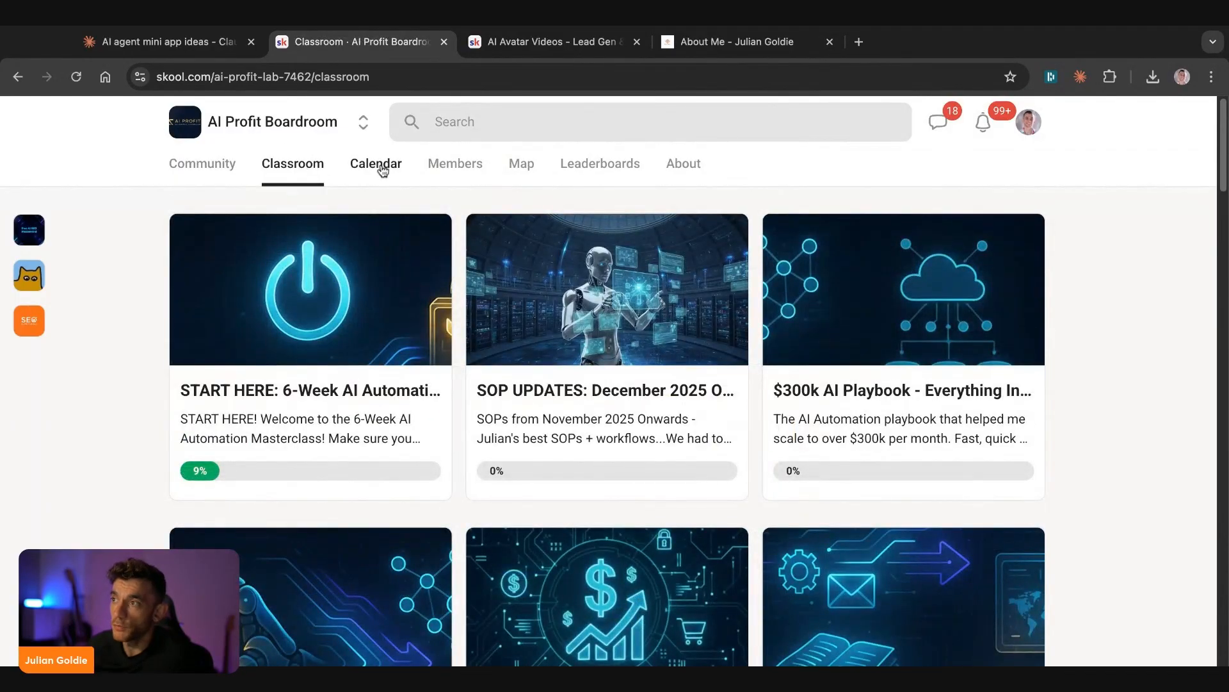
mouse_move(874, 395)
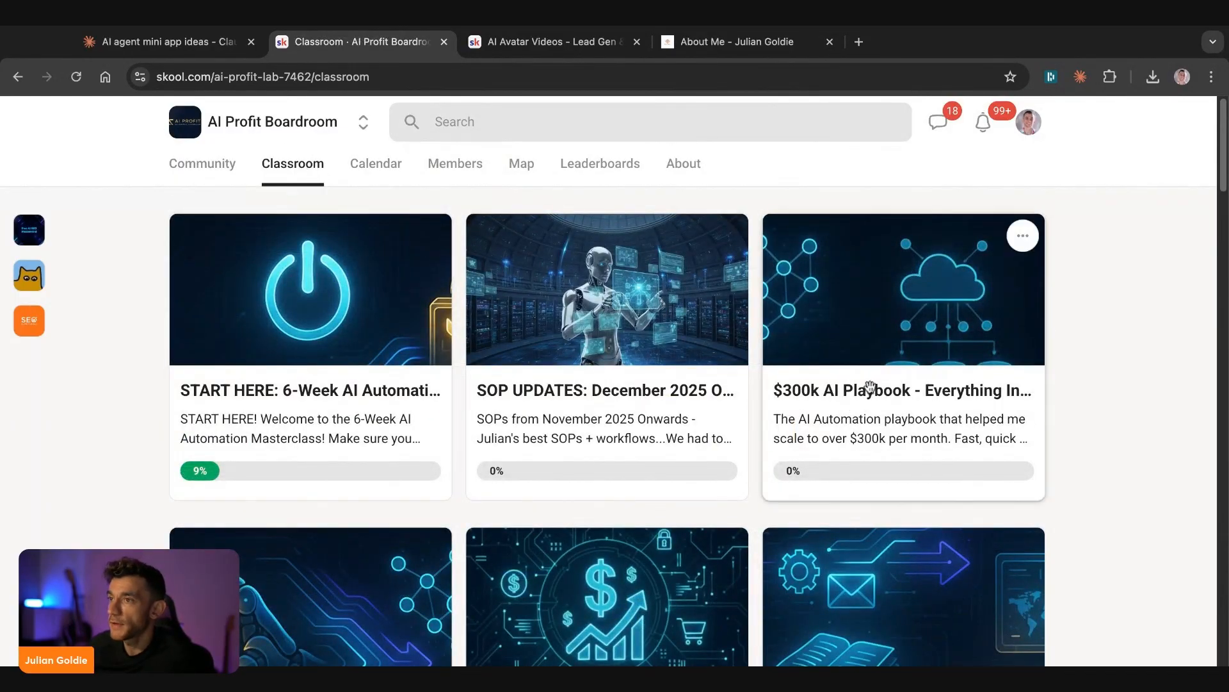
click(310, 292)
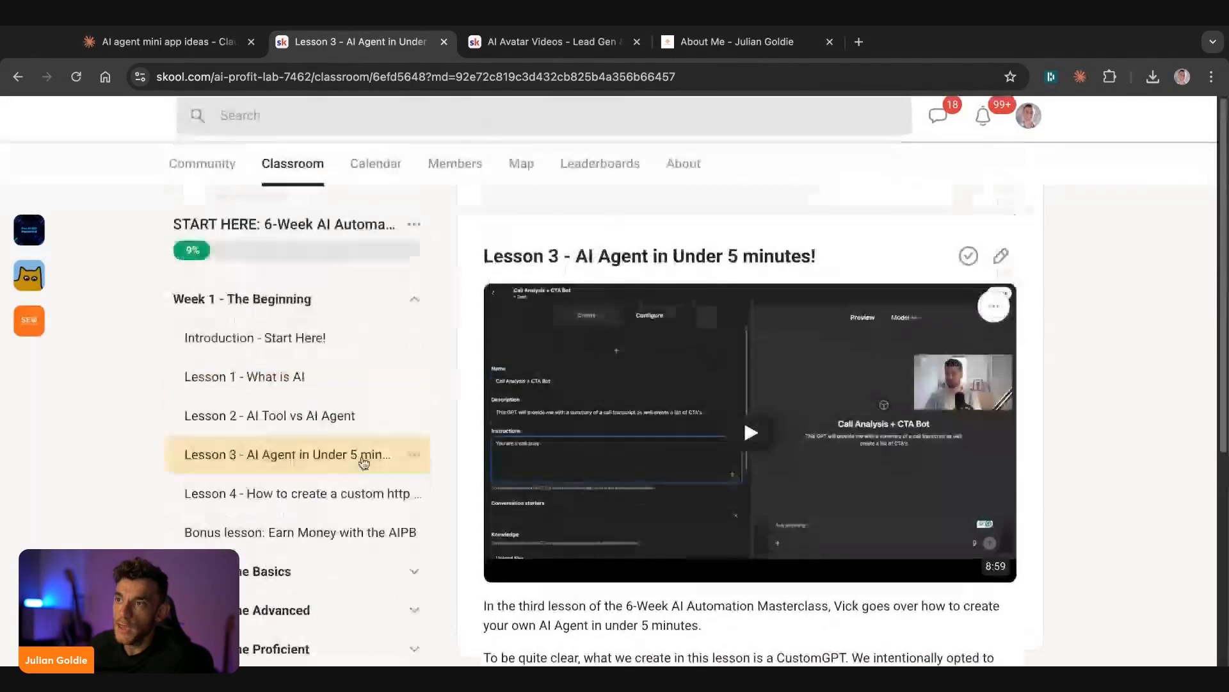
click(292, 164)
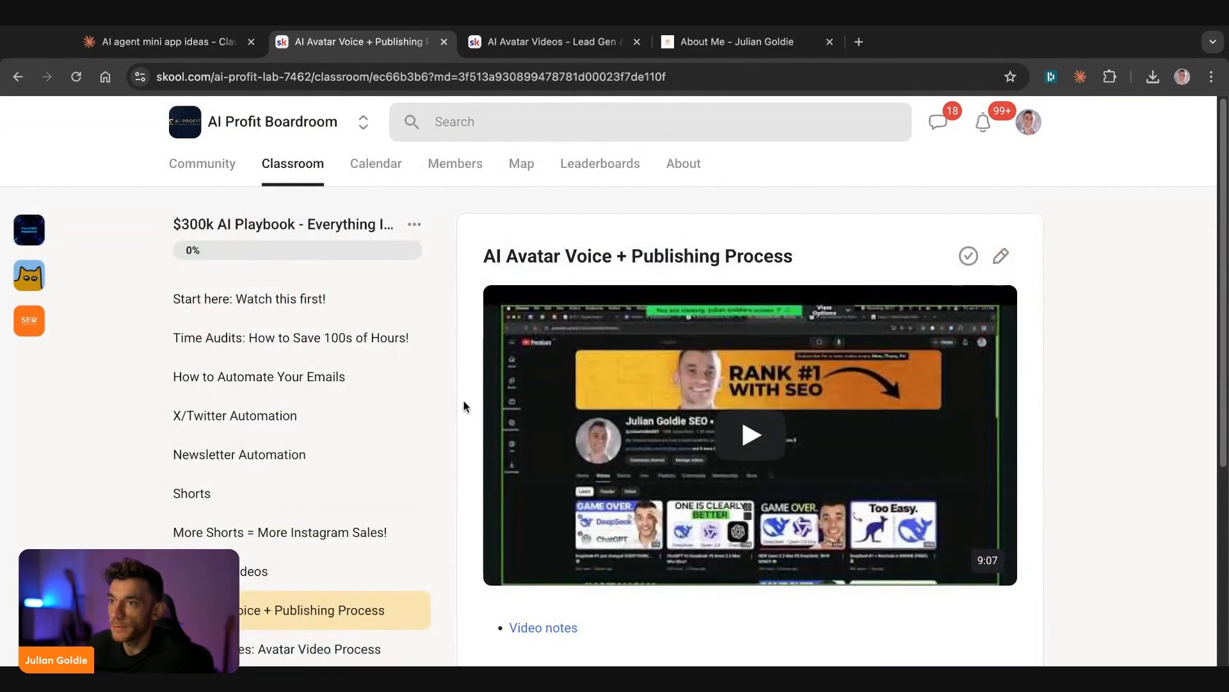
scroll(down, 3)
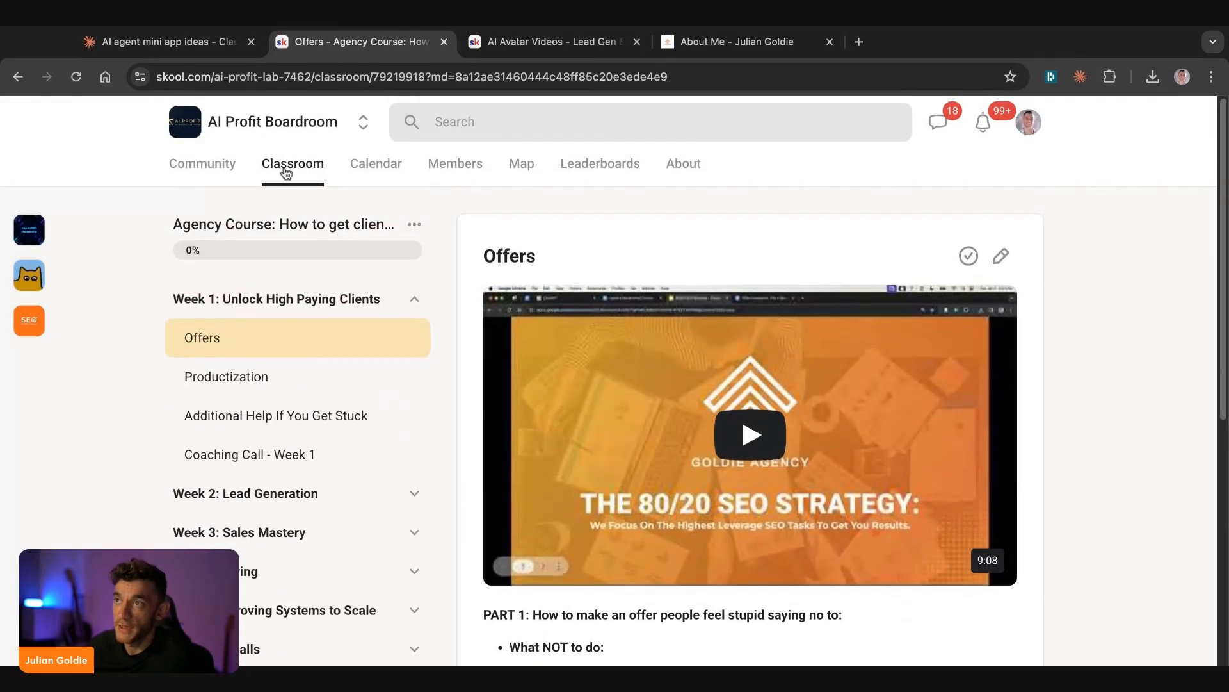
click(292, 164)
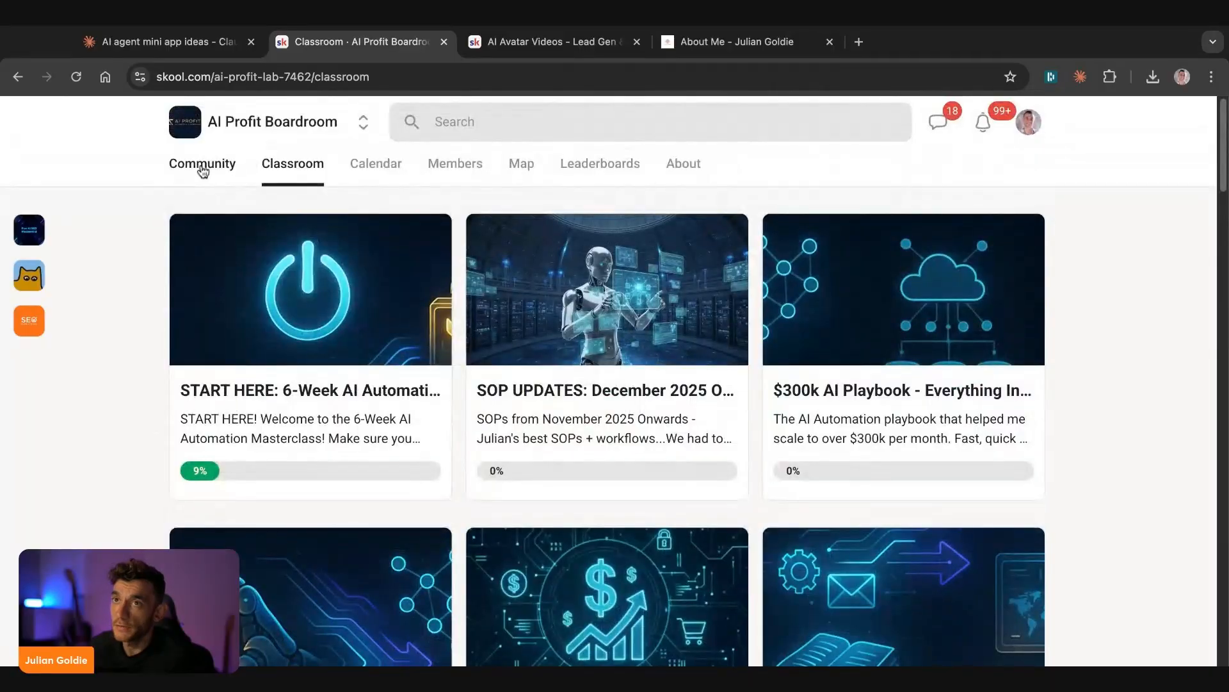
click(202, 164)
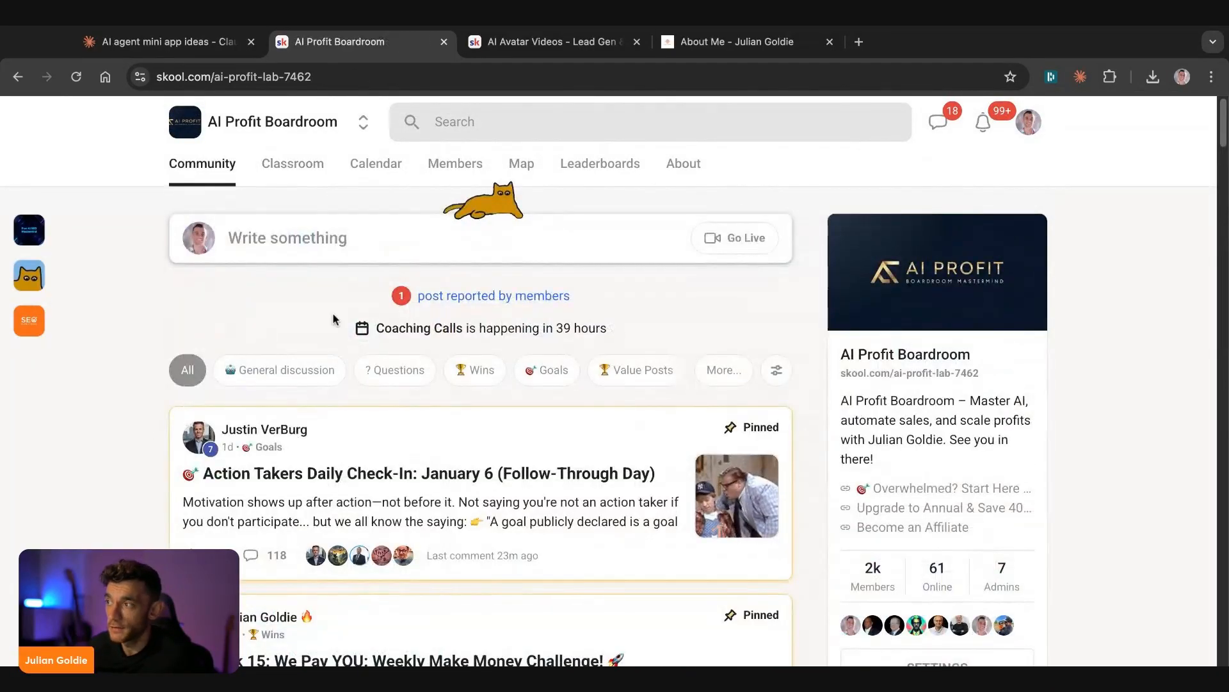